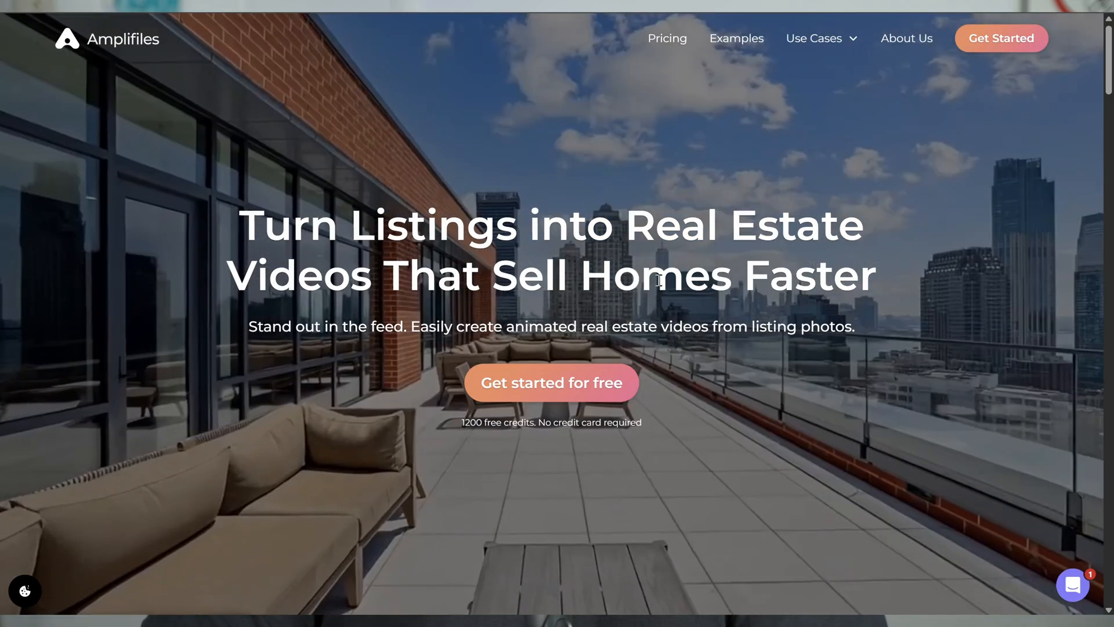
Step: Start a new untitled video project from the Amplifiles dashboard
{"action": "scroll", "scroll_direction": "down", "scroll_amount": 3}
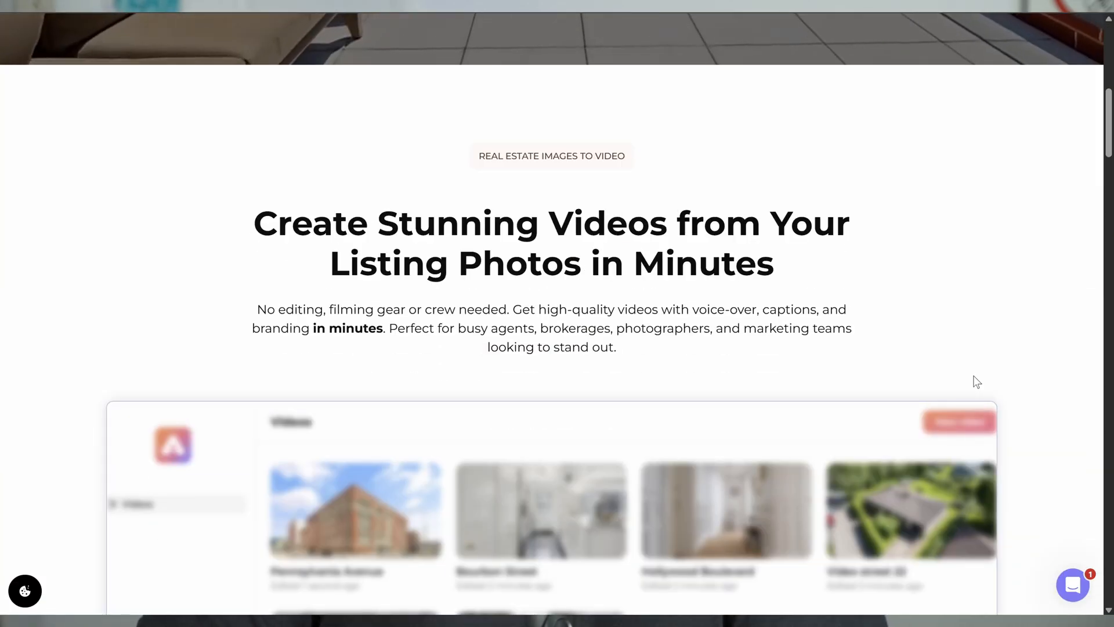
{"action": "scroll", "scroll_direction": "down", "scroll_amount": 3}
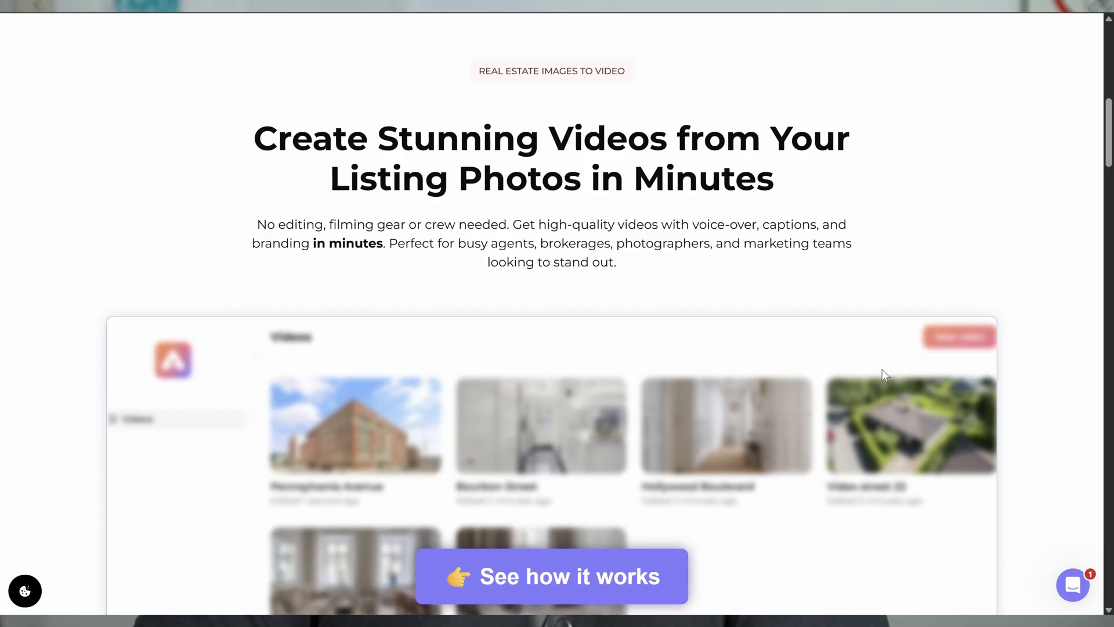
{"action": "mouse_move", "coordinate": [708, 178]}
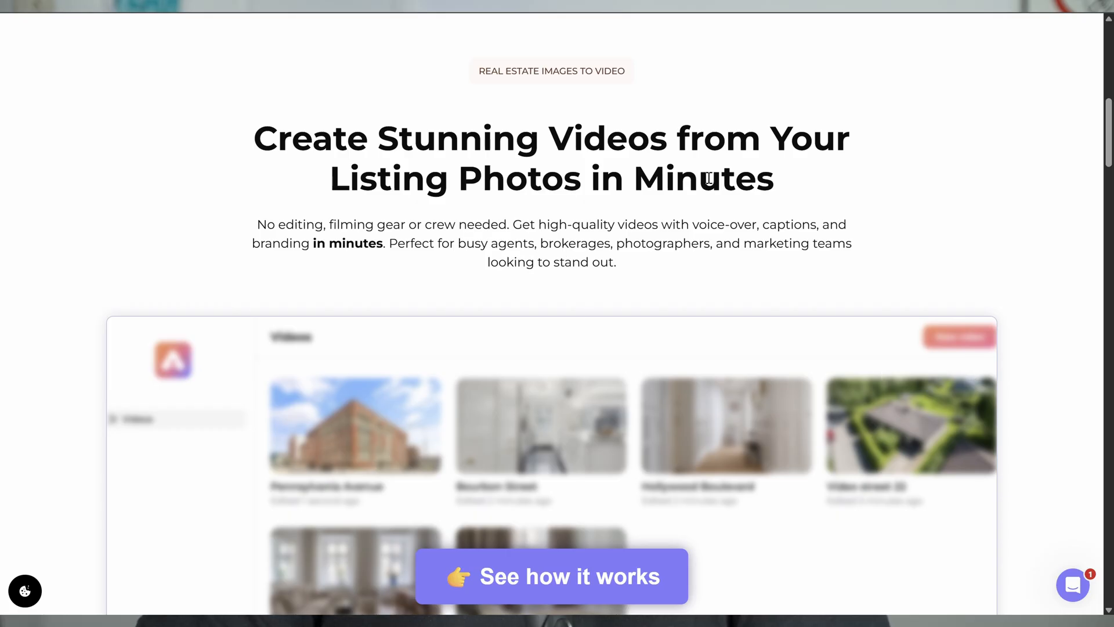
{"action": "scroll", "scroll_direction": "down", "scroll_amount": 3}
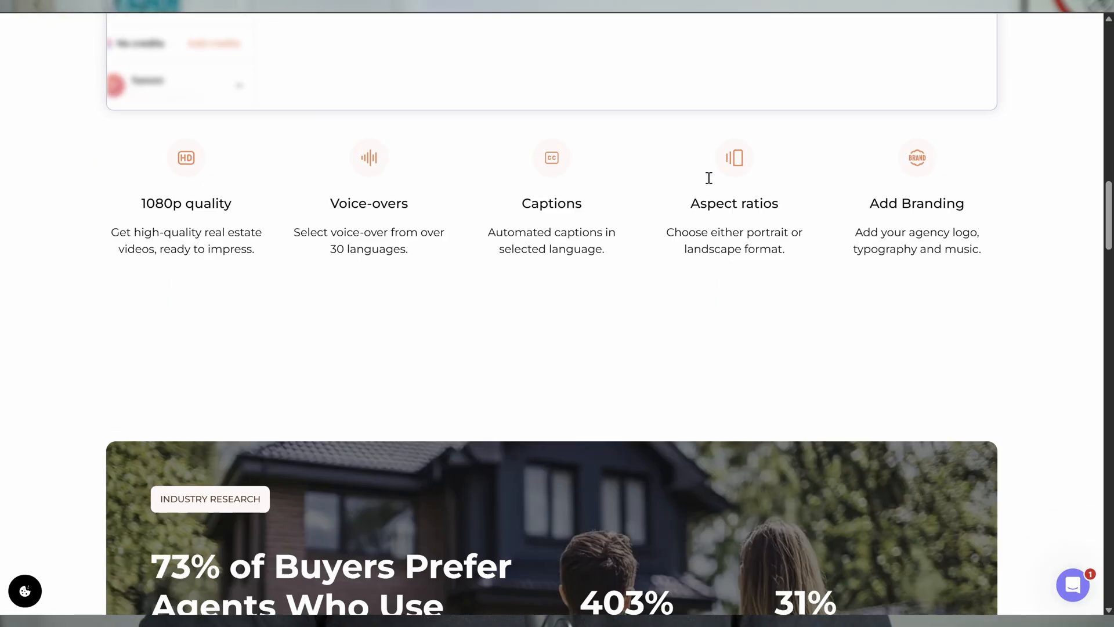
{"action": "scroll", "scroll_direction": "down", "scroll_amount": 3}
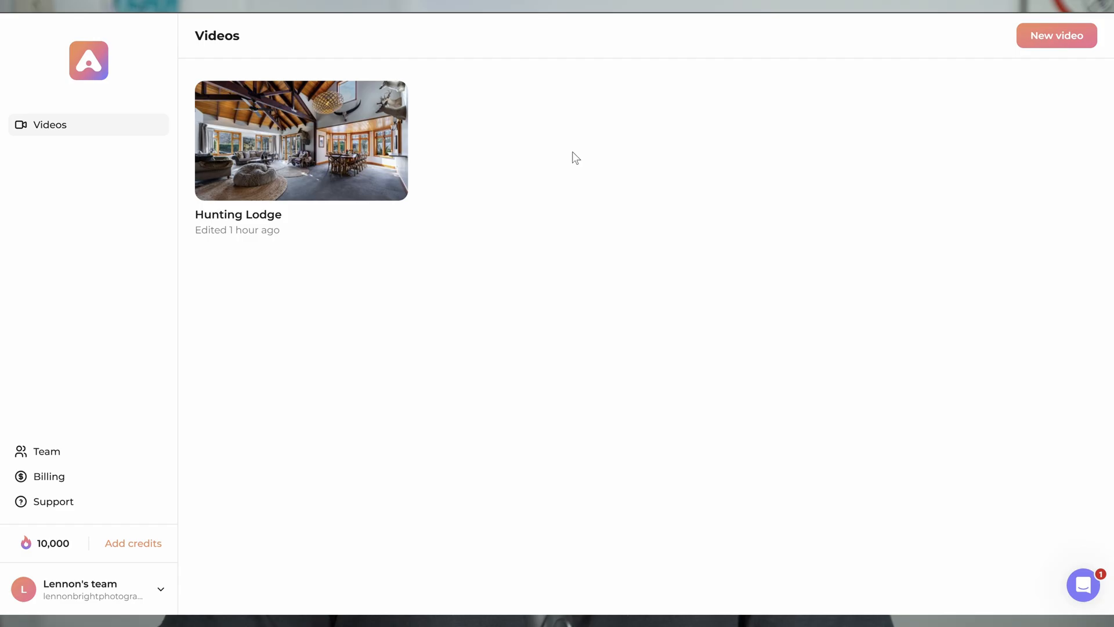
{"action": "mouse_move", "coordinate": [584, 182]}
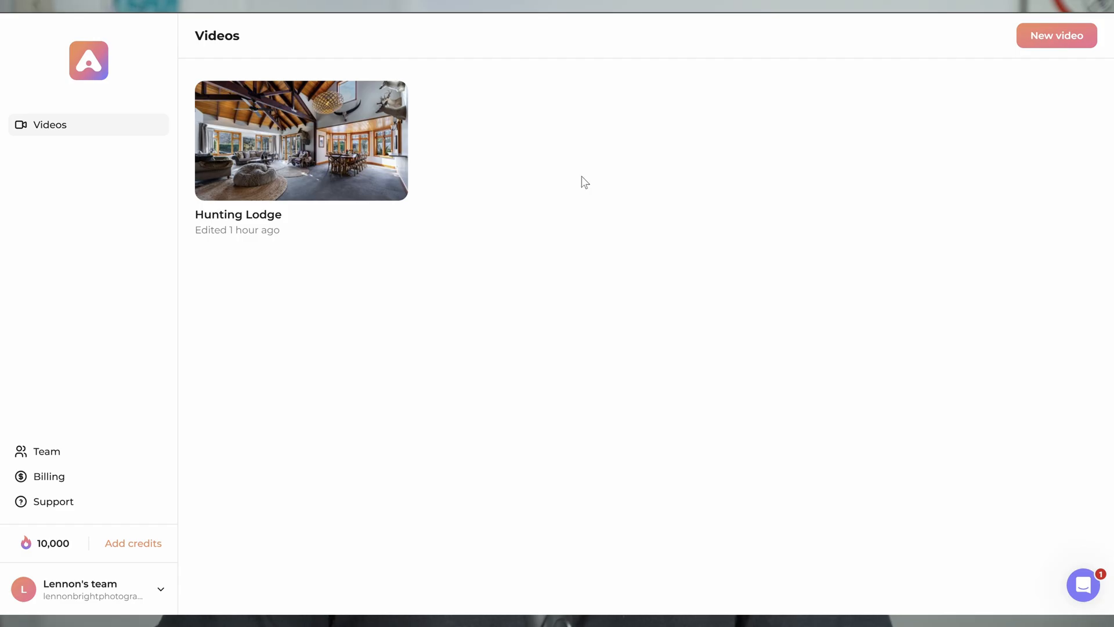
{"action": "mouse_move", "coordinate": [301, 135]}
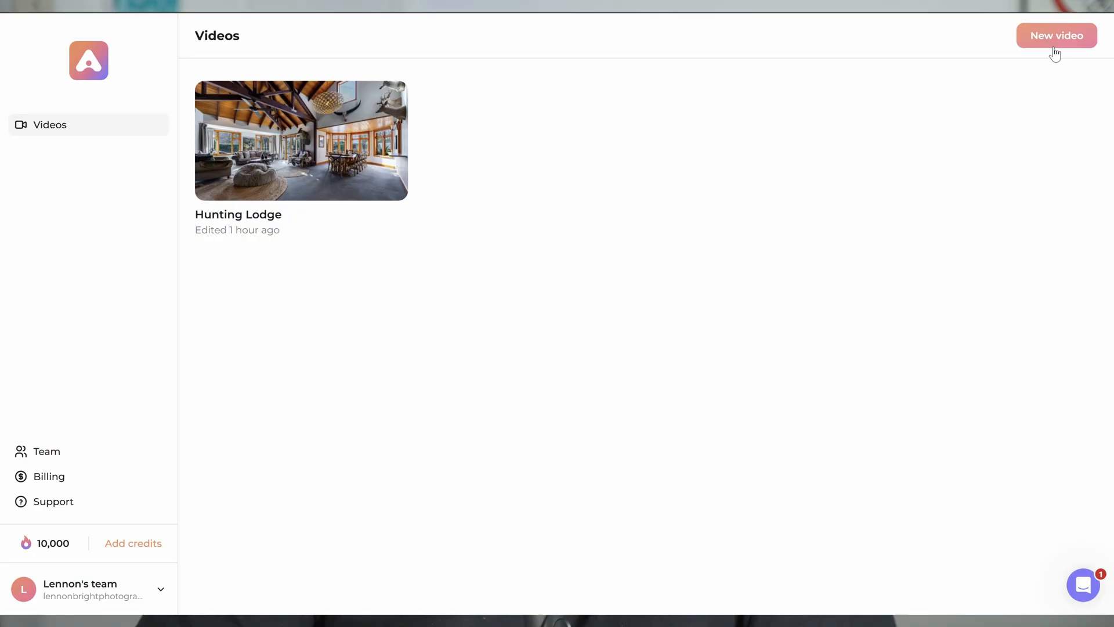
{"action": "left_click", "coordinate": [1057, 36]}
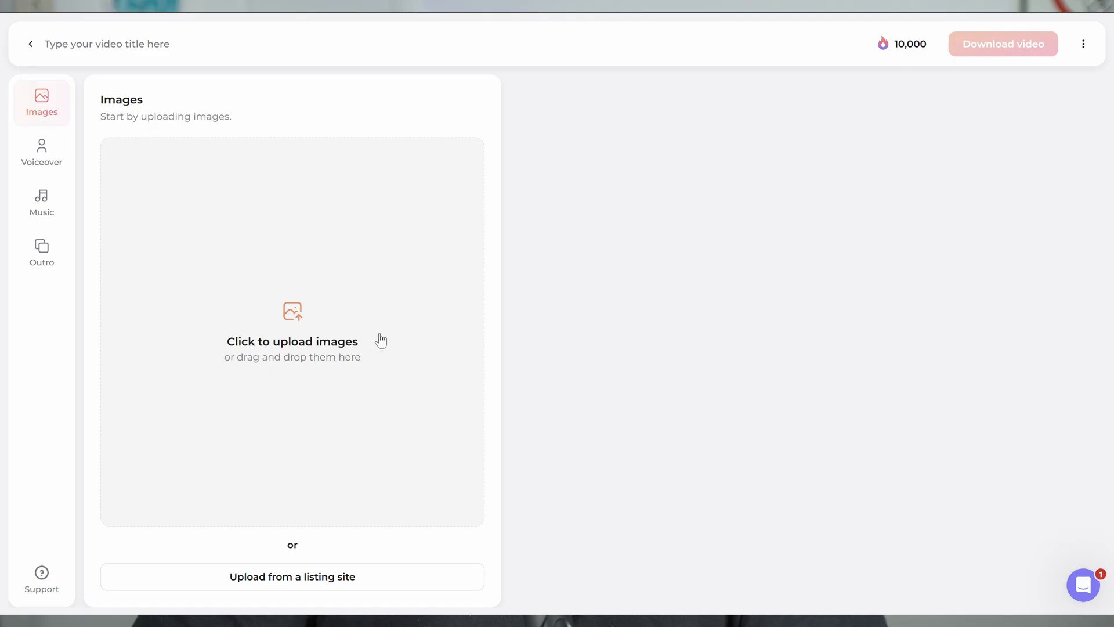
{"action": "mouse_move", "coordinate": [384, 395]}
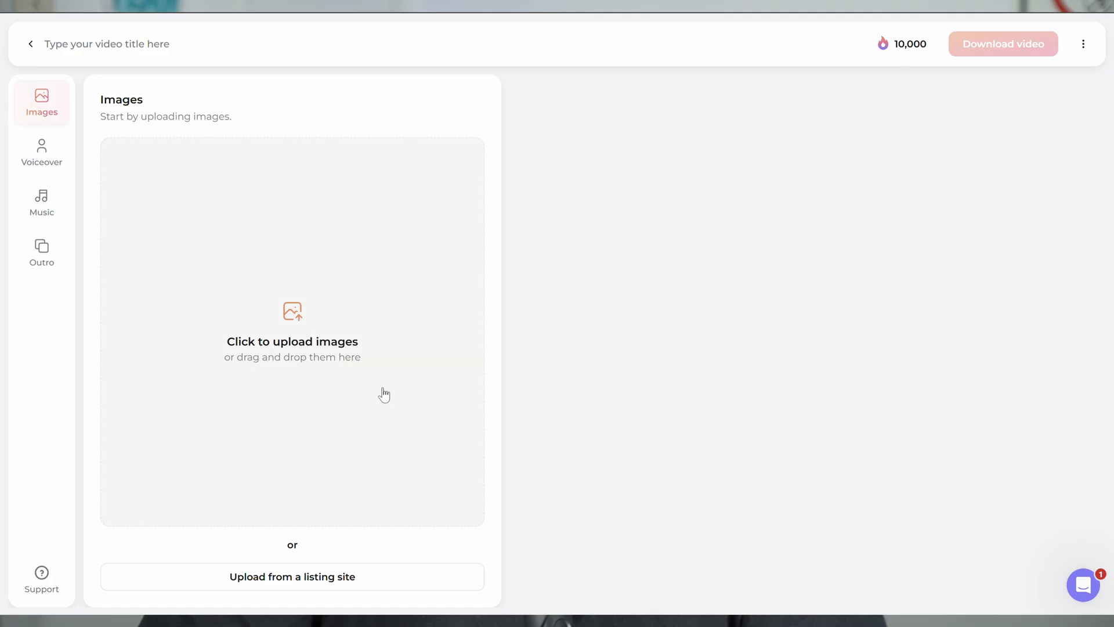
{"action": "mouse_move", "coordinate": [350, 388]}
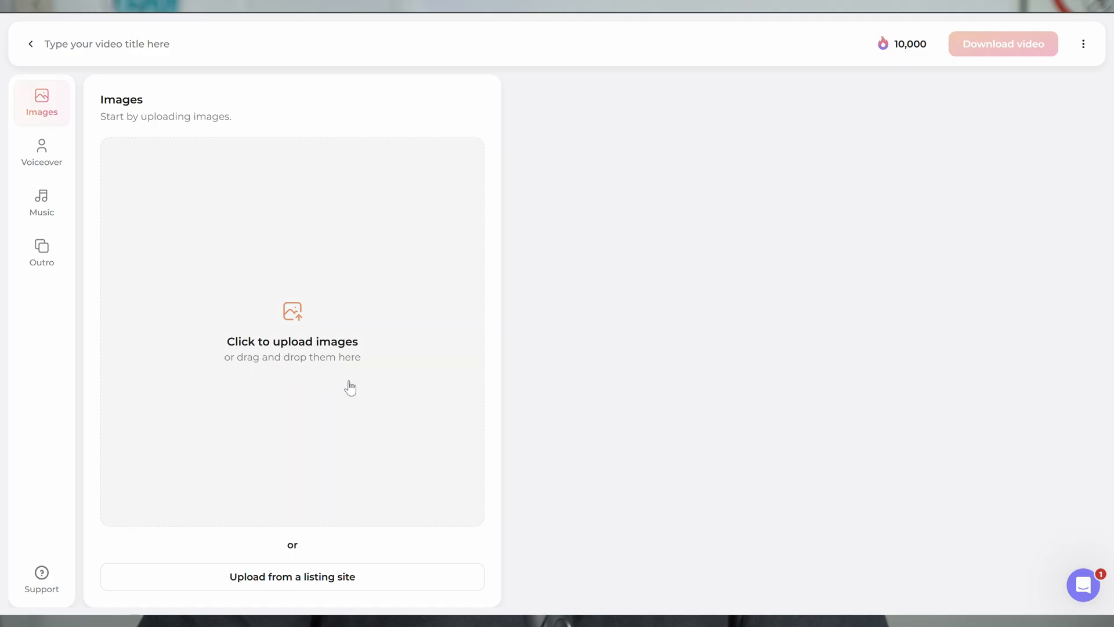
{"action": "left_click", "coordinate": [293, 577]}
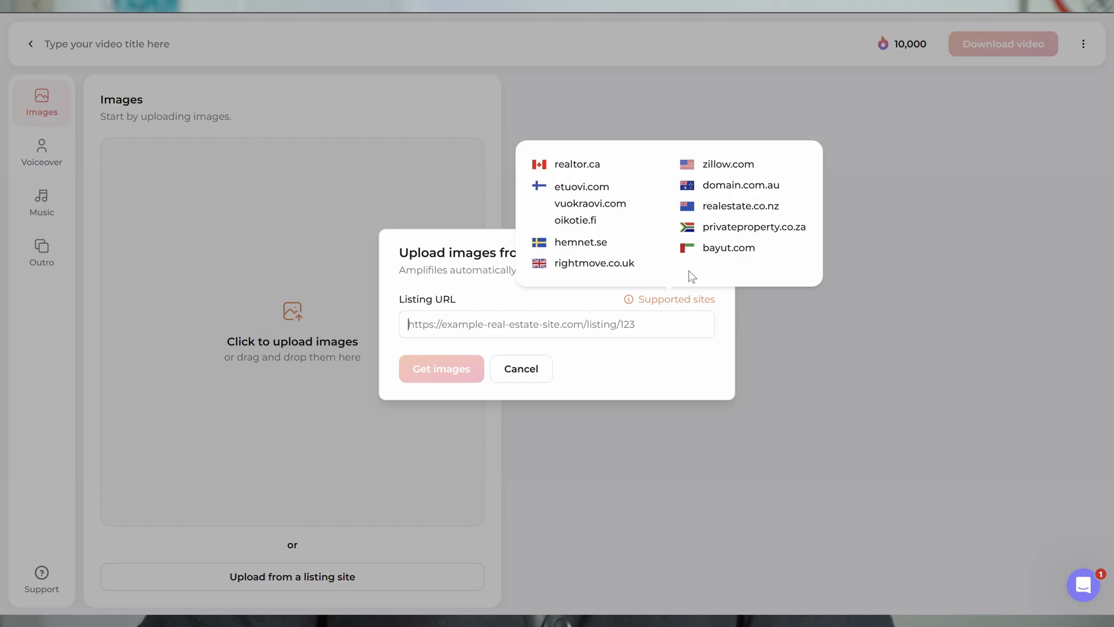
{"action": "mouse_move", "coordinate": [579, 264]}
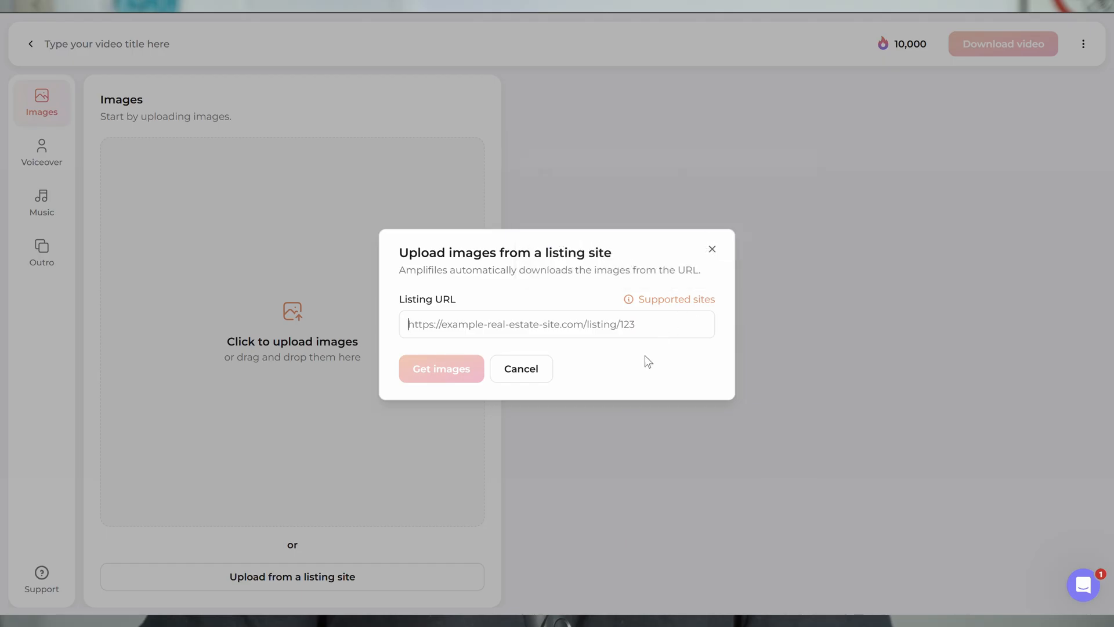
{"action": "left_click", "coordinate": [521, 368]}
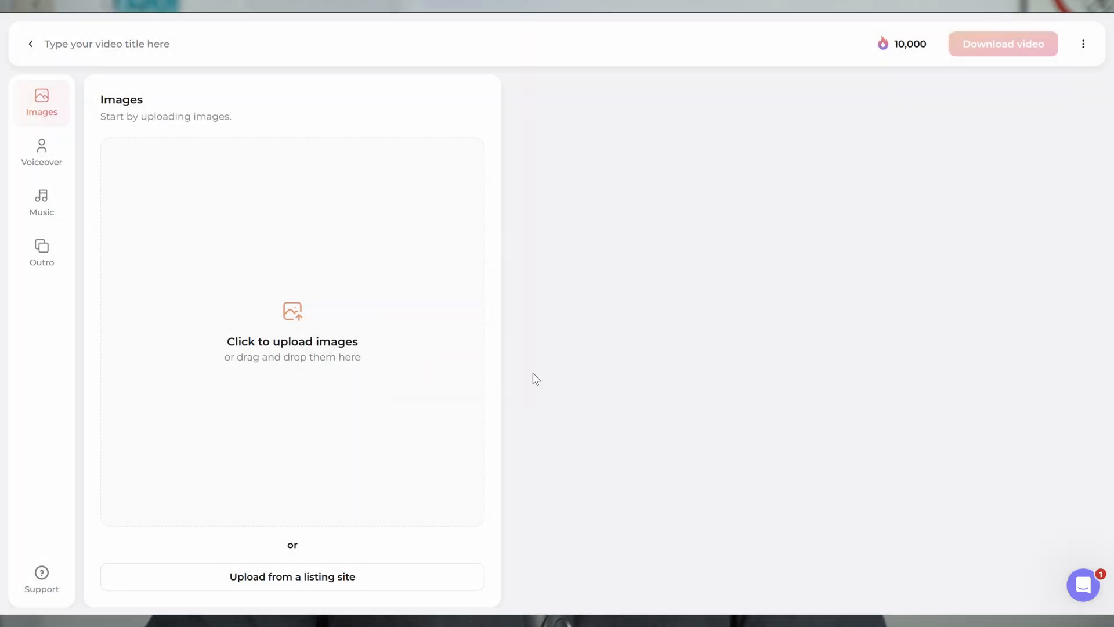
{"action": "mouse_move", "coordinate": [303, 348]}
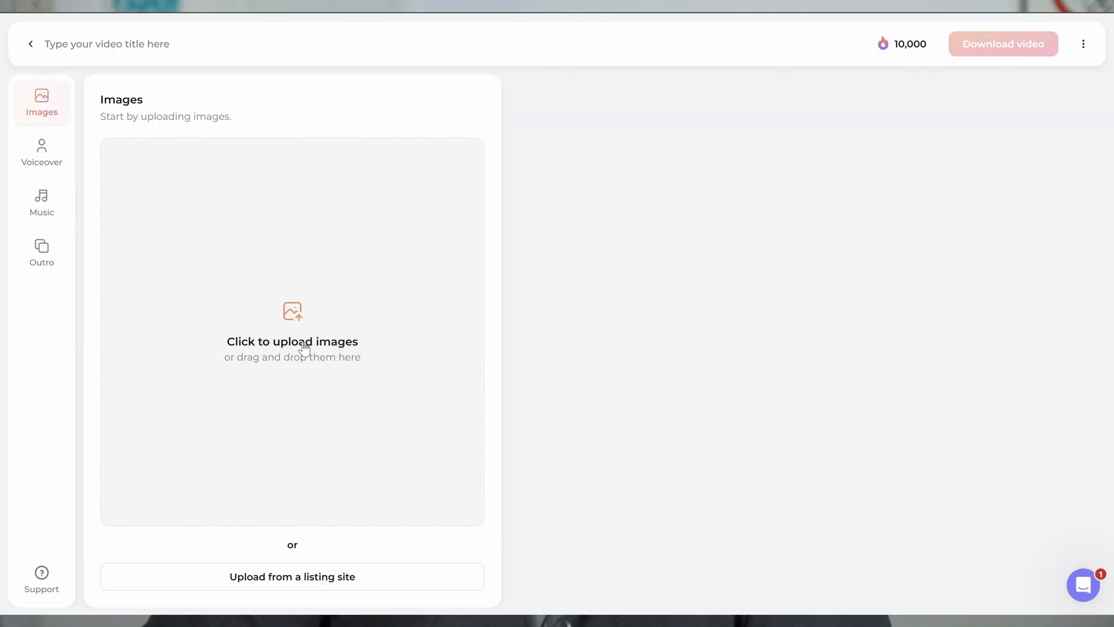
Step: Upload all eleven listing photos from the computer's folder into the project
{"action": "left_click", "coordinate": [293, 341]}
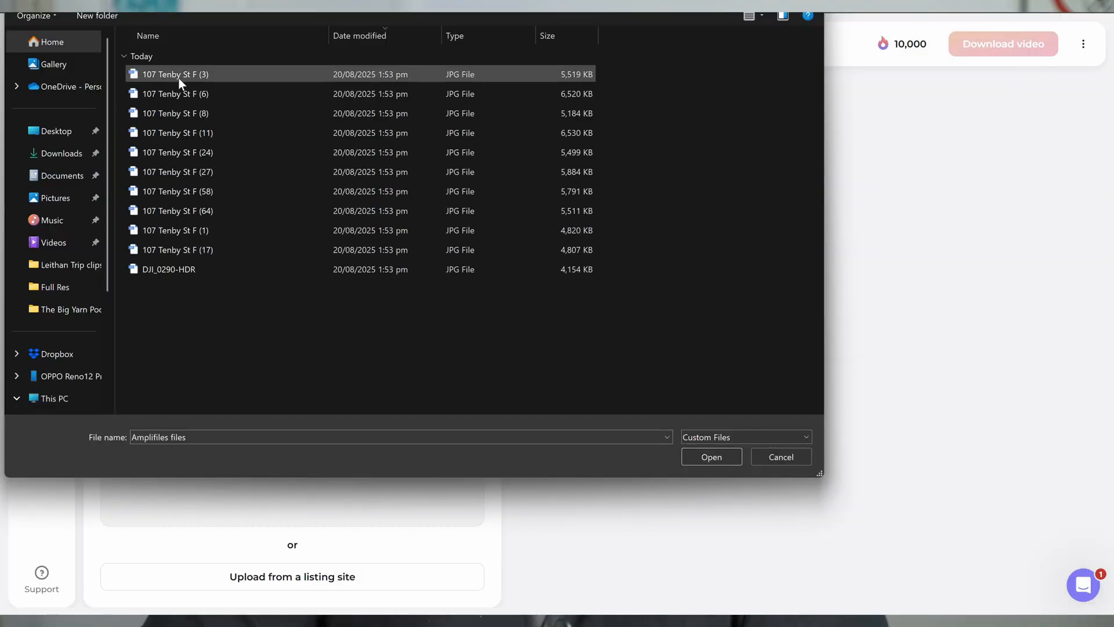
{"action": "key", "text": "ctrl+a"}
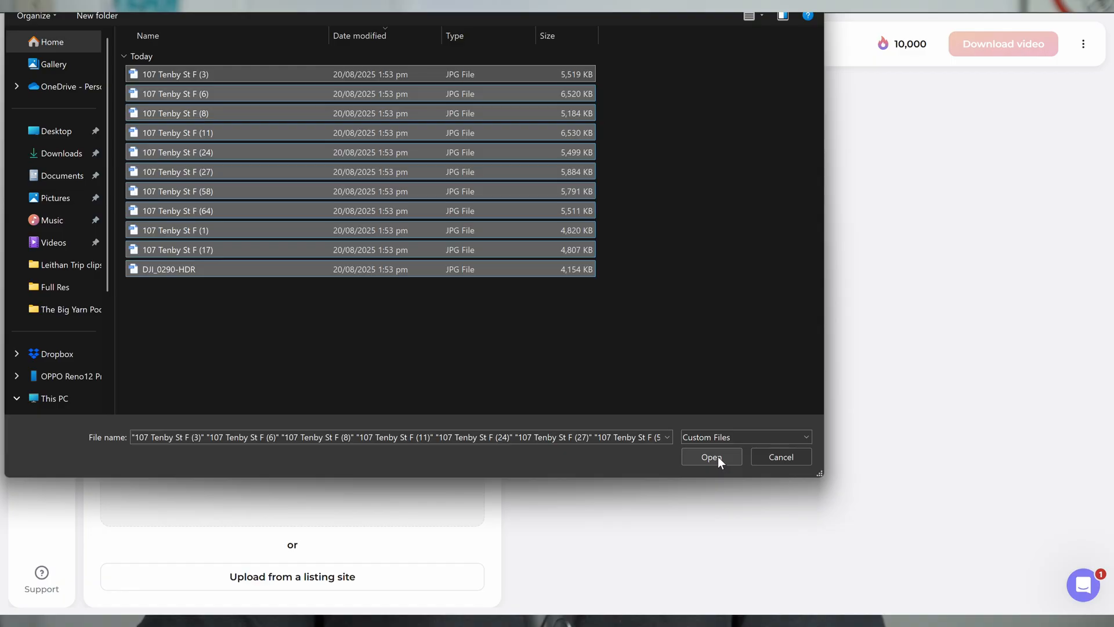
{"action": "left_click", "coordinate": [710, 457]}
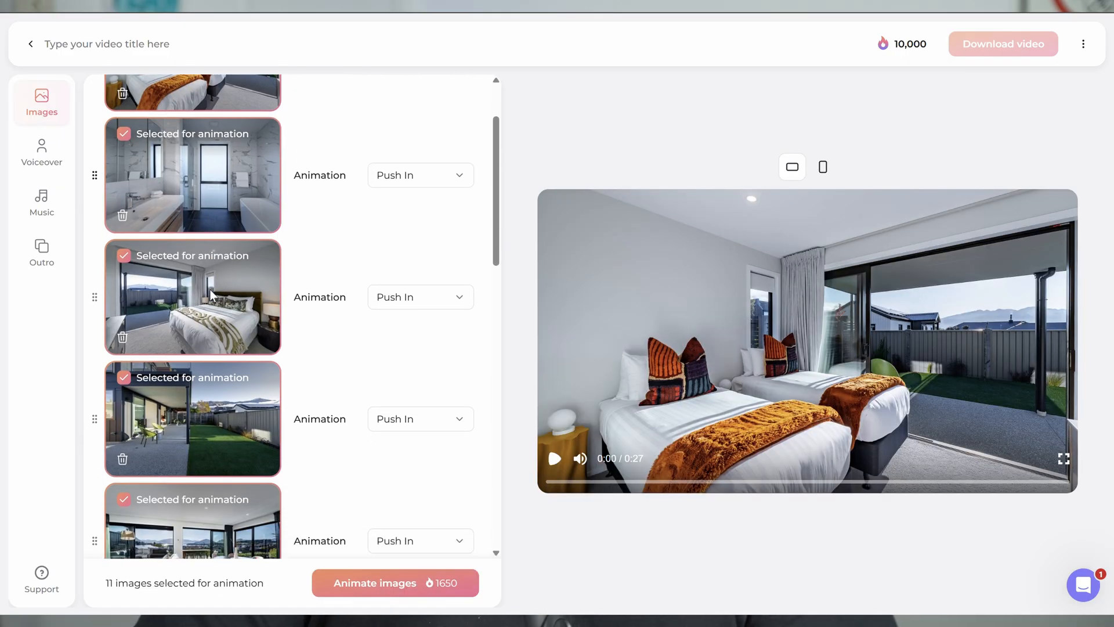
Step: Scroll through the Images list reviewing the eleven photos, placing the staircase shot second after the exterior
{"action": "scroll", "scroll_direction": "down", "scroll_amount": 3}
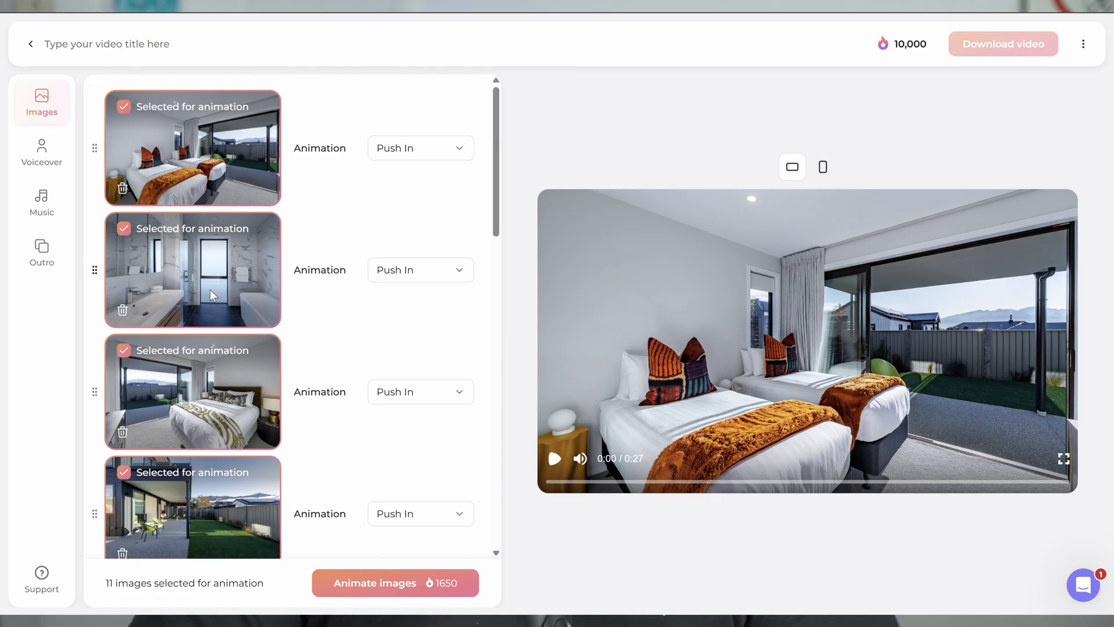
{"action": "scroll", "scroll_direction": "down", "scroll_amount": 3}
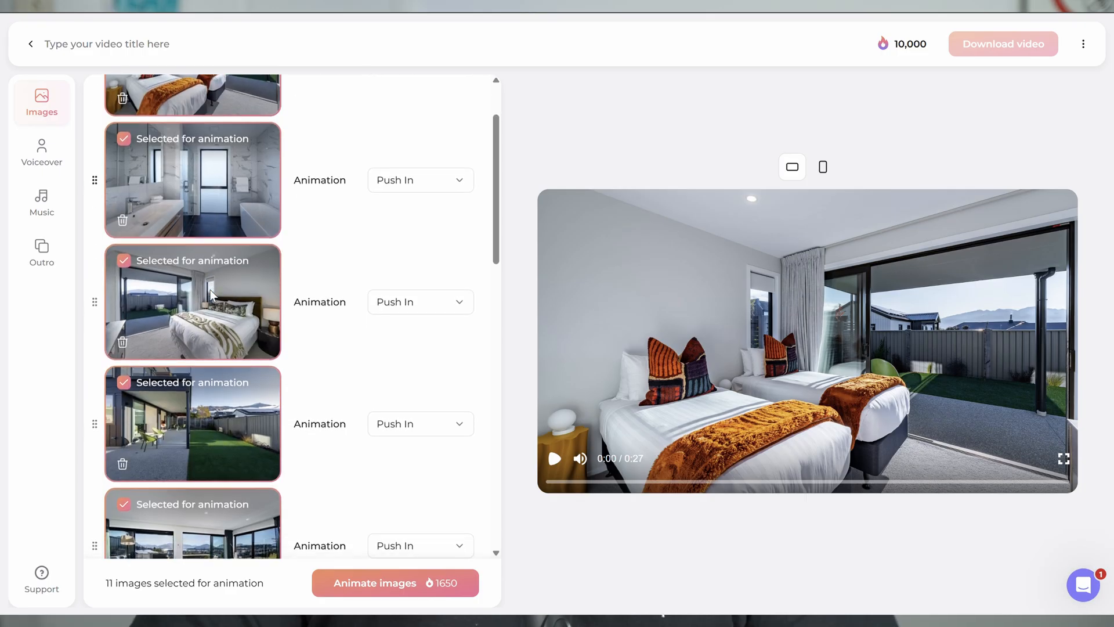
{"action": "scroll", "scroll_direction": "down", "scroll_amount": 3}
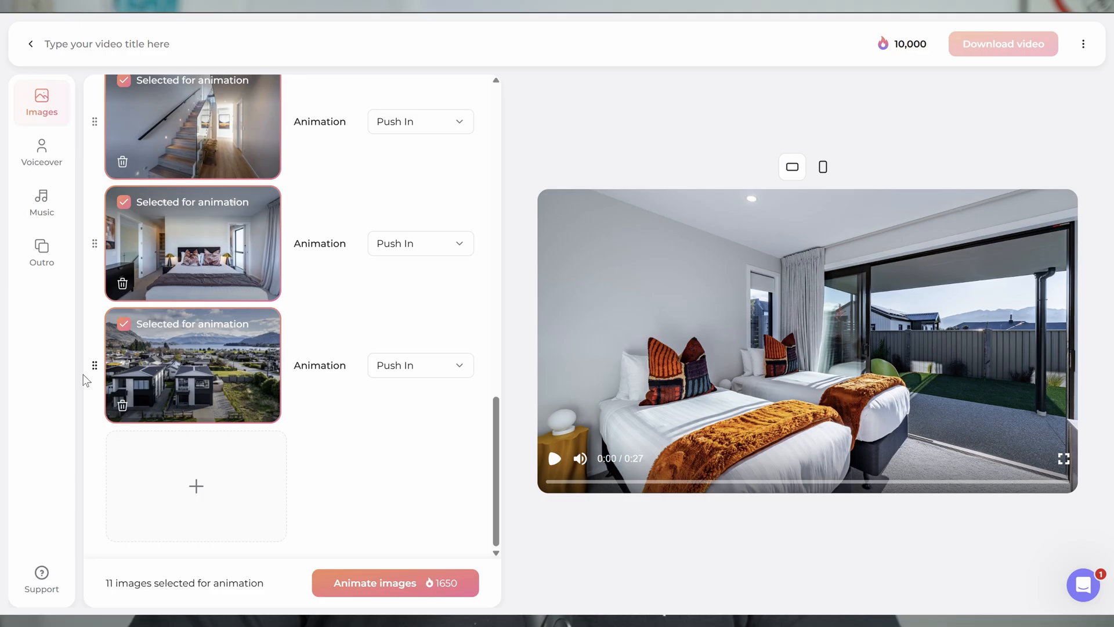
{"action": "mouse_move", "coordinate": [93, 366]}
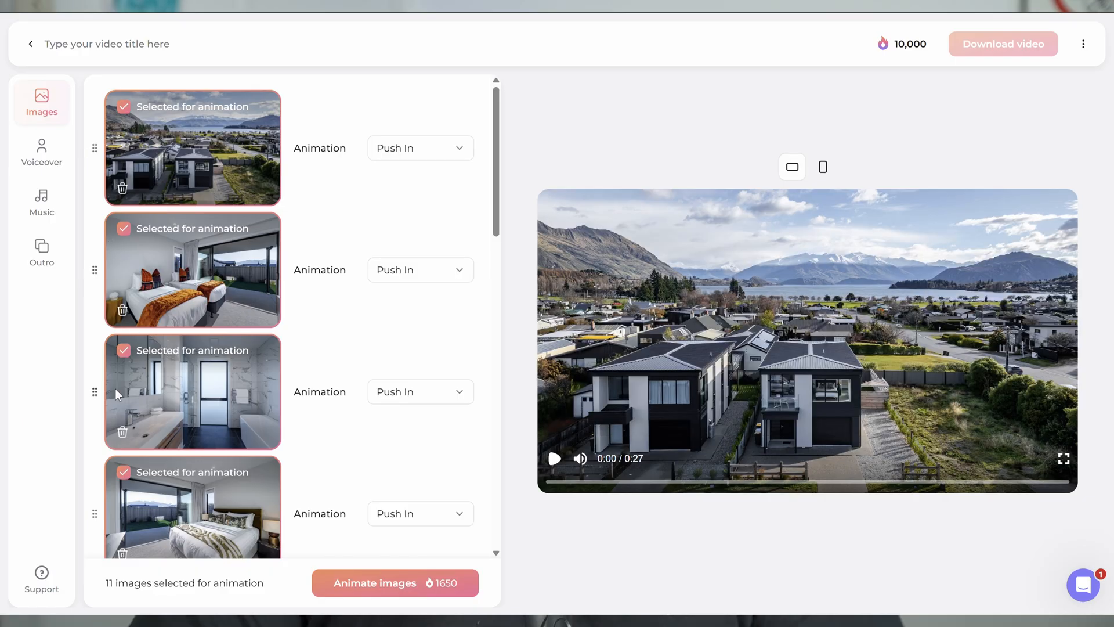
{"action": "scroll", "scroll_direction": "down", "scroll_amount": 3}
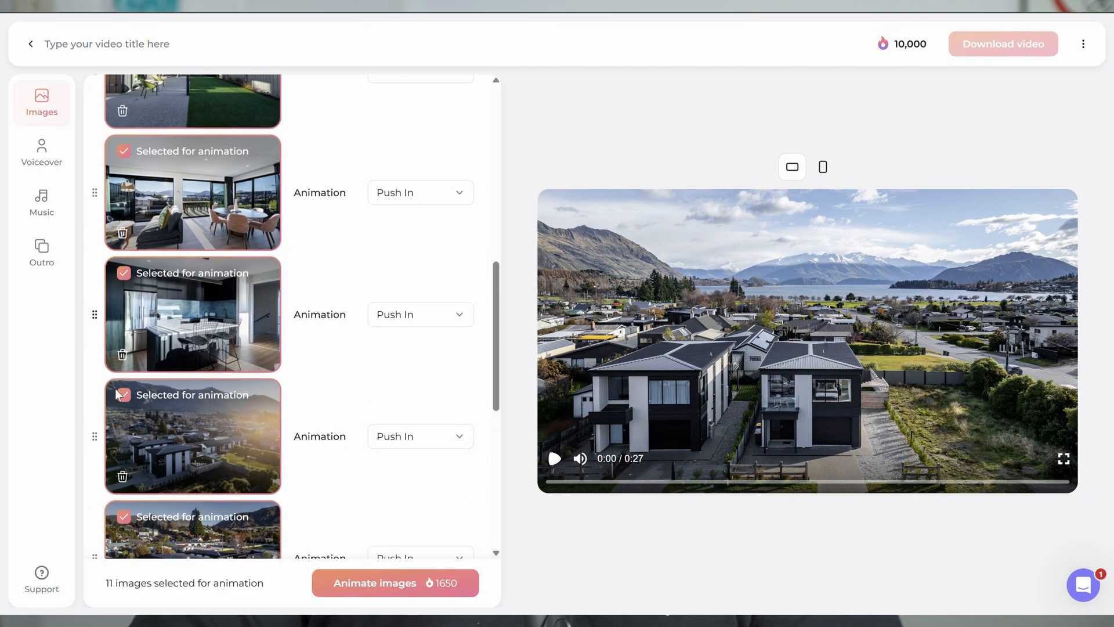
{"action": "scroll", "scroll_direction": "down", "scroll_amount": 3}
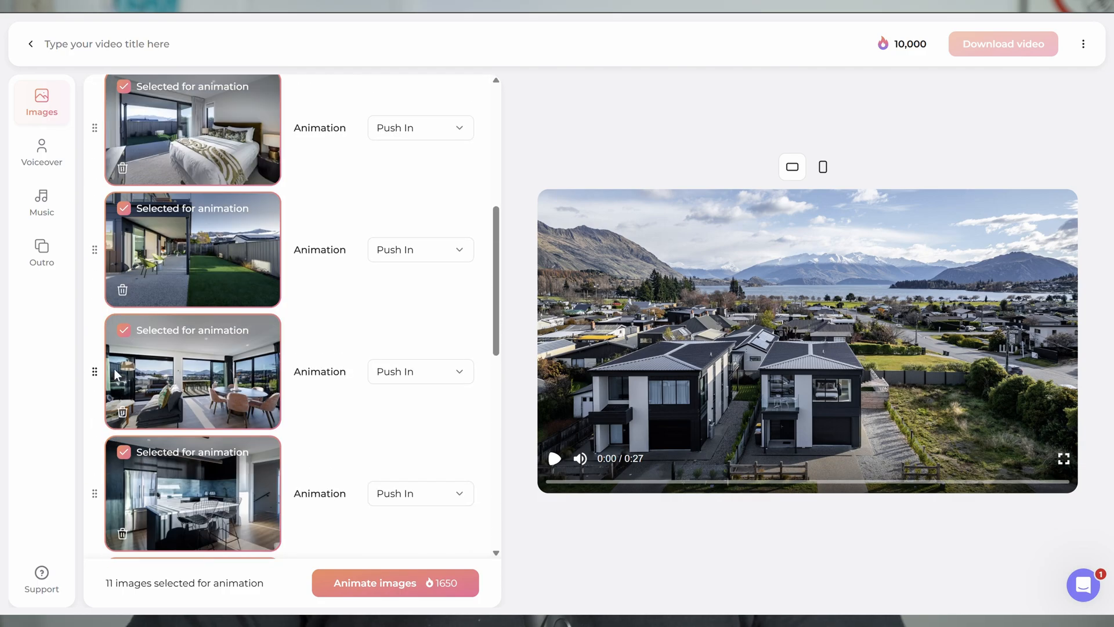
{"action": "mouse_move", "coordinate": [90, 370]}
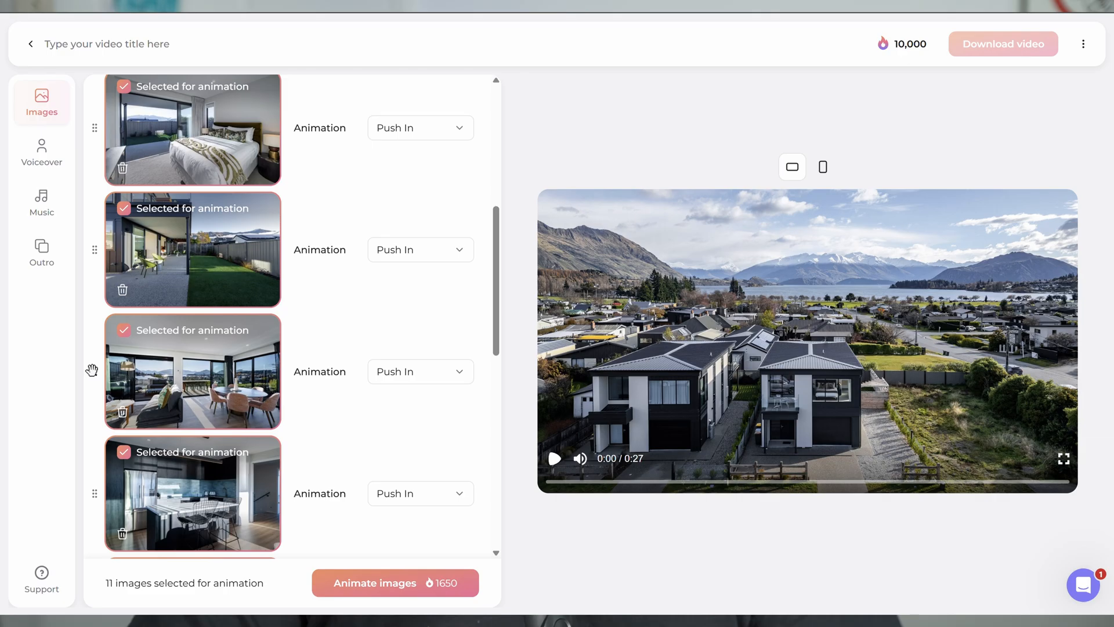
{"action": "scroll", "scroll_direction": "down", "scroll_amount": 3}
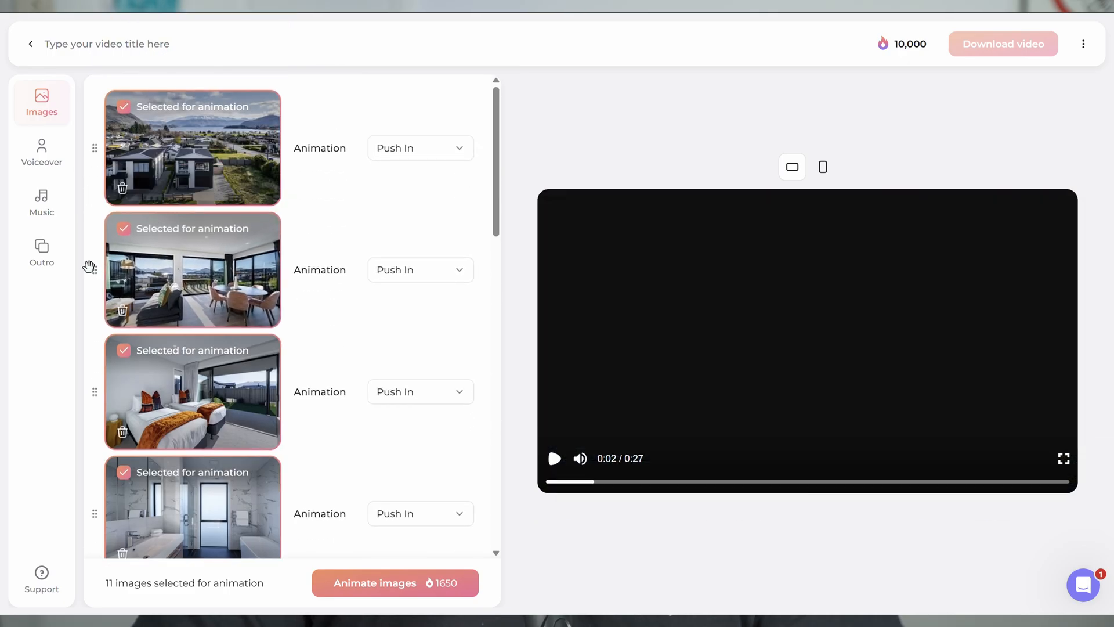
{"action": "scroll", "scroll_direction": "down", "scroll_amount": 3}
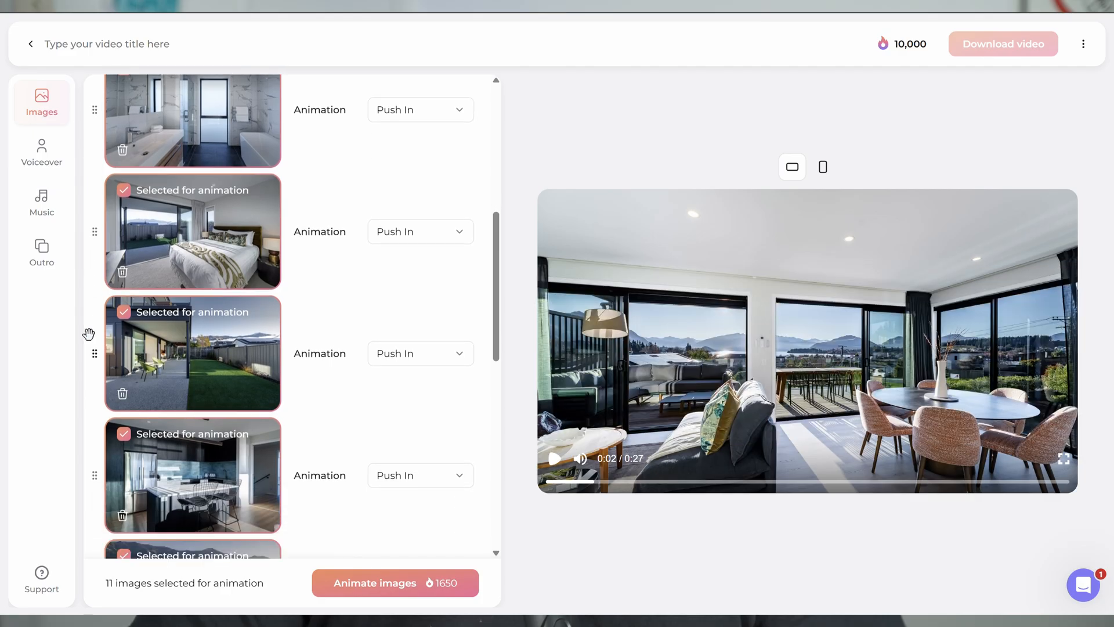
{"action": "scroll", "scroll_direction": "up", "scroll_amount": 3}
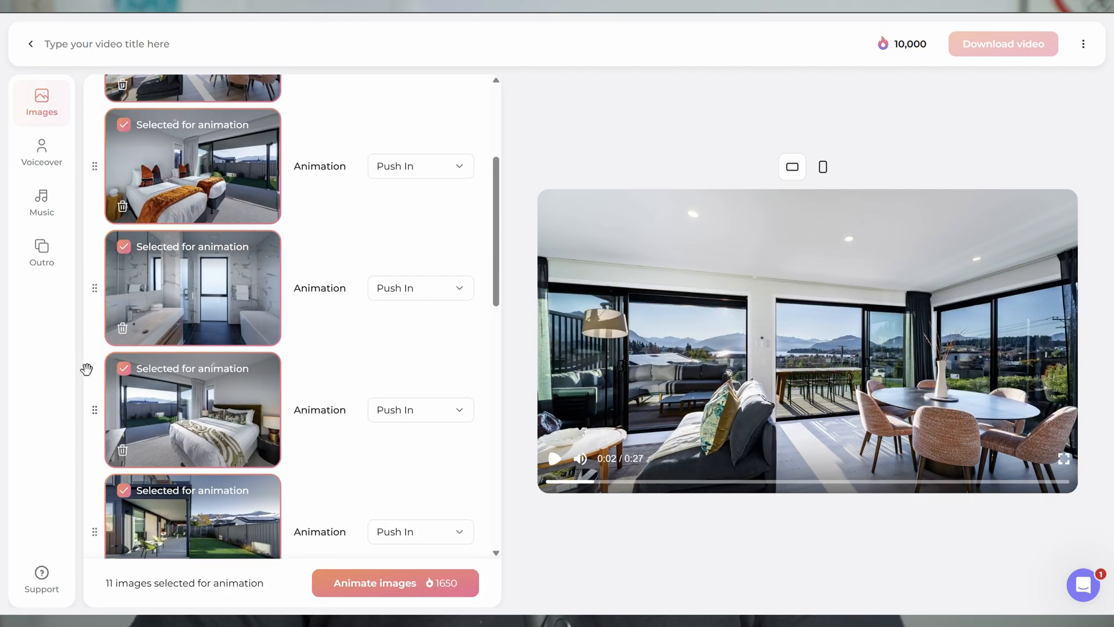
{"action": "scroll", "scroll_direction": "up", "scroll_amount": 3}
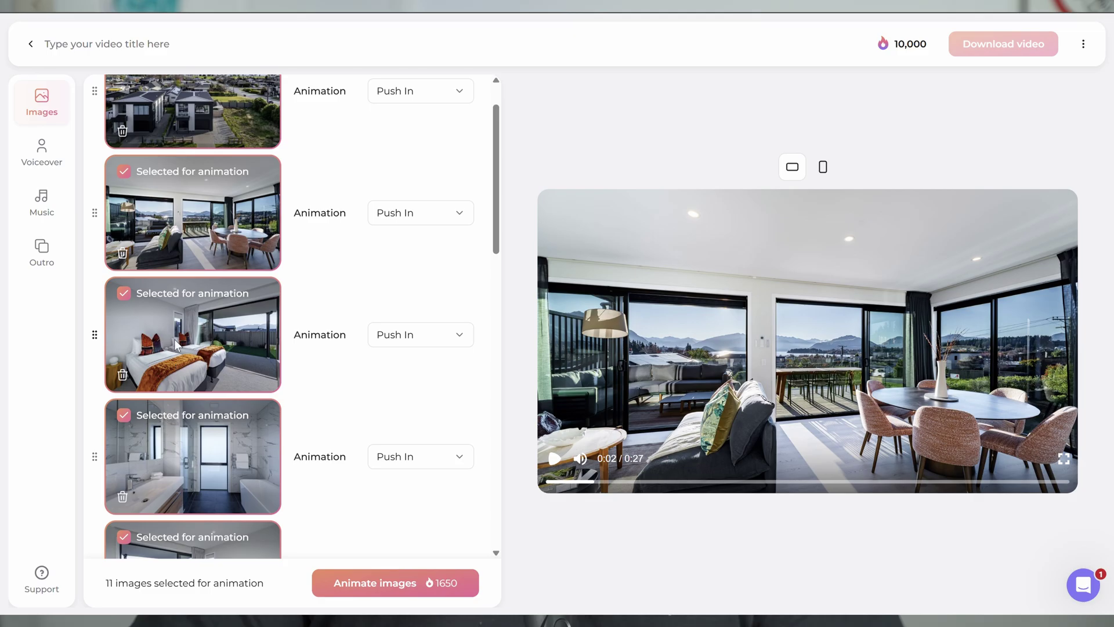
{"action": "scroll", "scroll_direction": "down", "scroll_amount": 3}
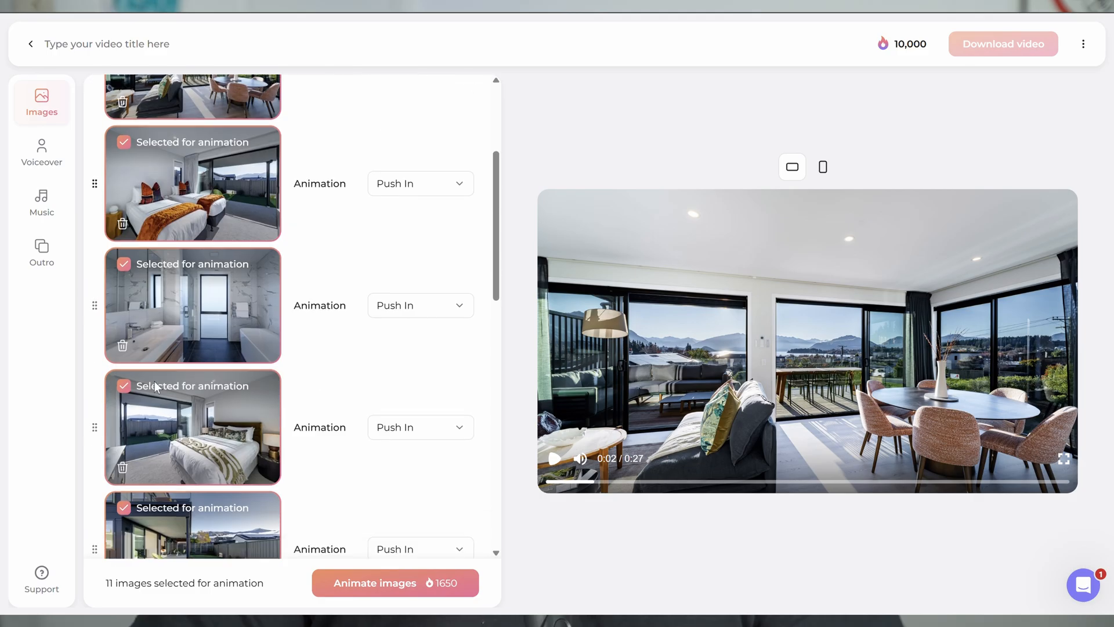
{"action": "scroll", "scroll_direction": "down", "scroll_amount": 3}
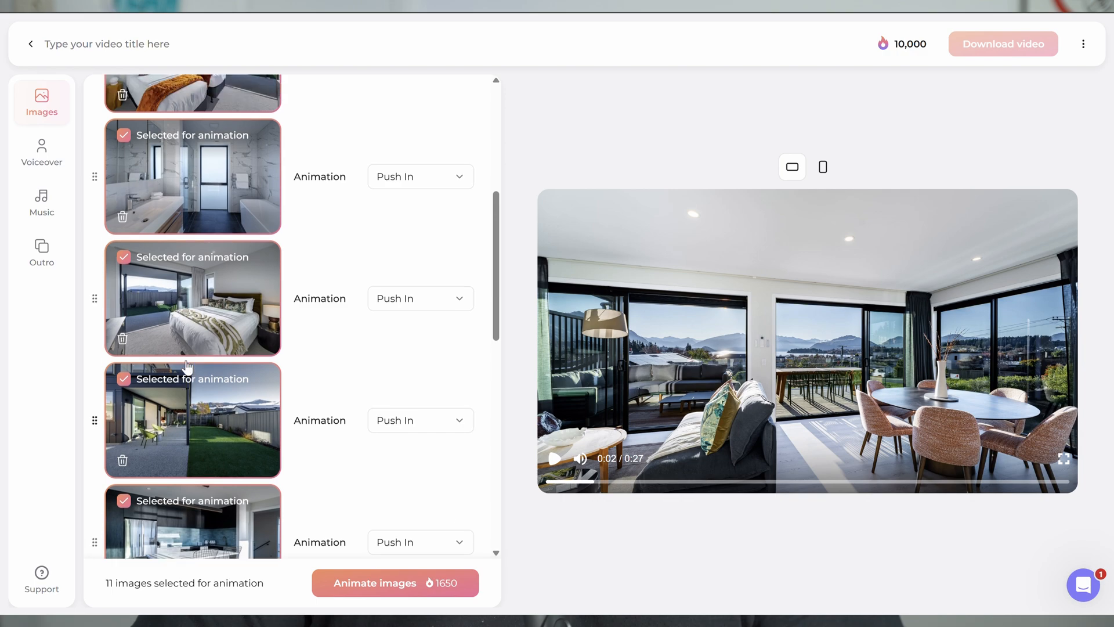
{"action": "scroll", "scroll_direction": "down", "scroll_amount": 3}
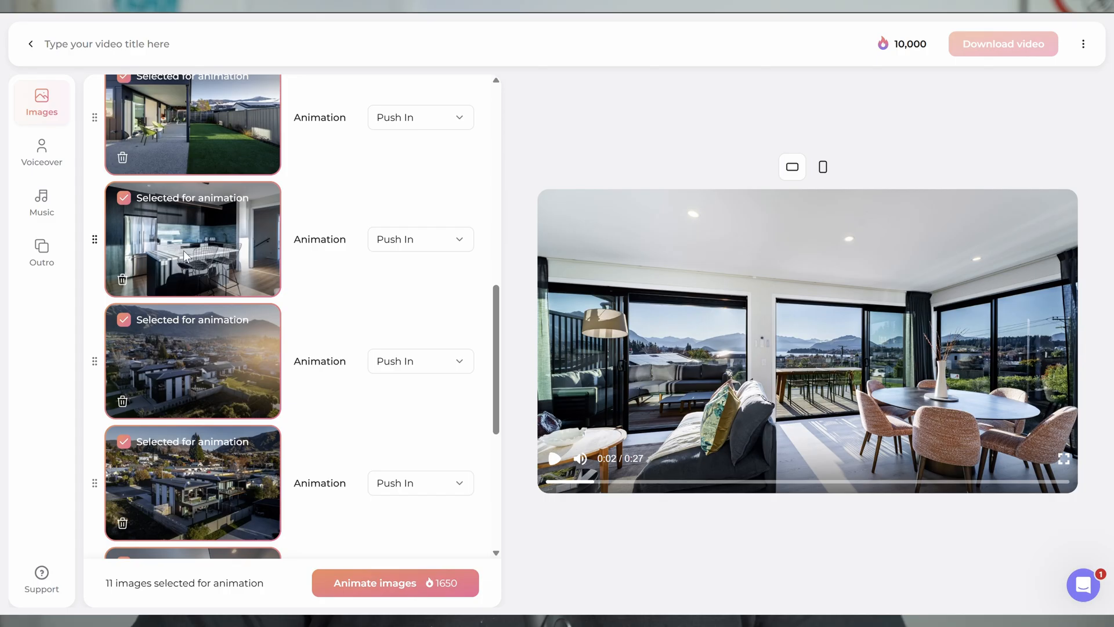
{"action": "scroll", "scroll_direction": "up", "scroll_amount": 3}
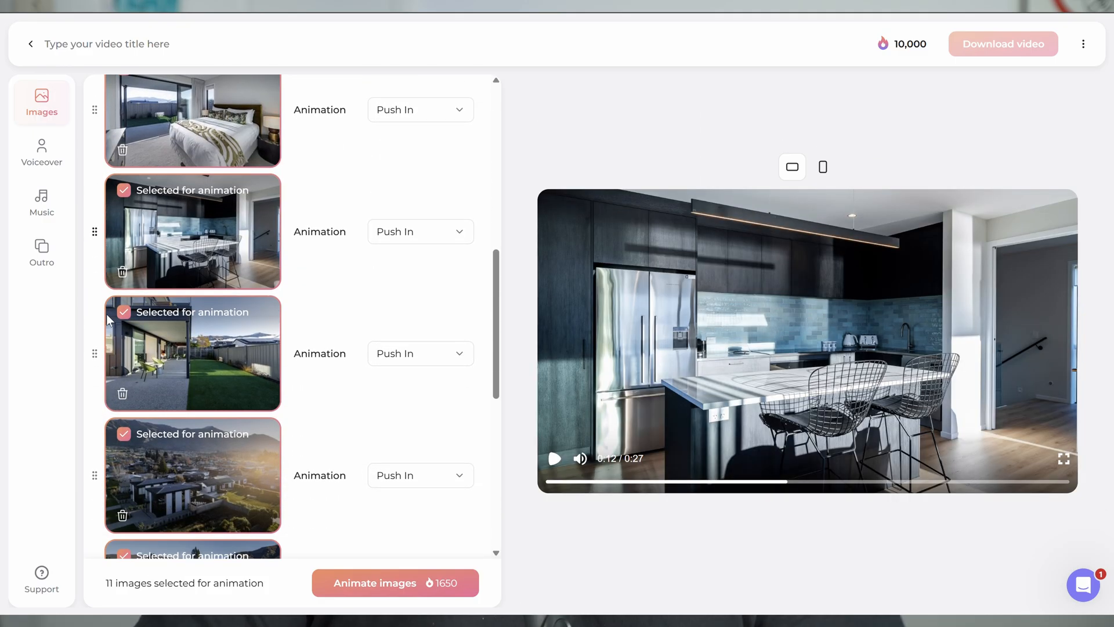
{"action": "scroll", "scroll_direction": "down", "scroll_amount": 3}
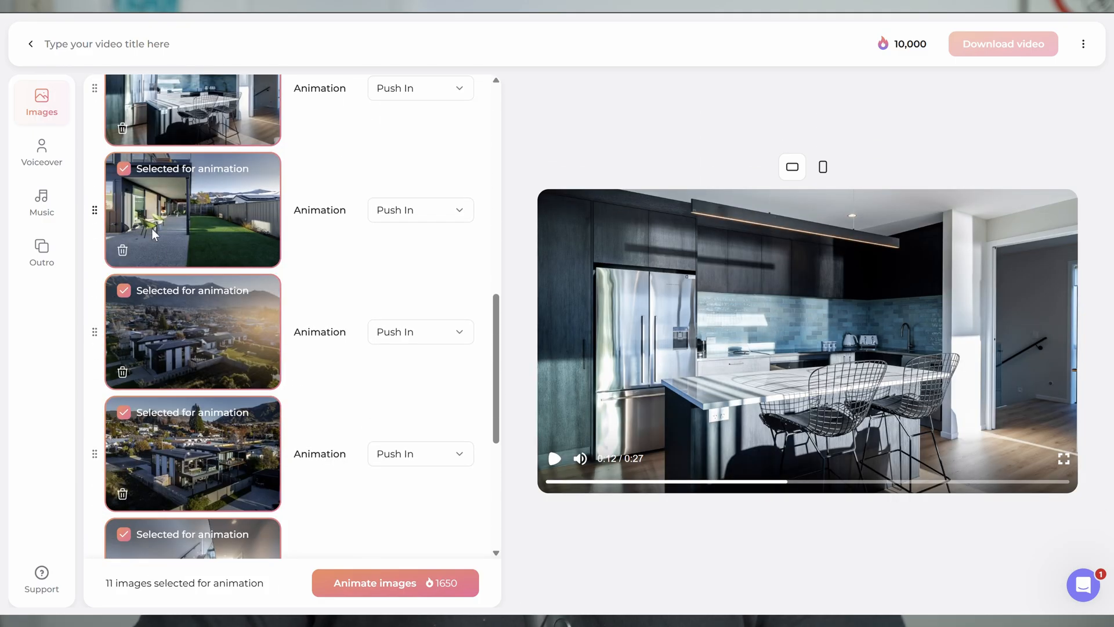
{"action": "scroll", "scroll_direction": "down", "scroll_amount": 3}
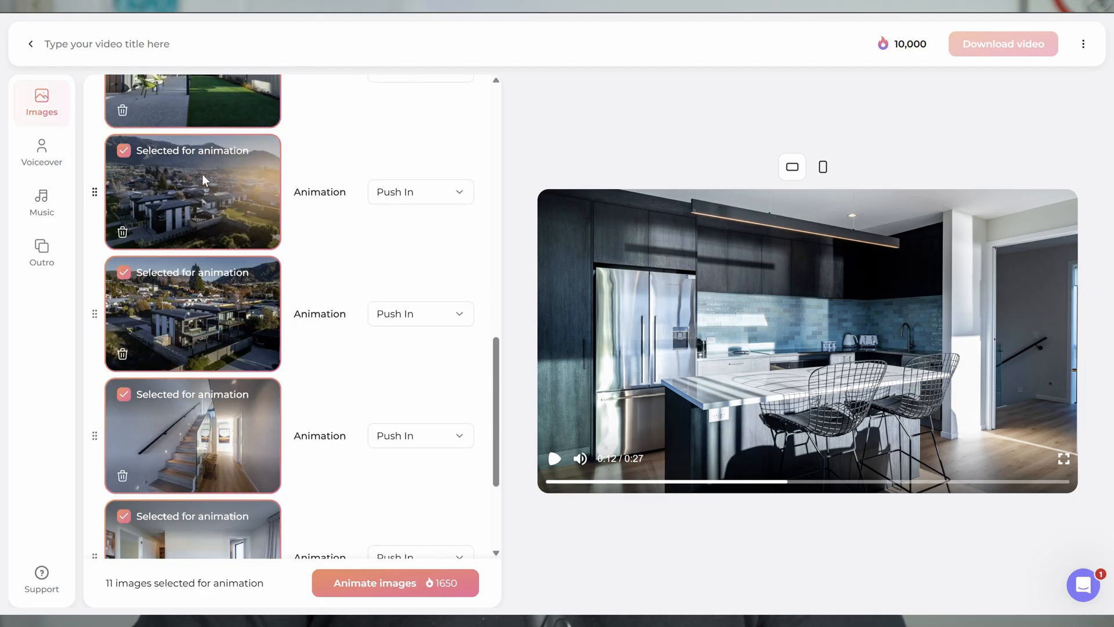
{"action": "scroll", "scroll_direction": "down", "scroll_amount": 3}
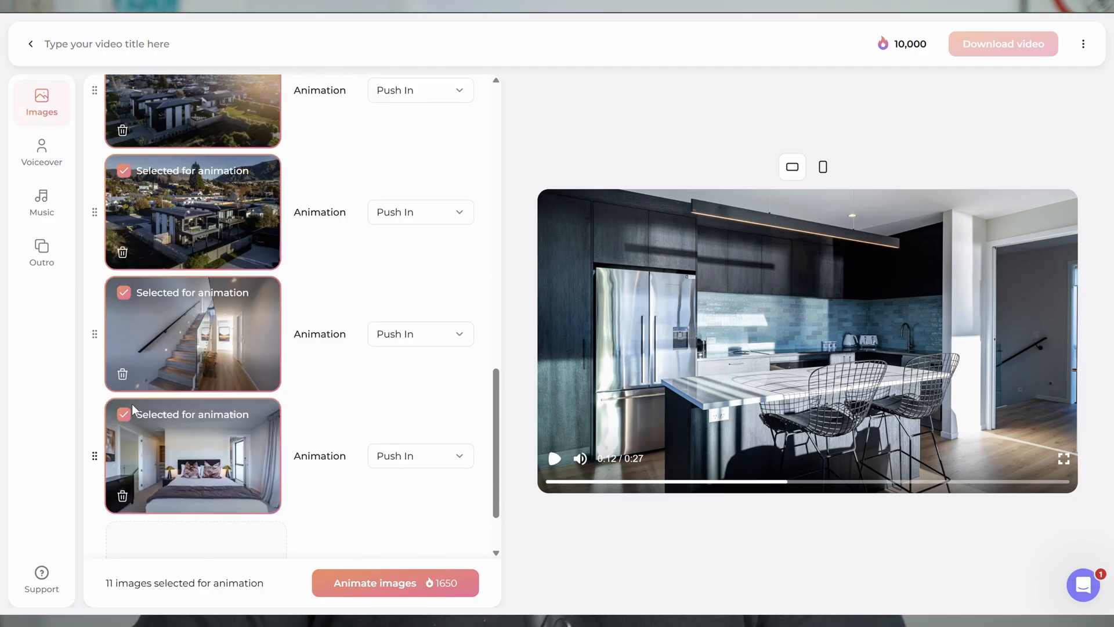
{"action": "scroll", "scroll_direction": "up", "scroll_amount": 3}
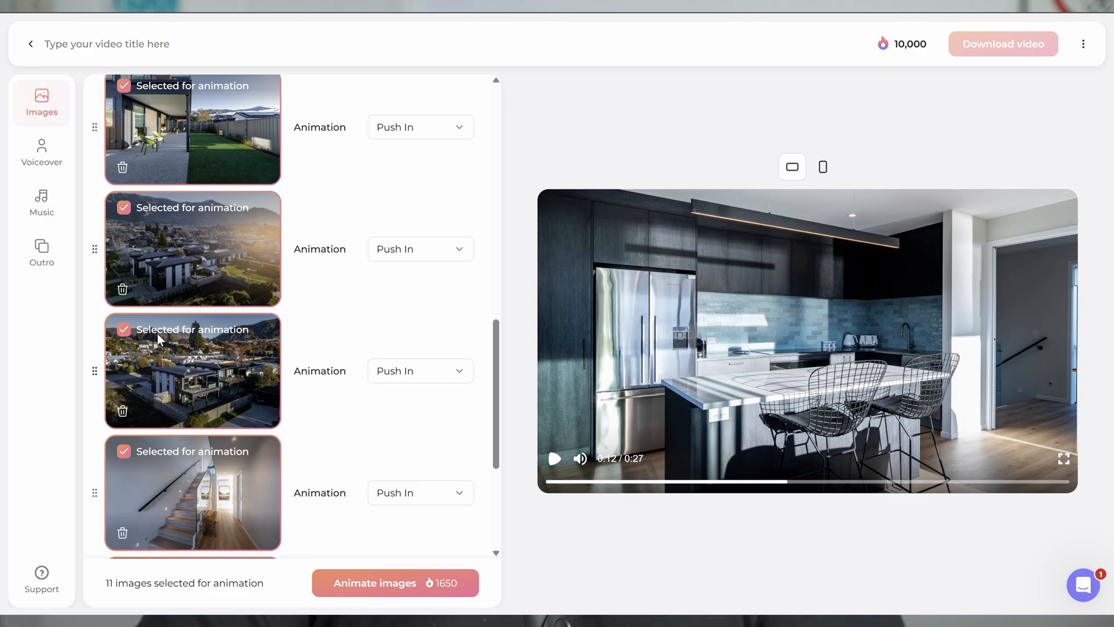
{"action": "scroll", "scroll_direction": "down", "scroll_amount": 3}
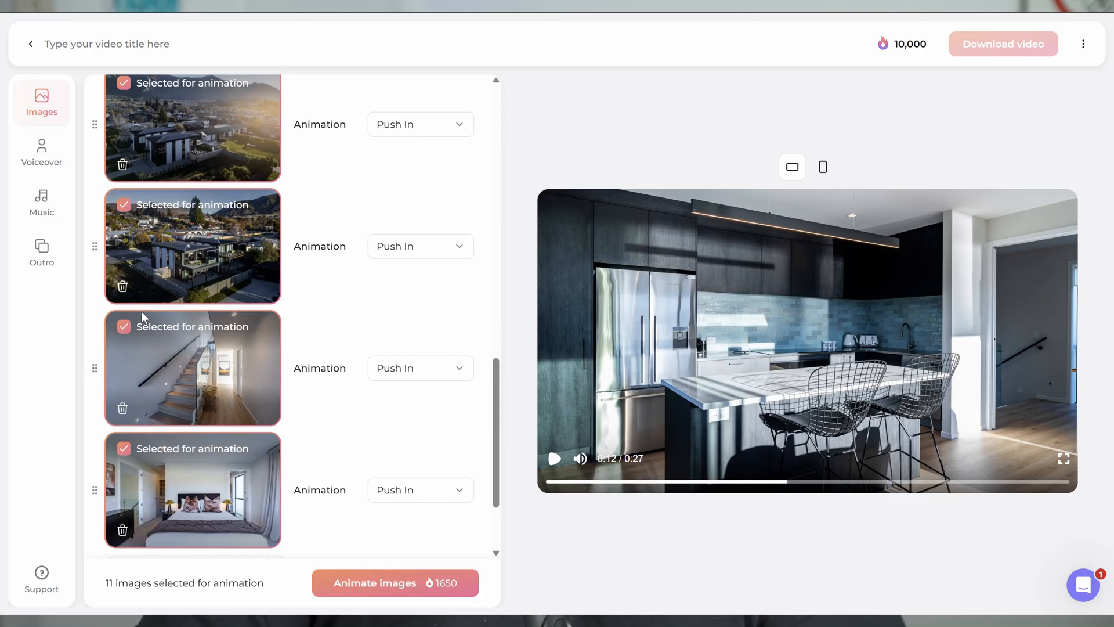
{"action": "scroll", "scroll_direction": "down", "scroll_amount": 3}
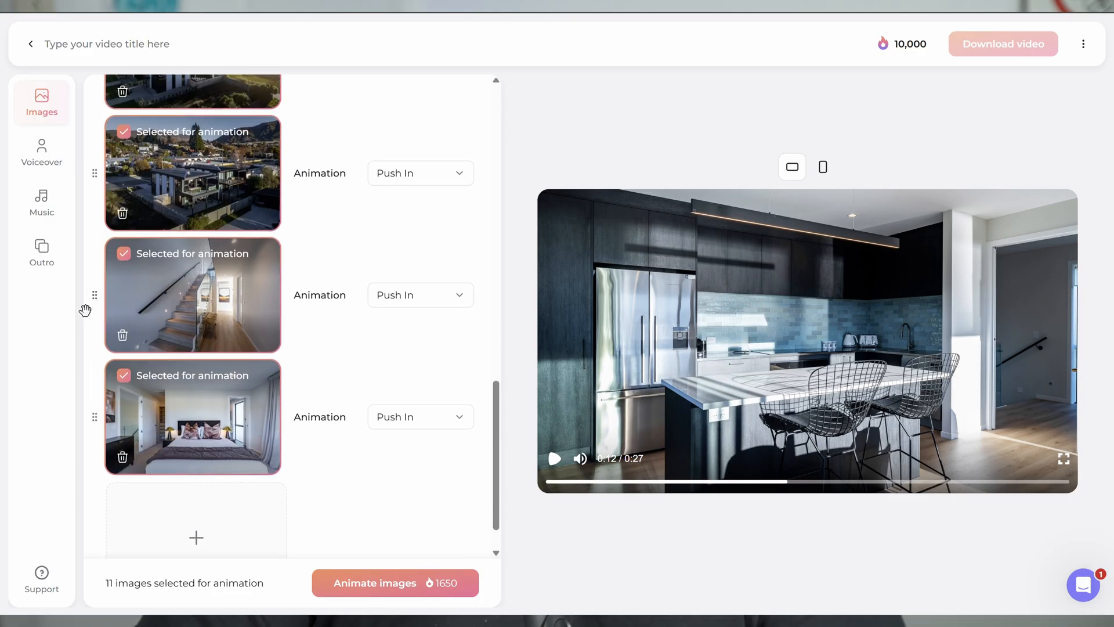
{"action": "scroll", "scroll_direction": "up", "scroll_amount": 3}
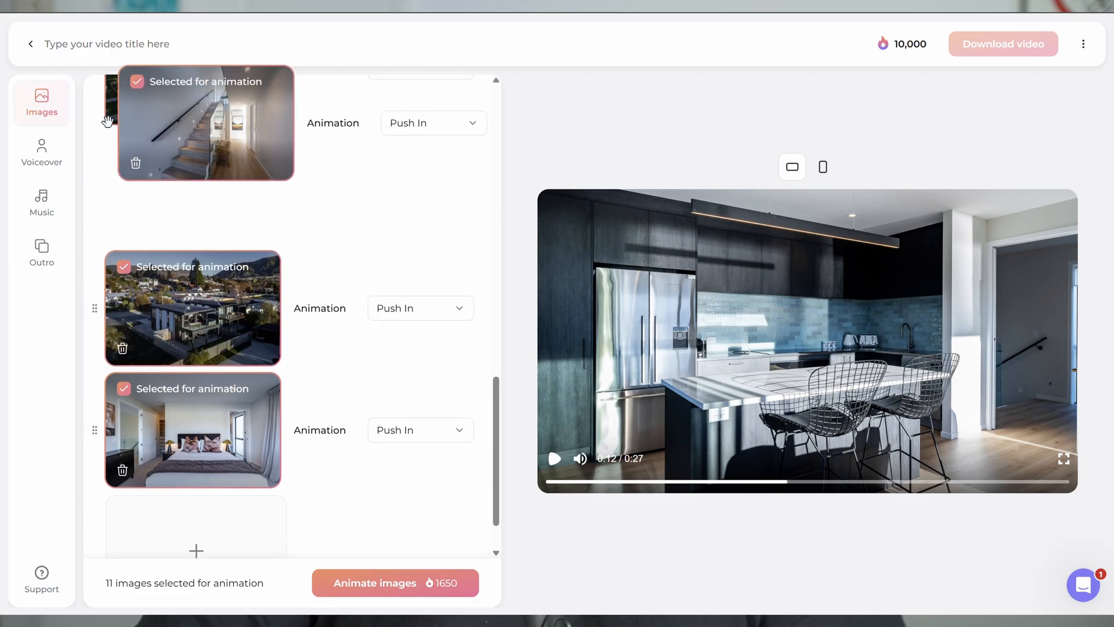
{"action": "scroll", "scroll_direction": "down", "scroll_amount": 3}
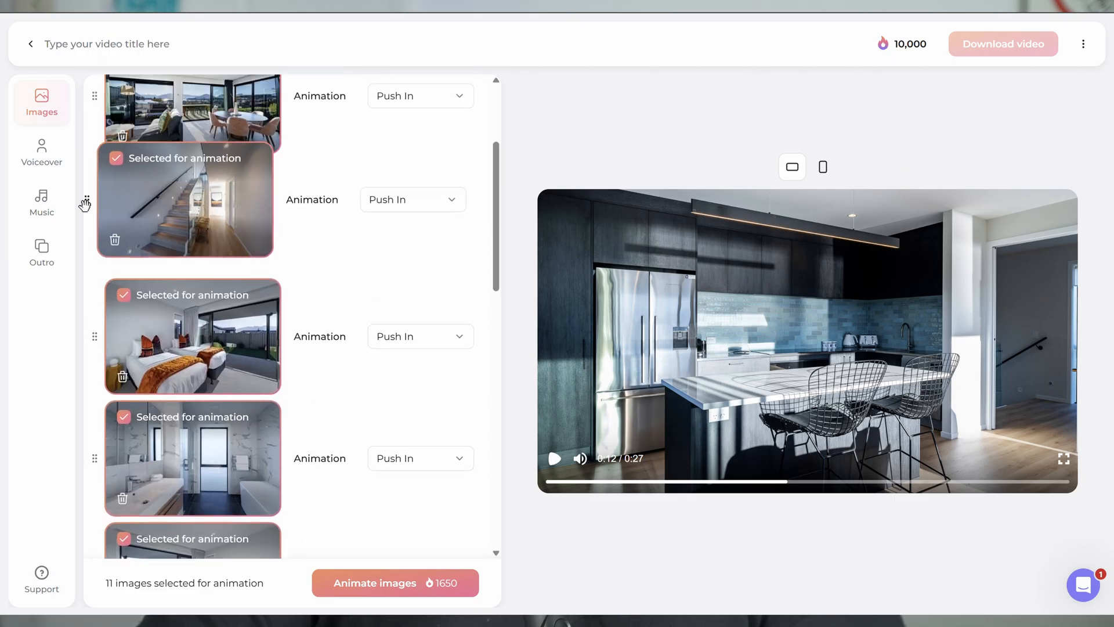
{"action": "scroll", "scroll_direction": "up", "scroll_amount": 3}
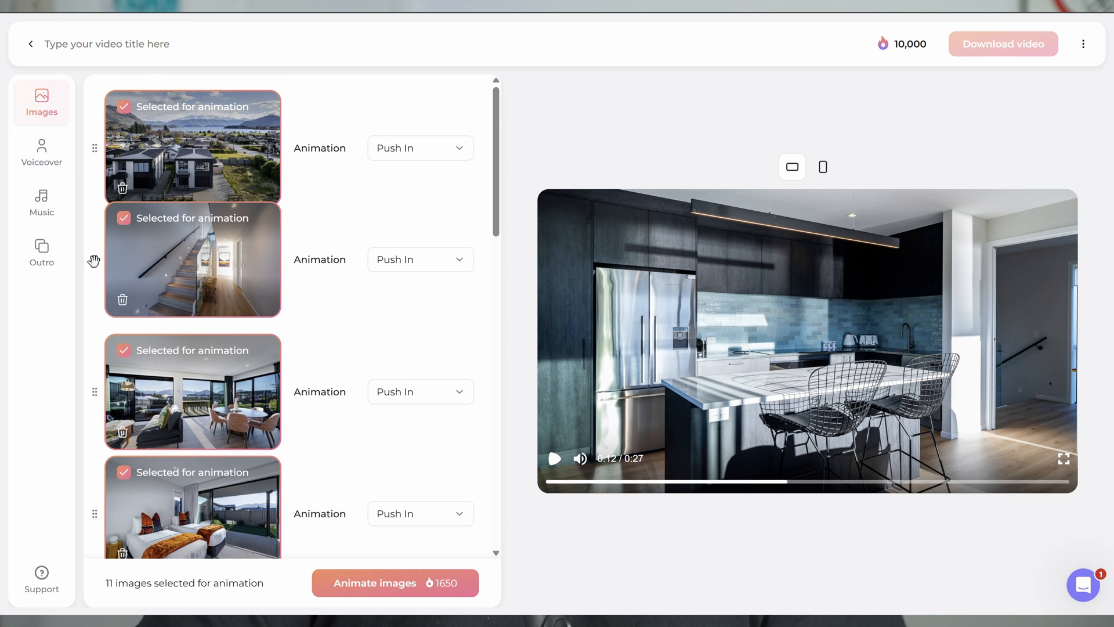
{"action": "scroll", "scroll_direction": "down", "scroll_amount": 3}
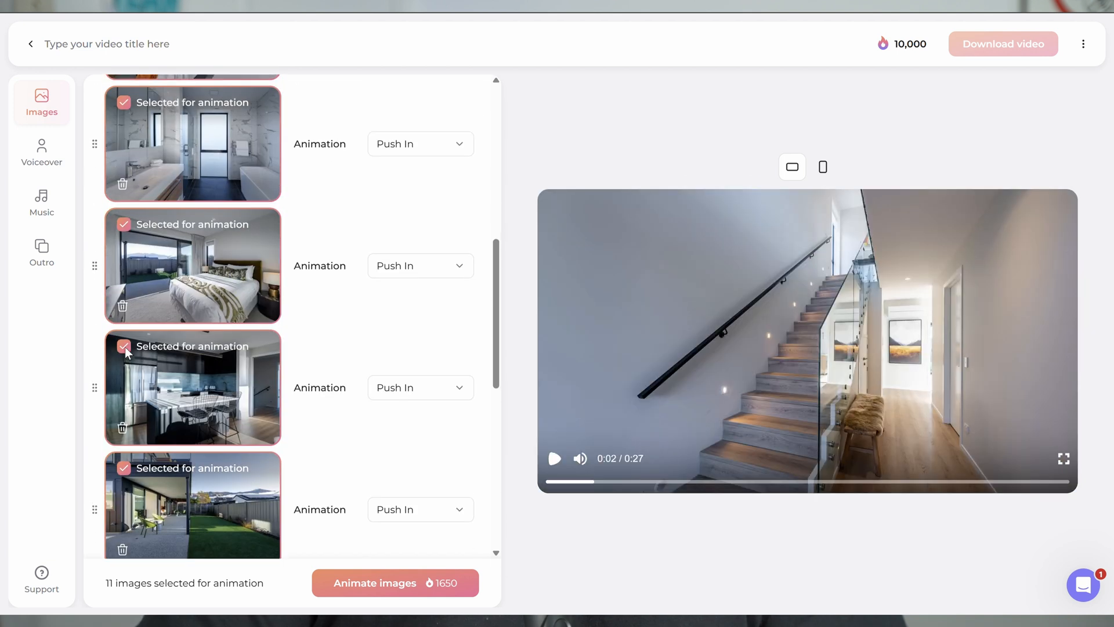
{"action": "scroll", "scroll_direction": "down", "scroll_amount": 3}
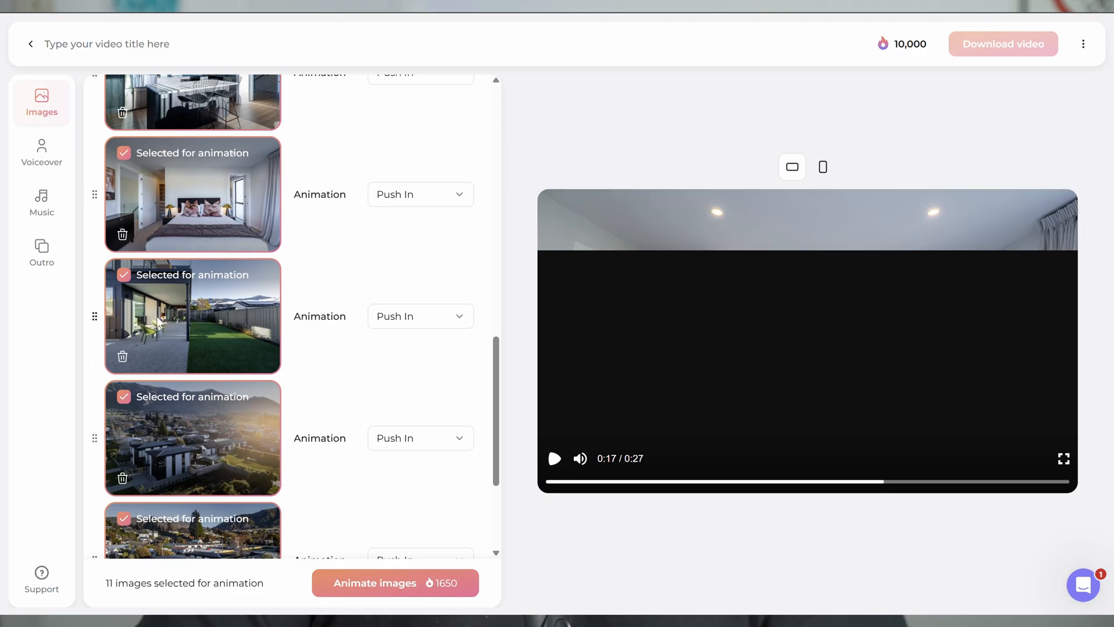
{"action": "scroll", "scroll_direction": "down", "scroll_amount": 3}
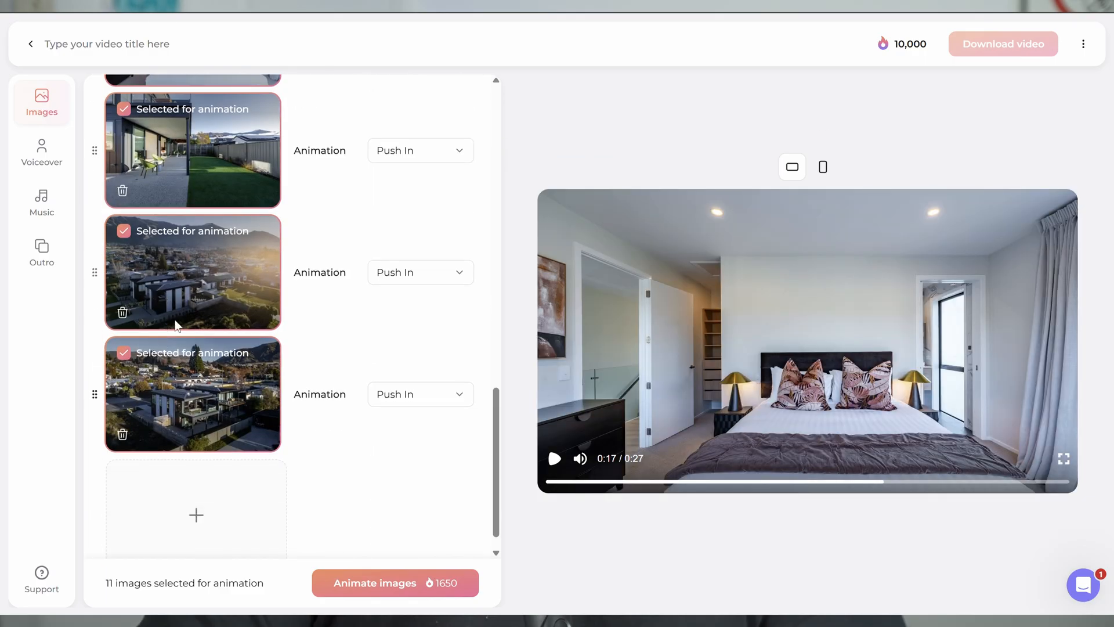
{"action": "scroll", "scroll_direction": "up", "scroll_amount": 3}
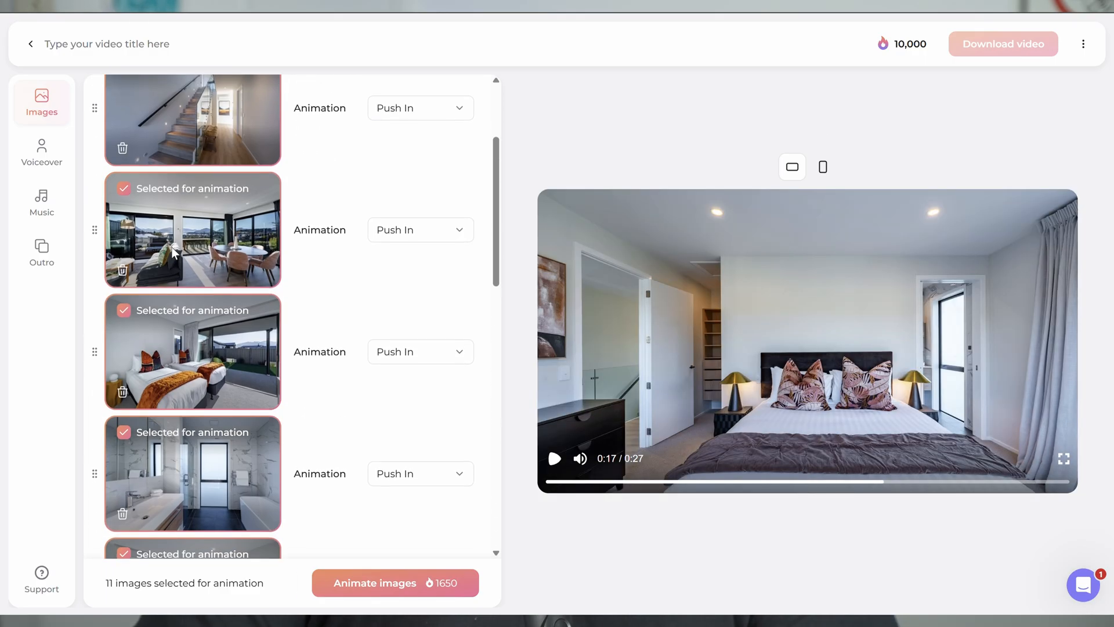
{"action": "scroll", "scroll_direction": "up", "scroll_amount": 3}
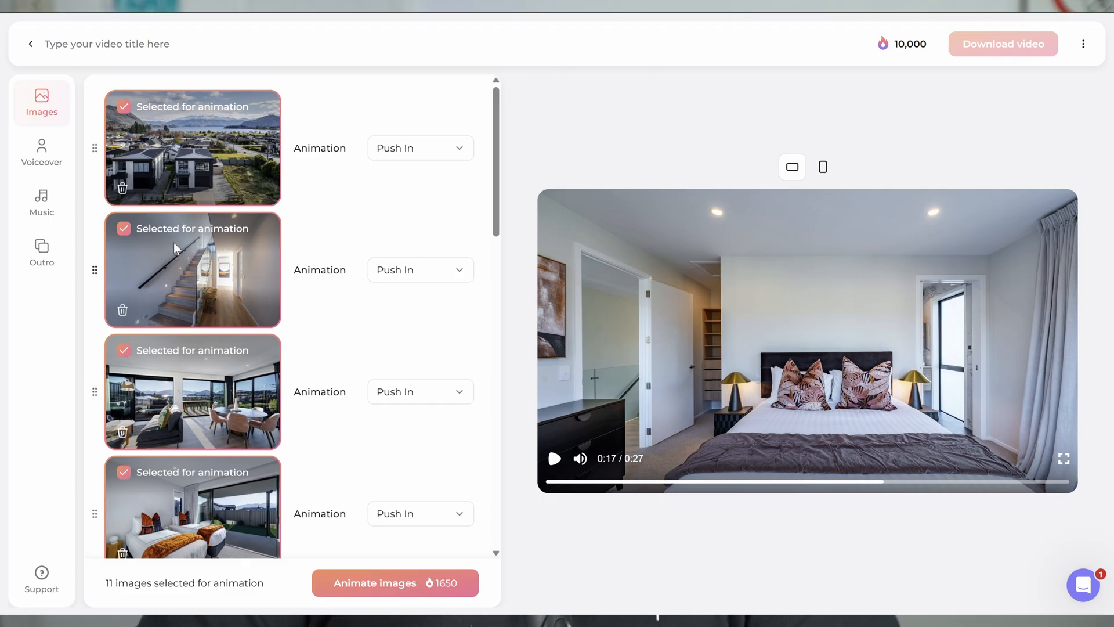
{"action": "scroll", "scroll_direction": "down", "scroll_amount": 3}
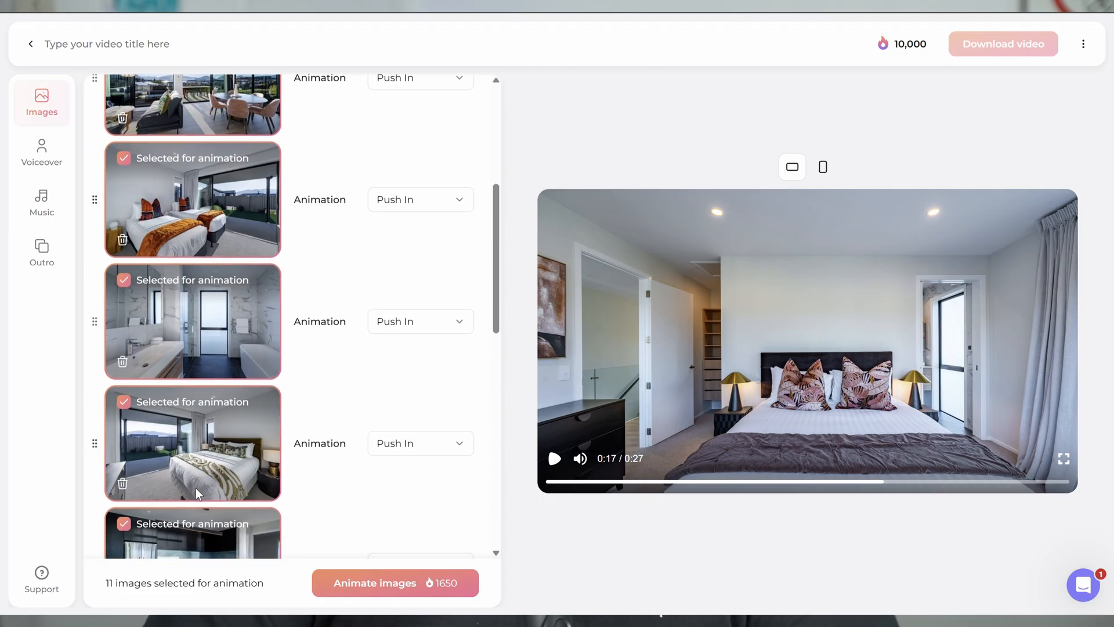
{"action": "scroll", "scroll_direction": "up", "scroll_amount": 3}
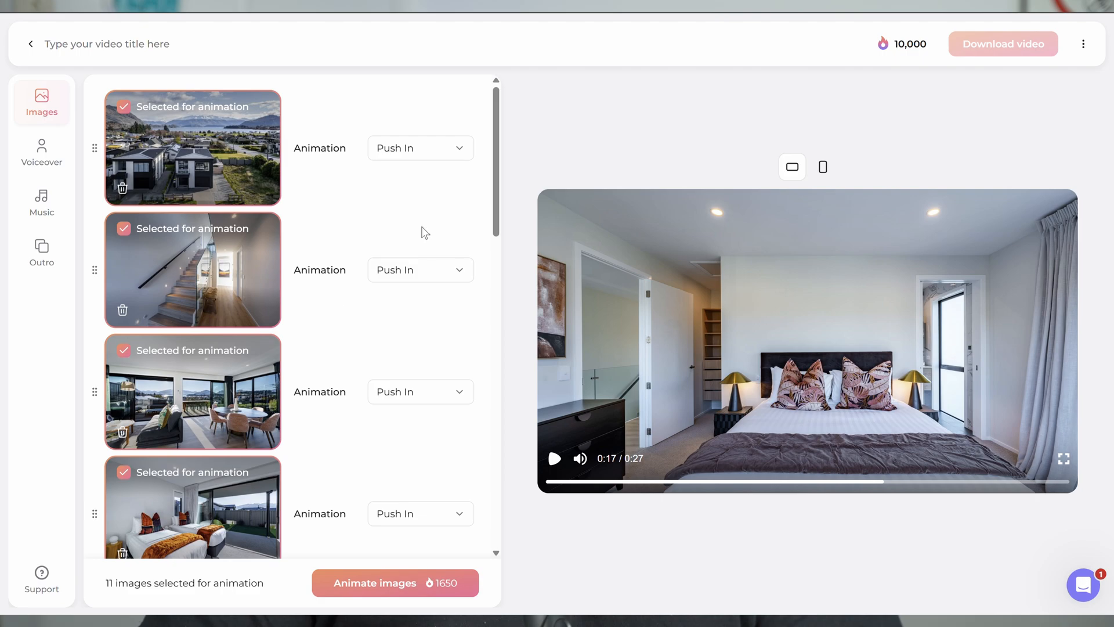
{"action": "mouse_move", "coordinate": [338, 183]}
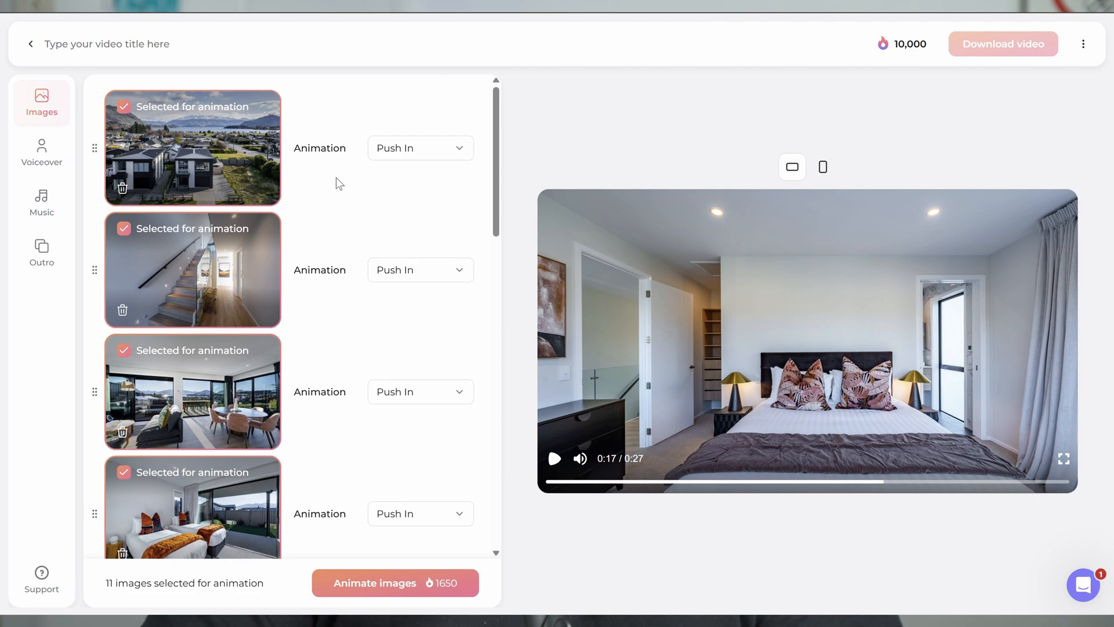
{"action": "mouse_move", "coordinate": [421, 93]}
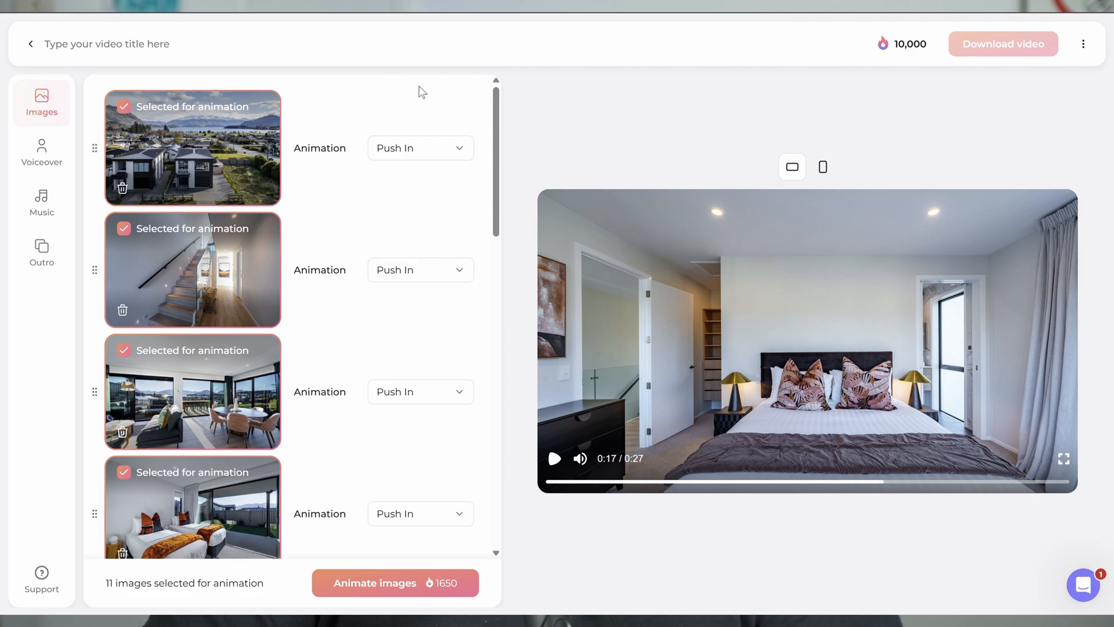
{"action": "mouse_move", "coordinate": [433, 147]}
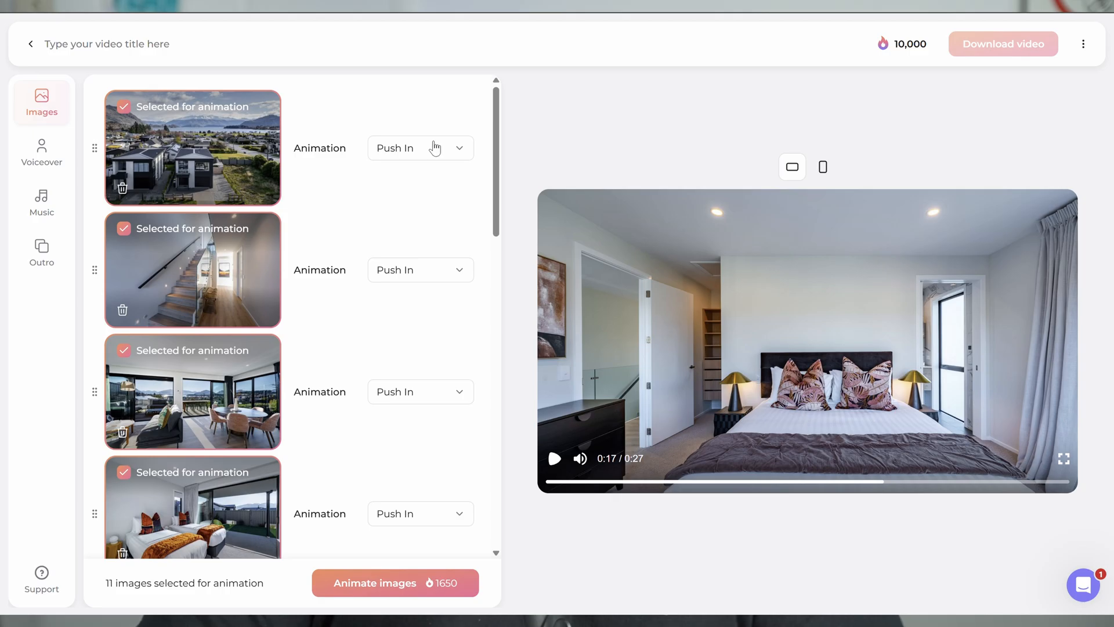
{"action": "mouse_move", "coordinate": [216, 185]}
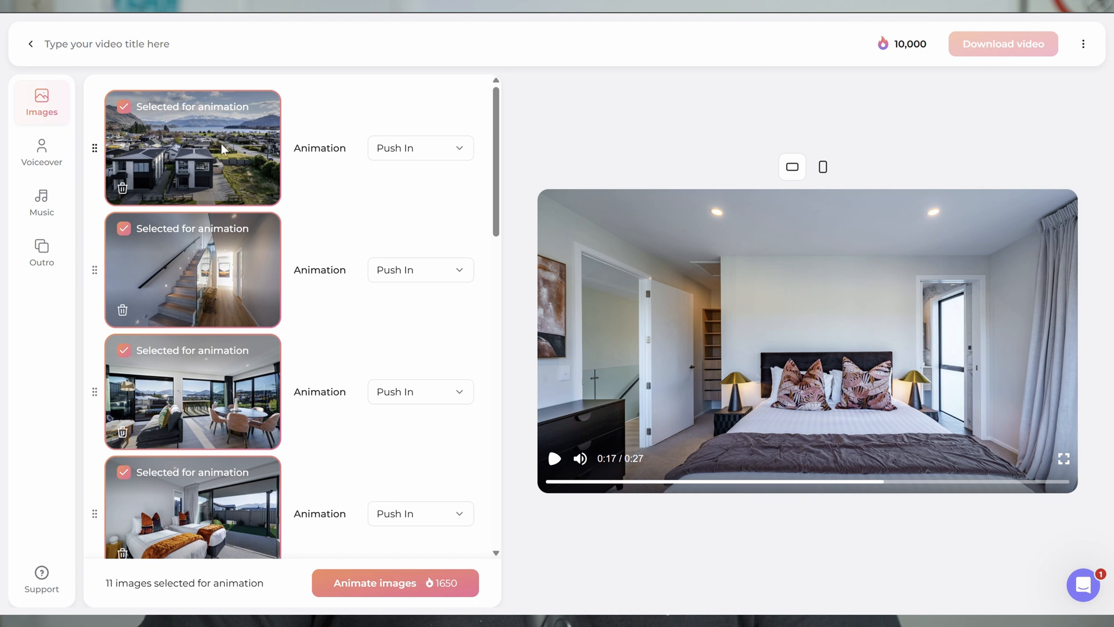
{"action": "mouse_move", "coordinate": [288, 249]}
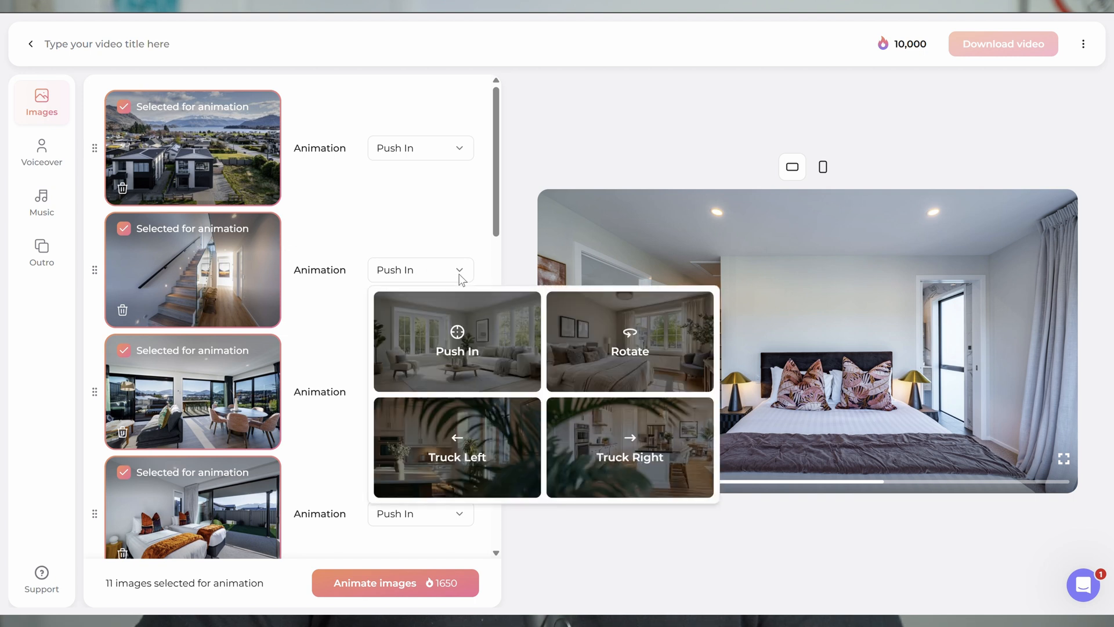
{"action": "mouse_move", "coordinate": [601, 349]}
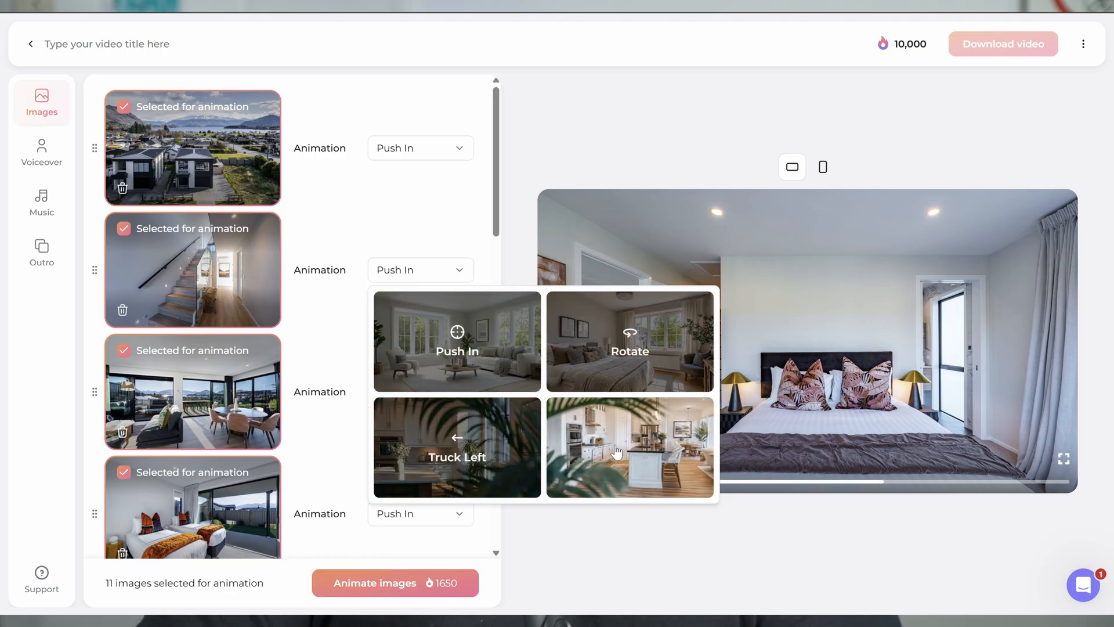
Step: Give the staircase photo Truck Right and the living/dining room photo Rotate
{"action": "left_click", "coordinate": [629, 446]}
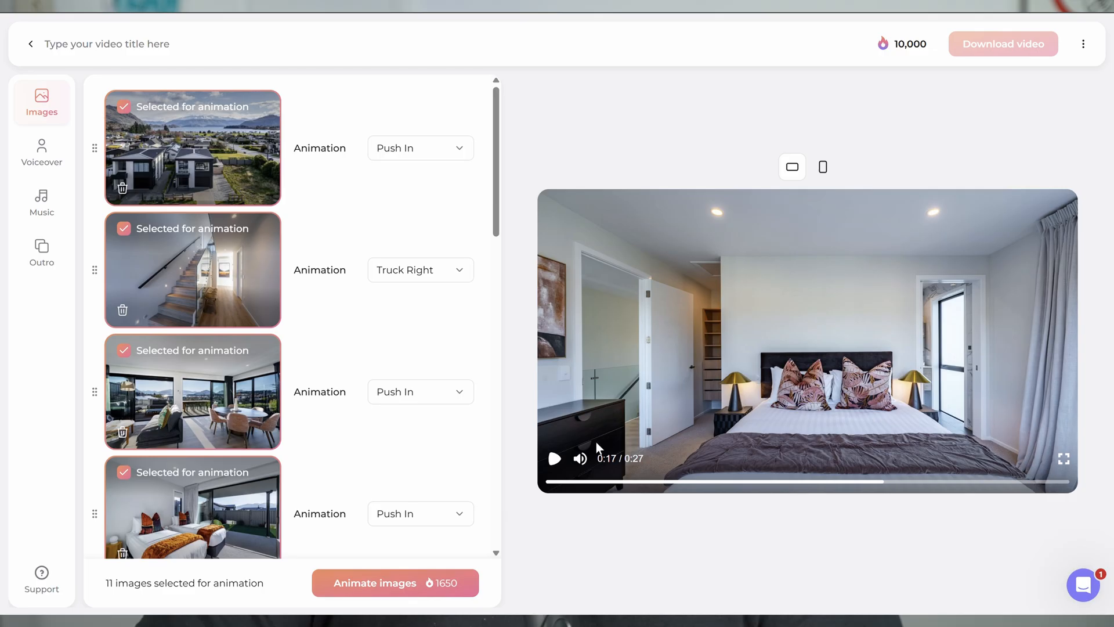
{"action": "scroll", "scroll_direction": "down", "scroll_amount": 3}
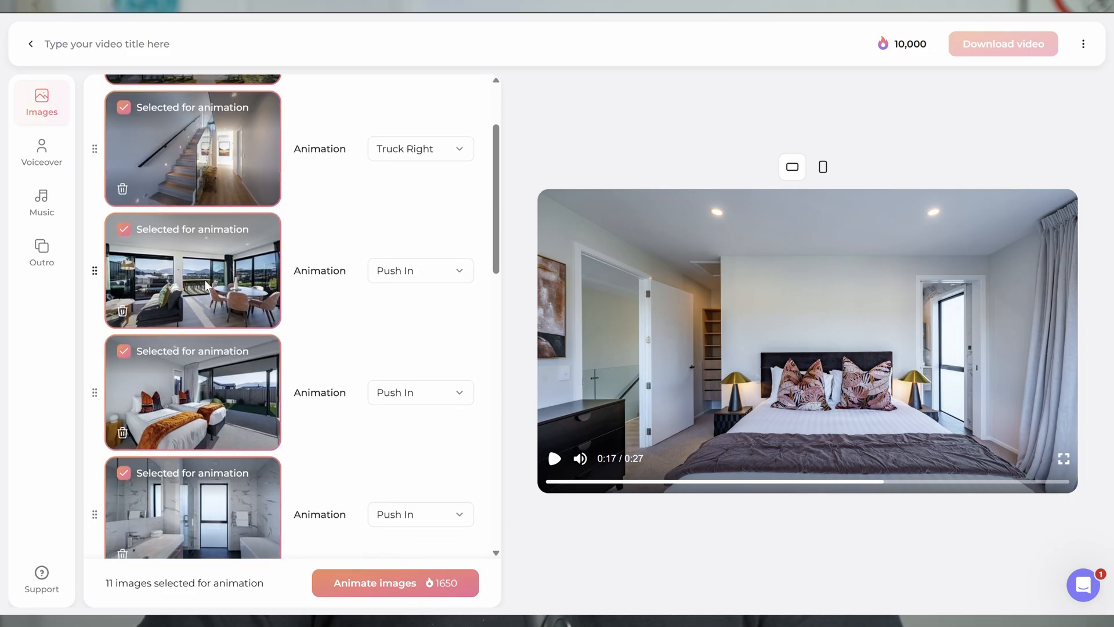
{"action": "mouse_move", "coordinate": [192, 283]}
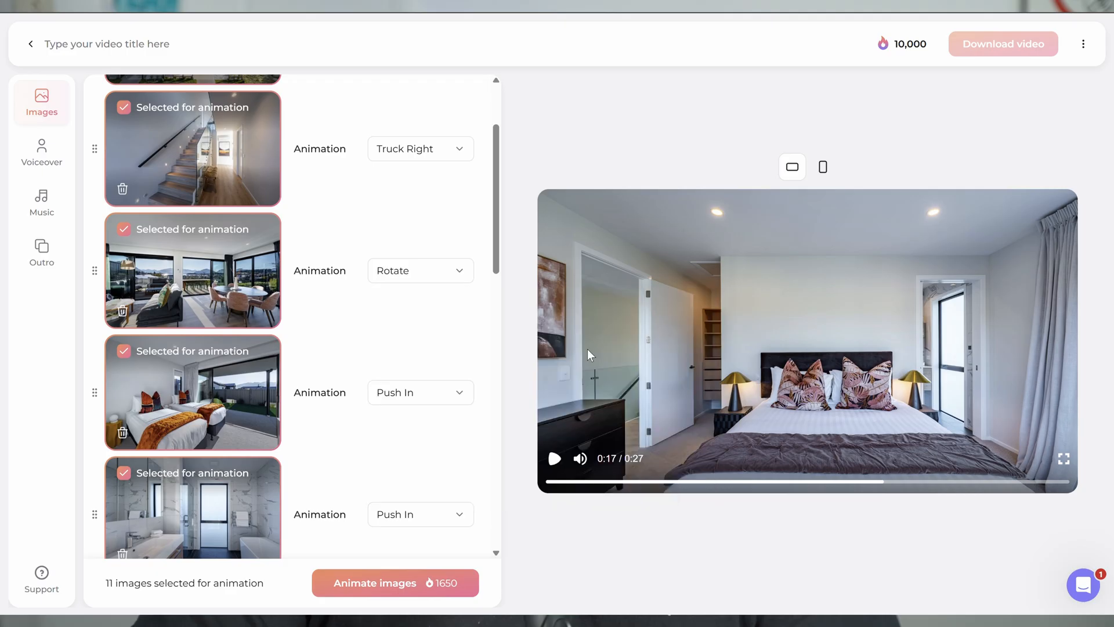
{"action": "scroll", "scroll_direction": "down", "scroll_amount": 3}
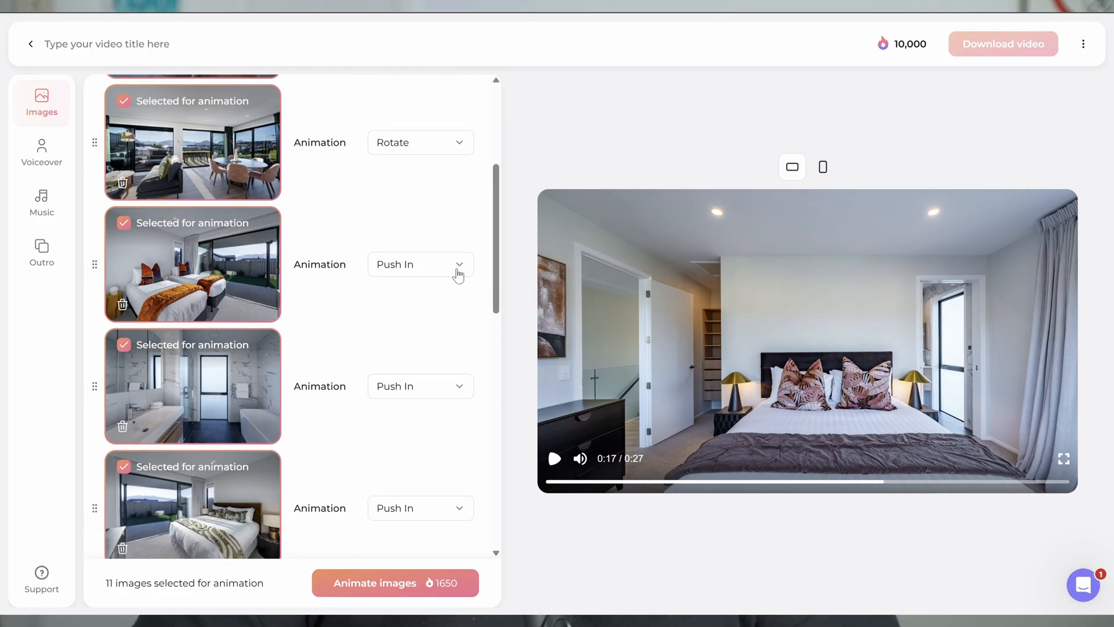
{"action": "mouse_move", "coordinate": [439, 246]}
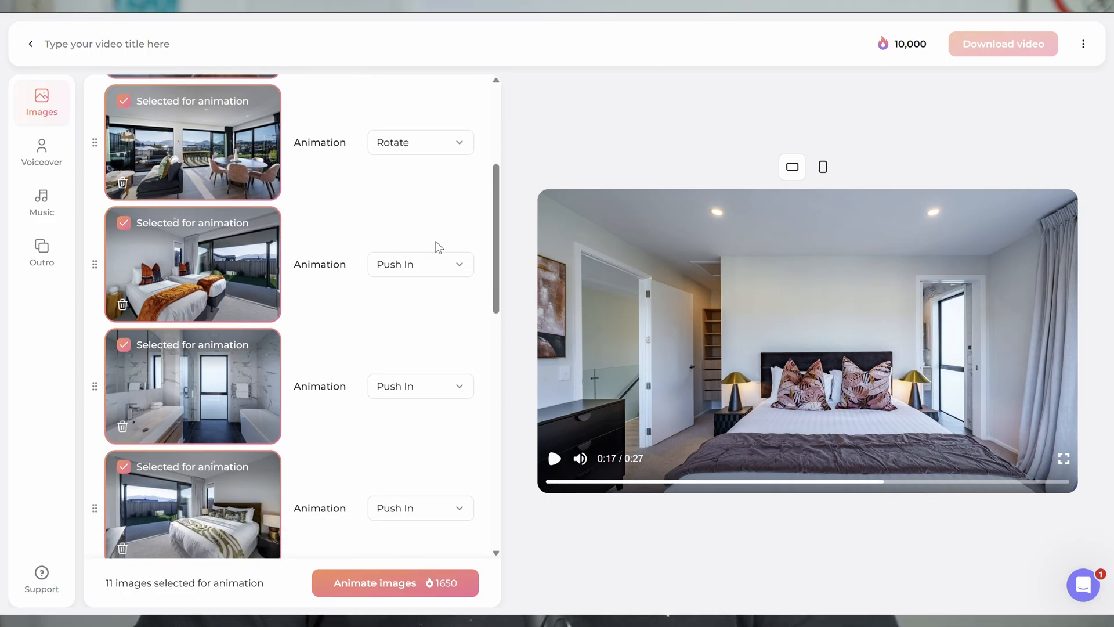
{"action": "mouse_move", "coordinate": [438, 265]}
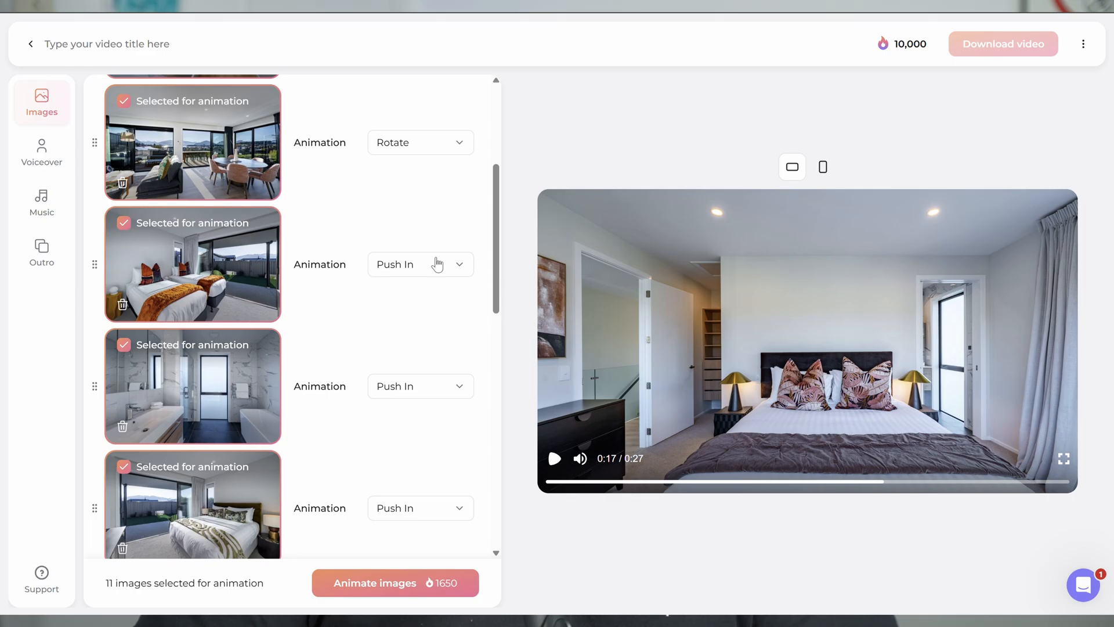
{"action": "mouse_move", "coordinate": [412, 303]}
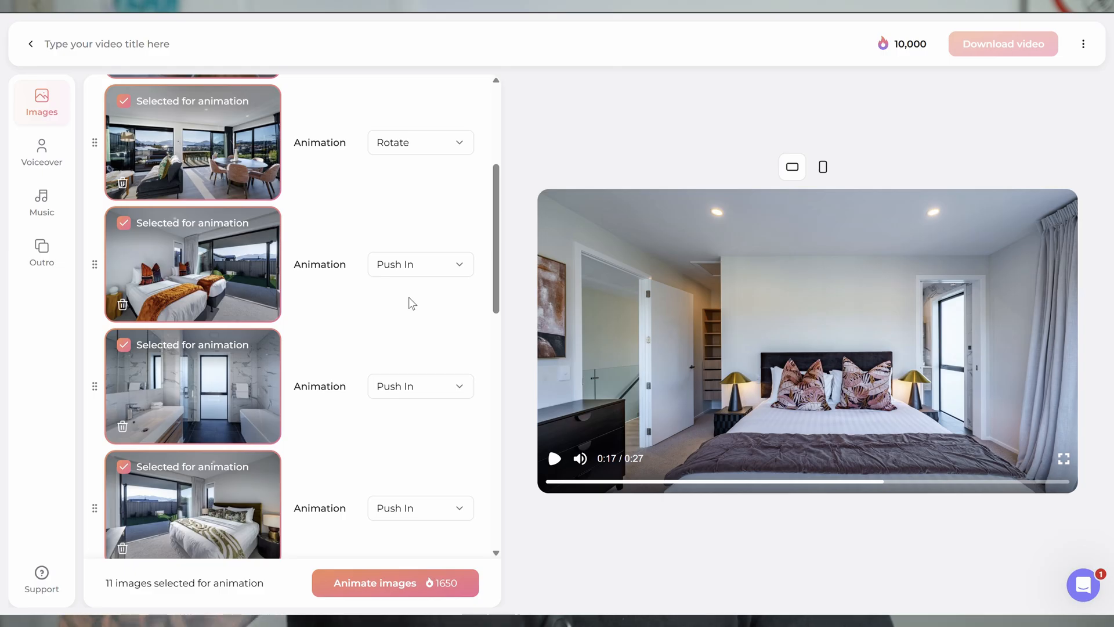
{"action": "mouse_move", "coordinate": [265, 315]}
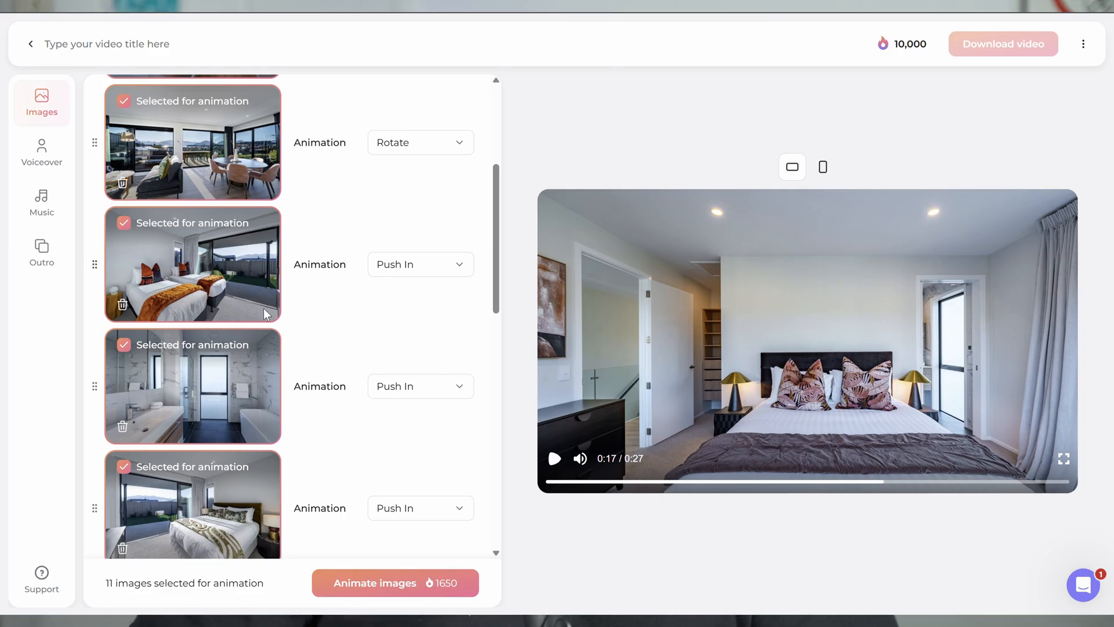
{"action": "mouse_move", "coordinate": [197, 300]}
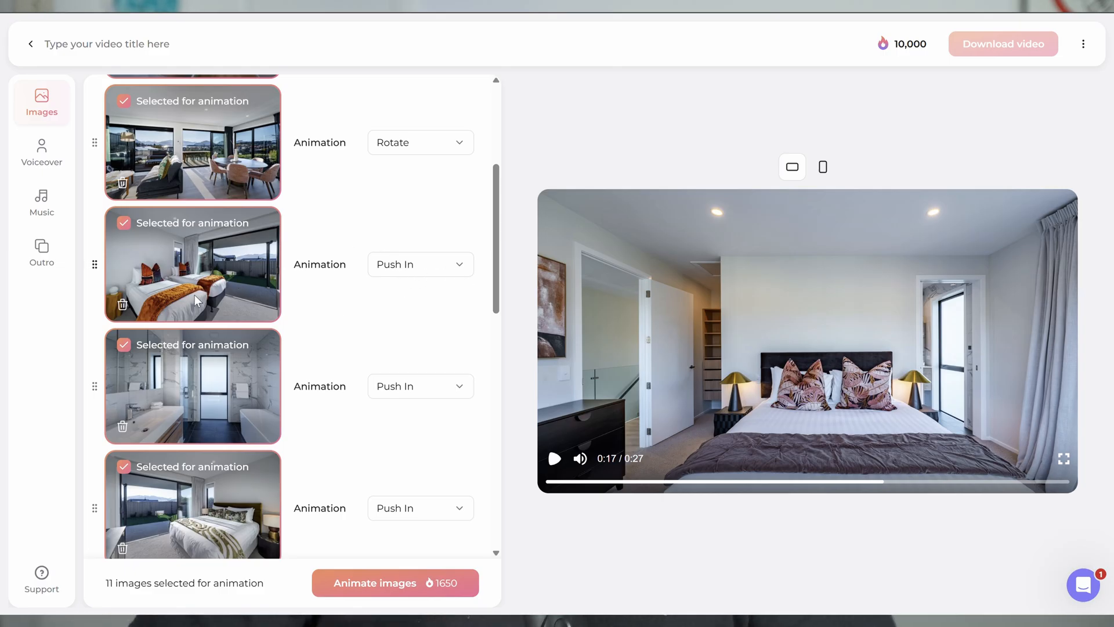
{"action": "scroll", "scroll_direction": "down", "scroll_amount": 3}
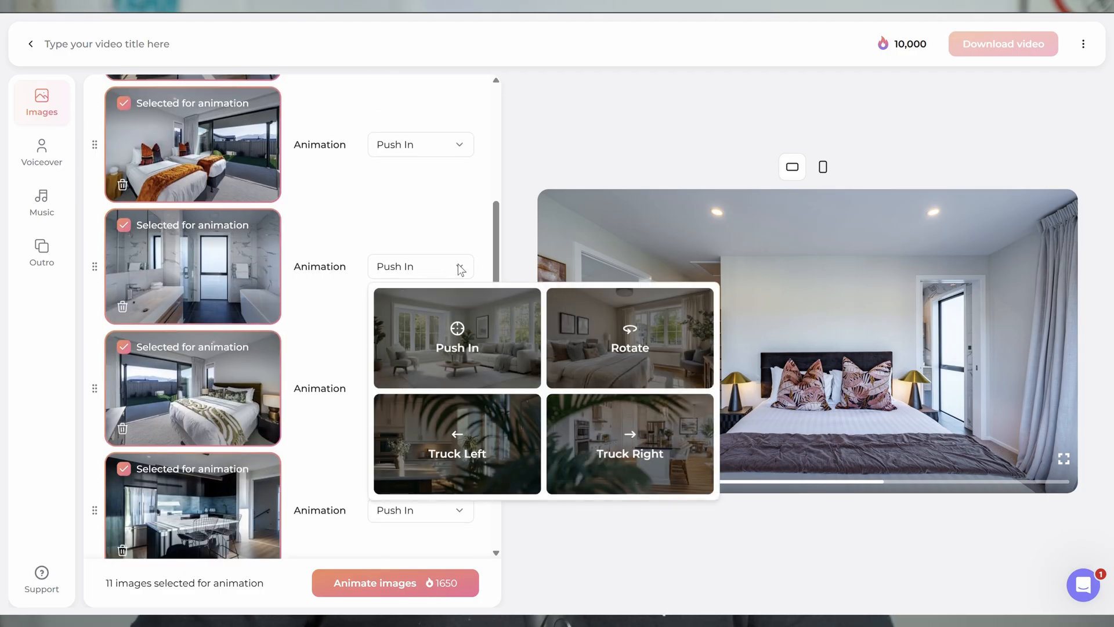
Step: Set bathroom to Truck Left, grey-throw bedroom to Rotate, main bedroom to Truck Right, backyard to Rotate
{"action": "left_click", "coordinate": [457, 442]}
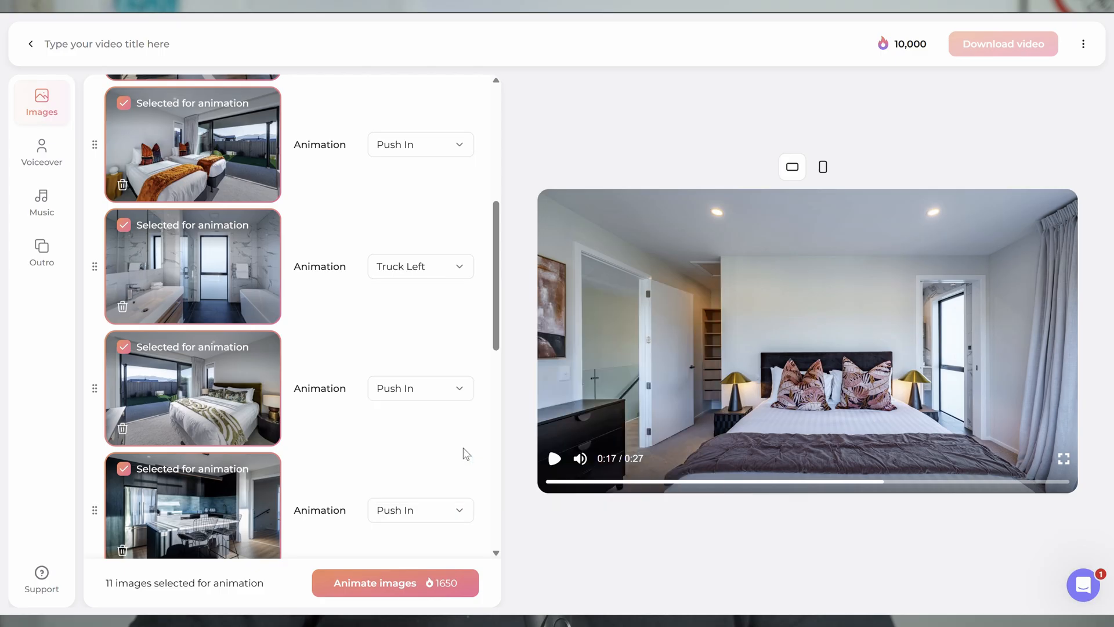
{"action": "scroll", "scroll_direction": "down", "scroll_amount": 3}
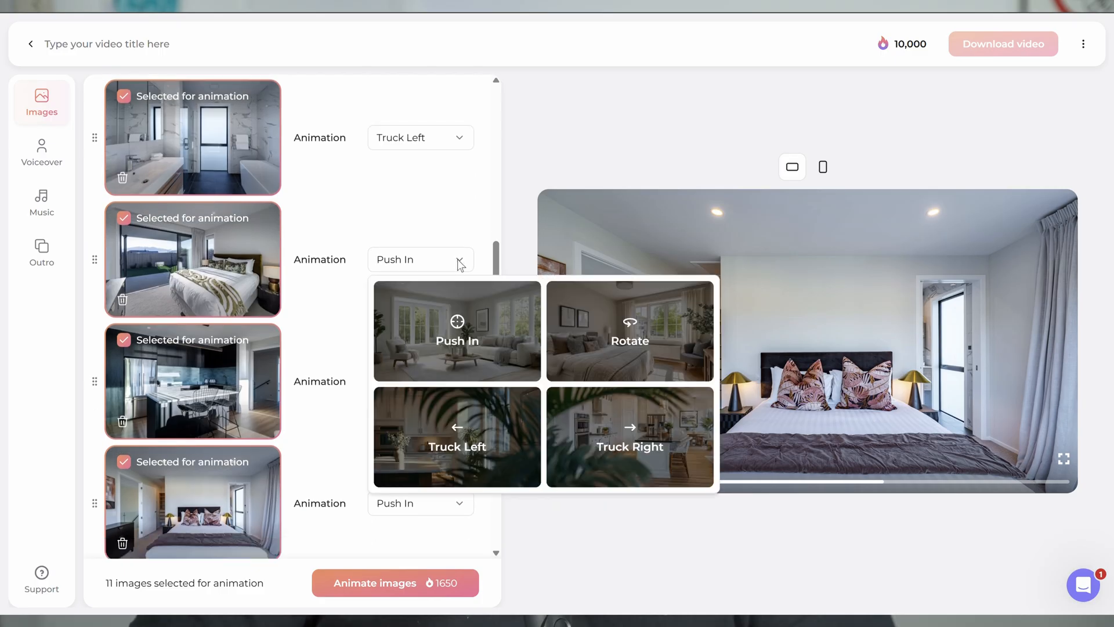
{"action": "left_click", "coordinate": [628, 331]}
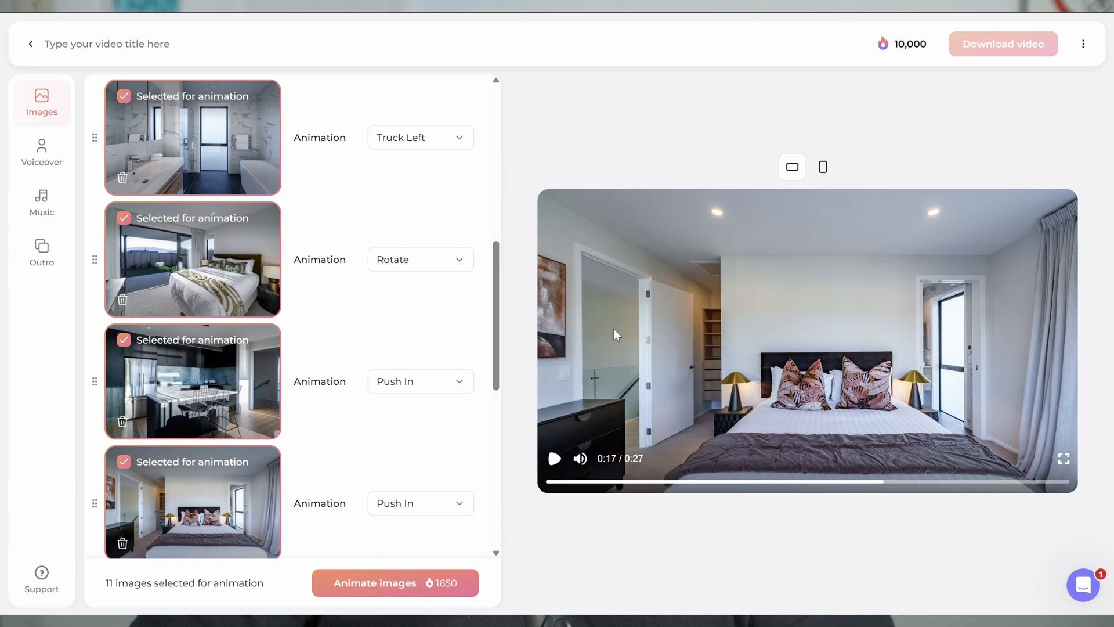
{"action": "scroll", "scroll_direction": "down", "scroll_amount": 3}
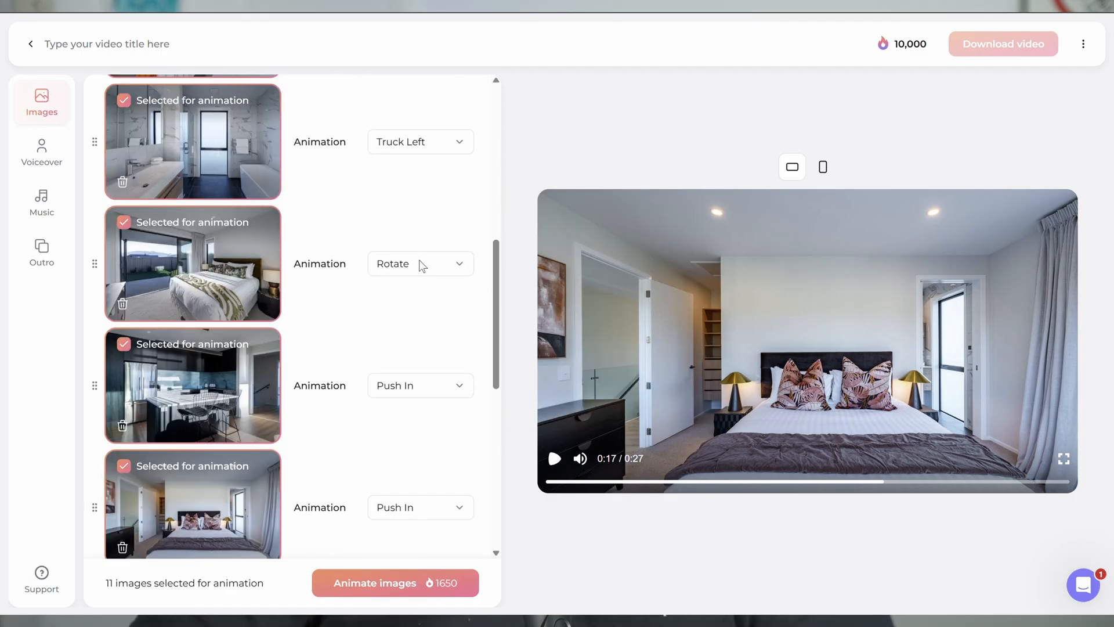
{"action": "scroll", "scroll_direction": "down", "scroll_amount": 3}
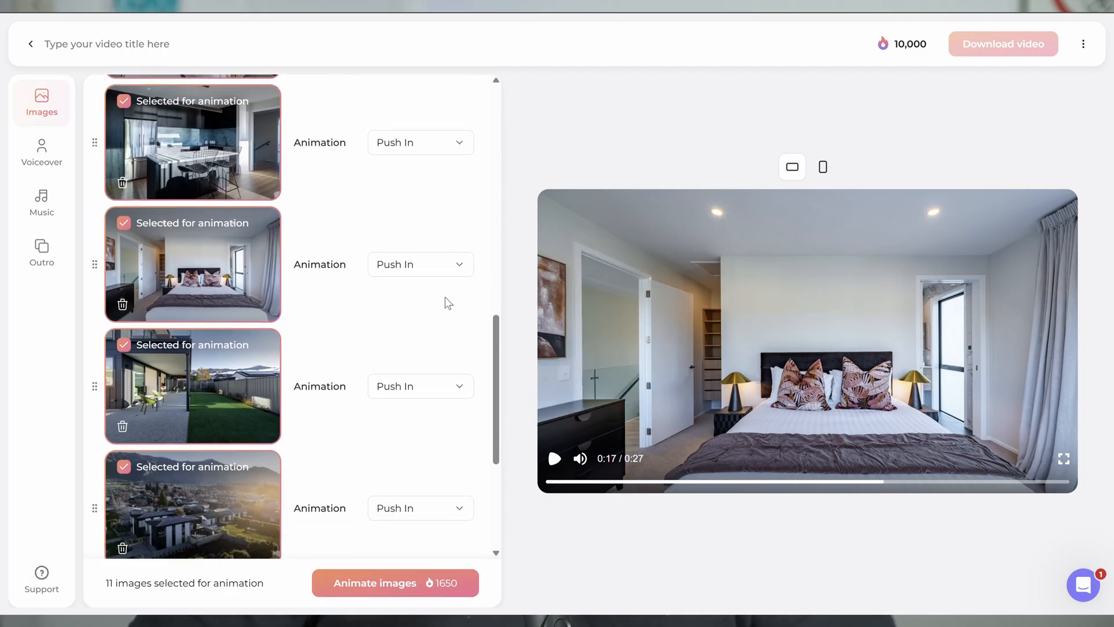
{"action": "left_click", "coordinate": [420, 385]}
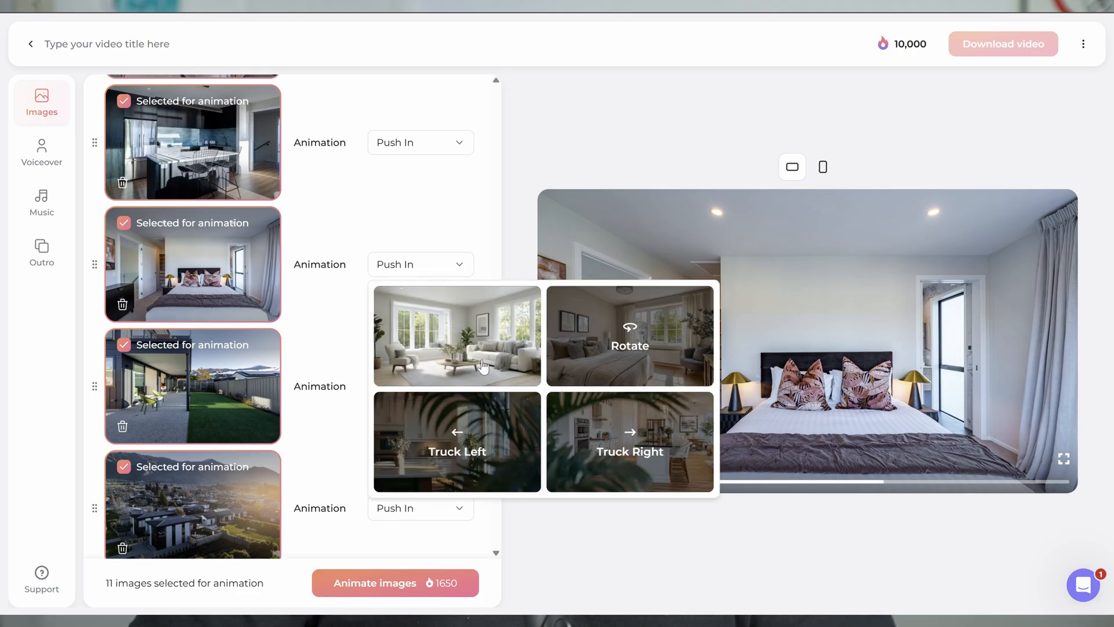
{"action": "left_click", "coordinate": [628, 441]}
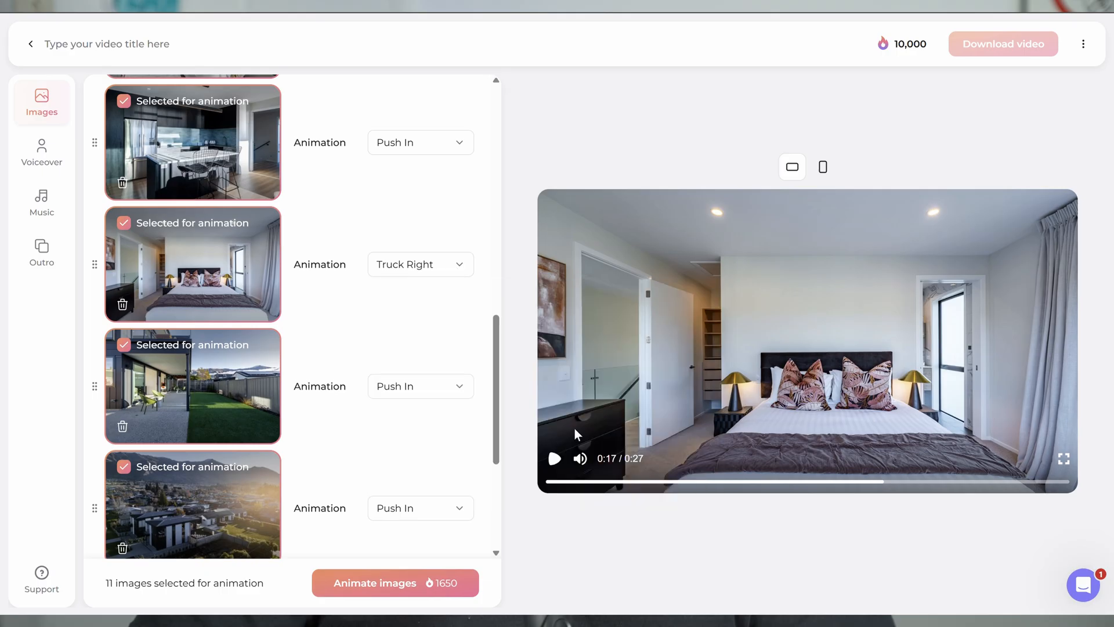
{"action": "scroll", "scroll_direction": "down", "scroll_amount": 3}
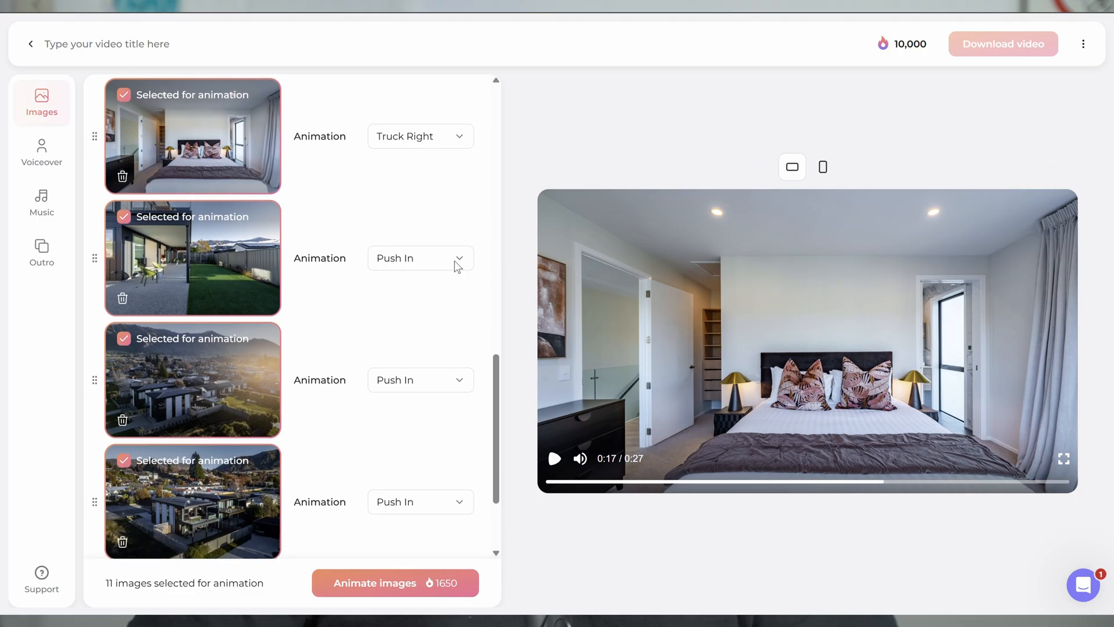
{"action": "left_click", "coordinate": [419, 258]}
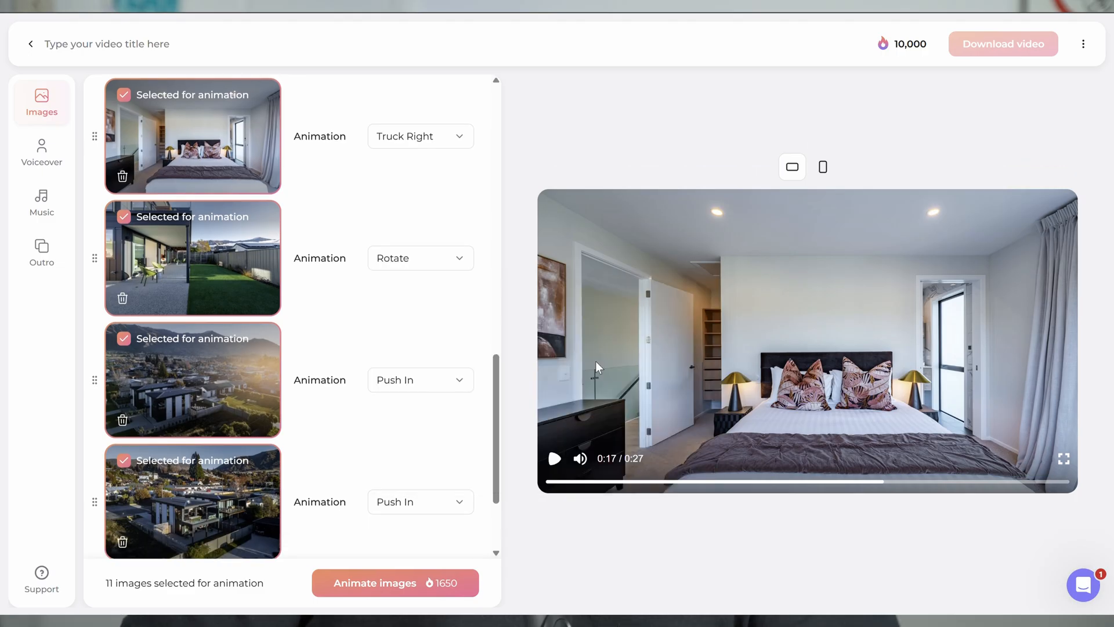
{"action": "scroll", "scroll_direction": "down", "scroll_amount": 3}
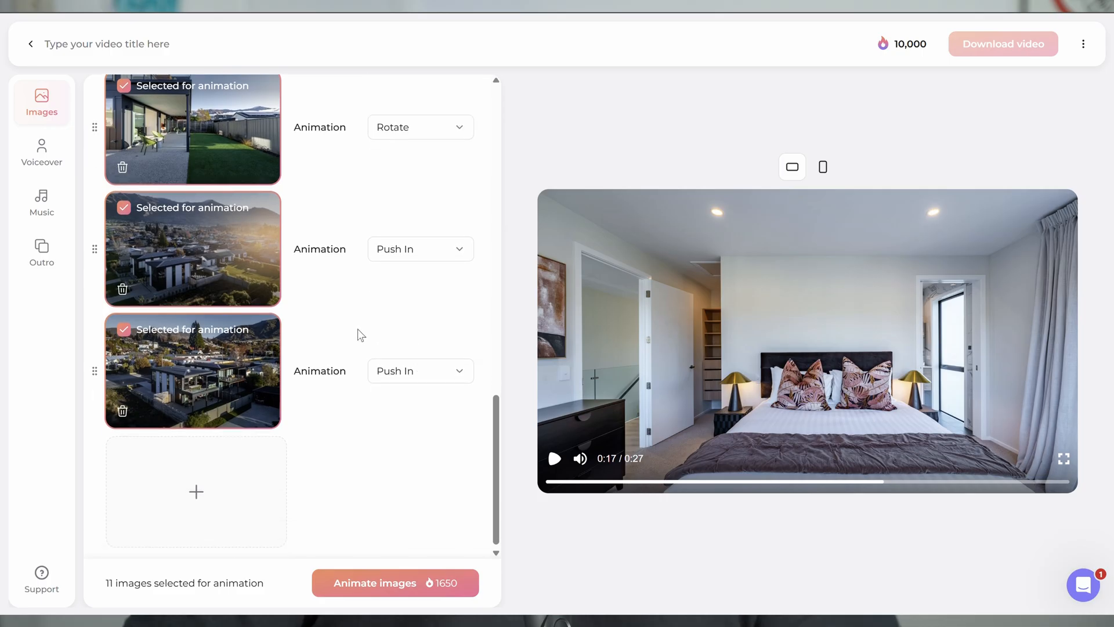
{"action": "mouse_move", "coordinate": [224, 255]}
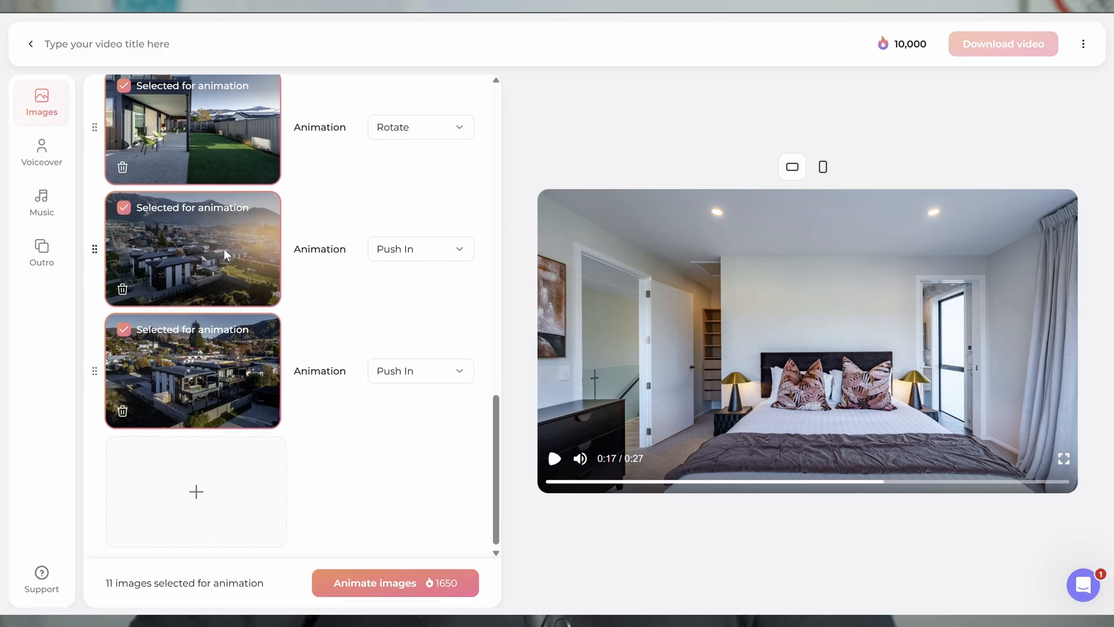
{"action": "mouse_move", "coordinate": [217, 369]}
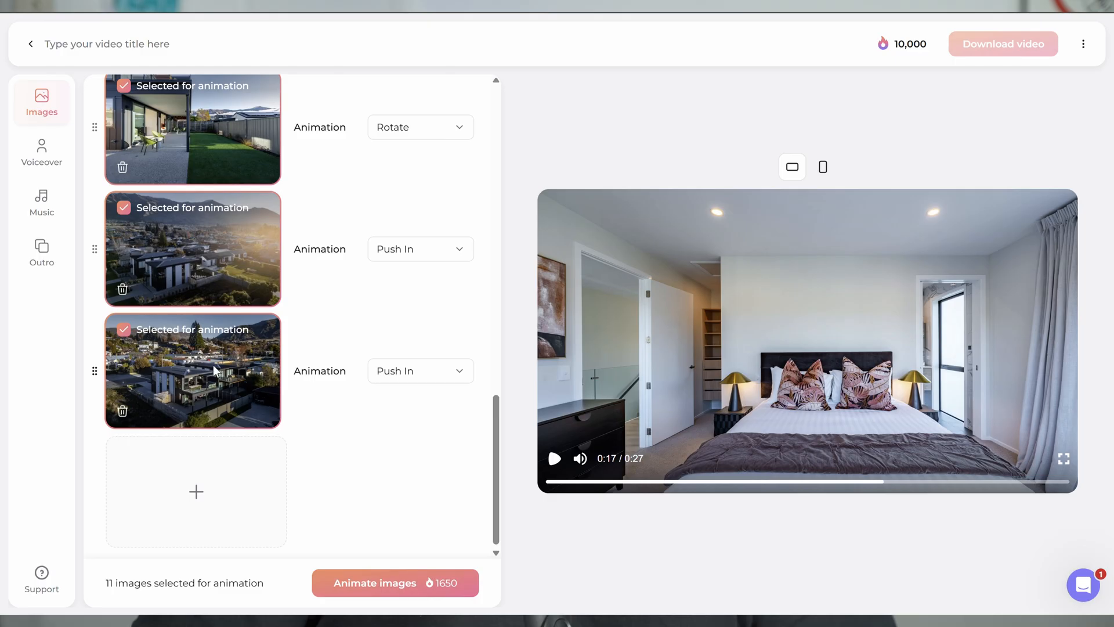
{"action": "mouse_move", "coordinate": [197, 382]}
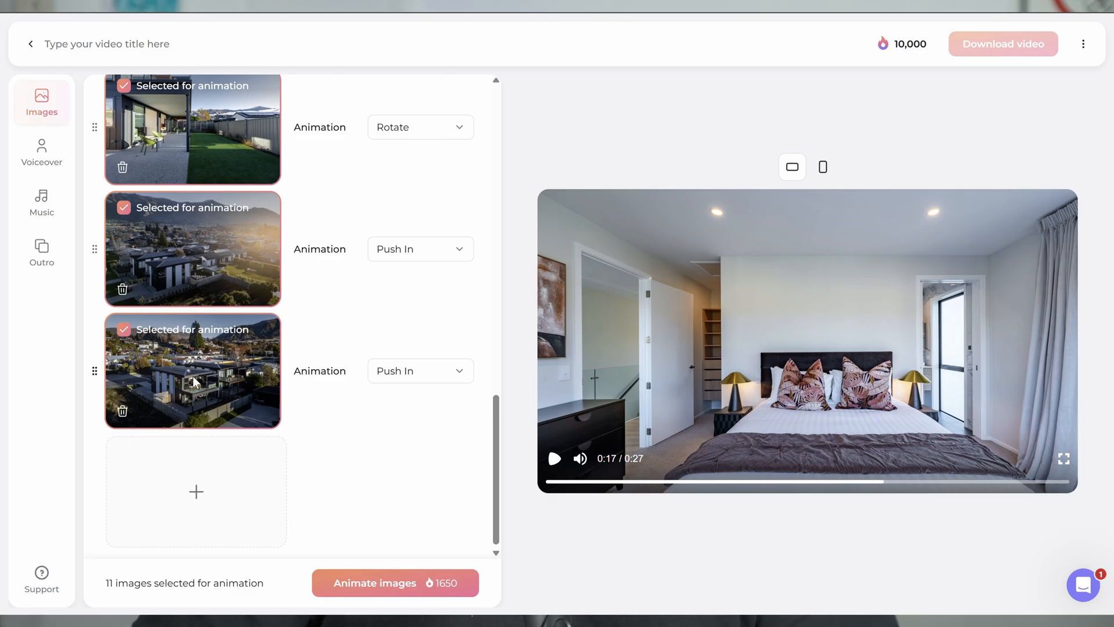
Step: Leave the last aerial photo on Push In, review all eleven animations, and move to the voiceover step
{"action": "left_click", "coordinate": [419, 371]}
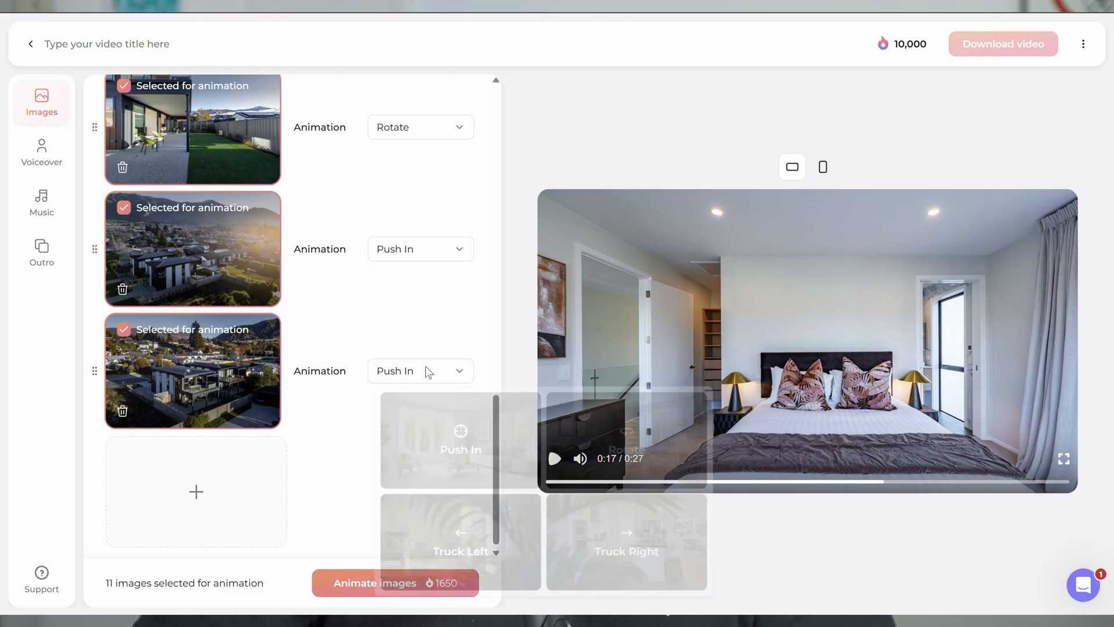
{"action": "left_click", "coordinate": [420, 370]}
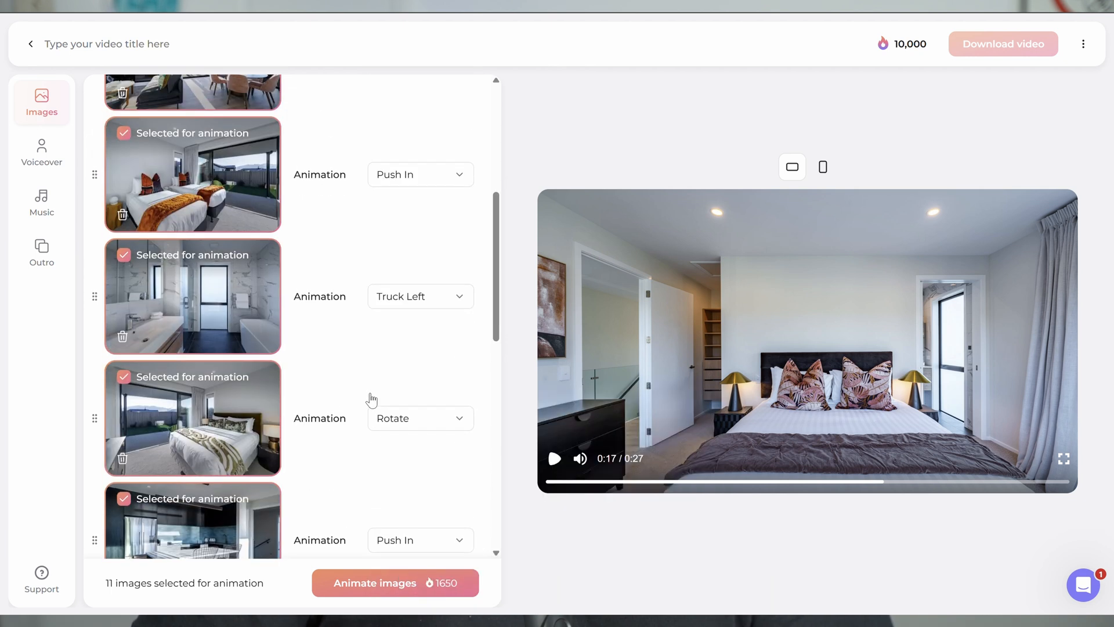
{"action": "scroll", "scroll_direction": "up", "scroll_amount": 3}
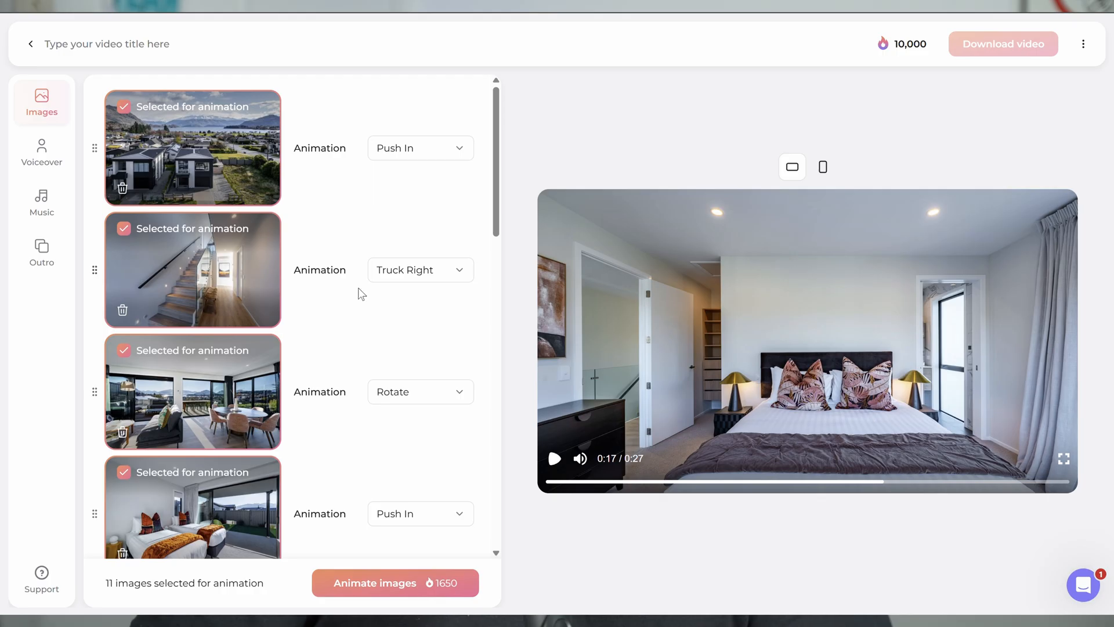
{"action": "mouse_move", "coordinate": [180, 356]}
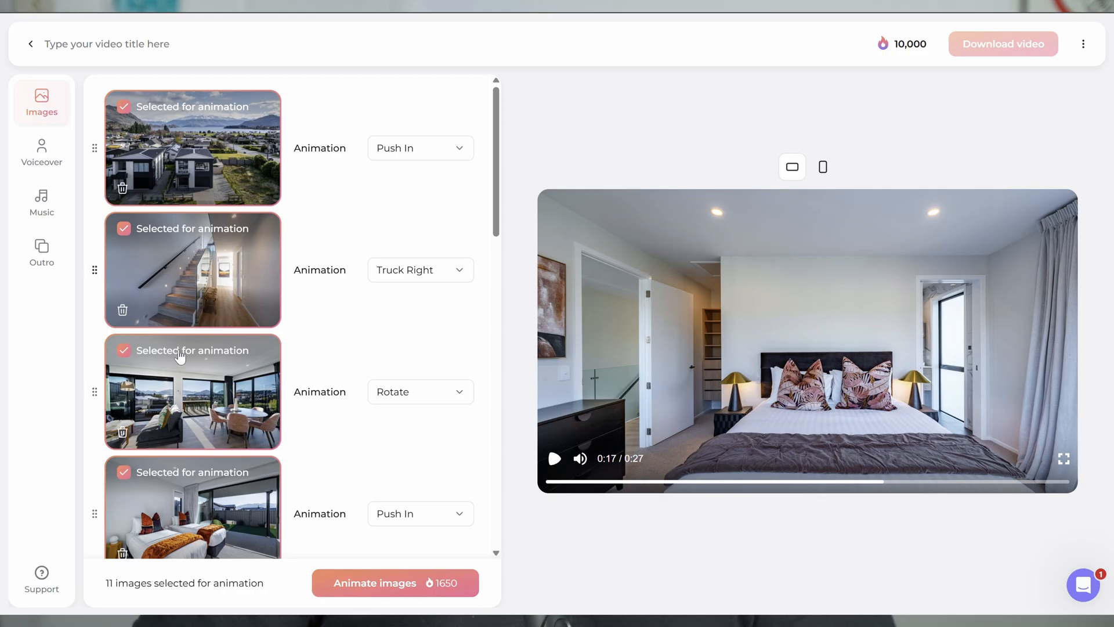
{"action": "scroll", "scroll_direction": "down", "scroll_amount": 3}
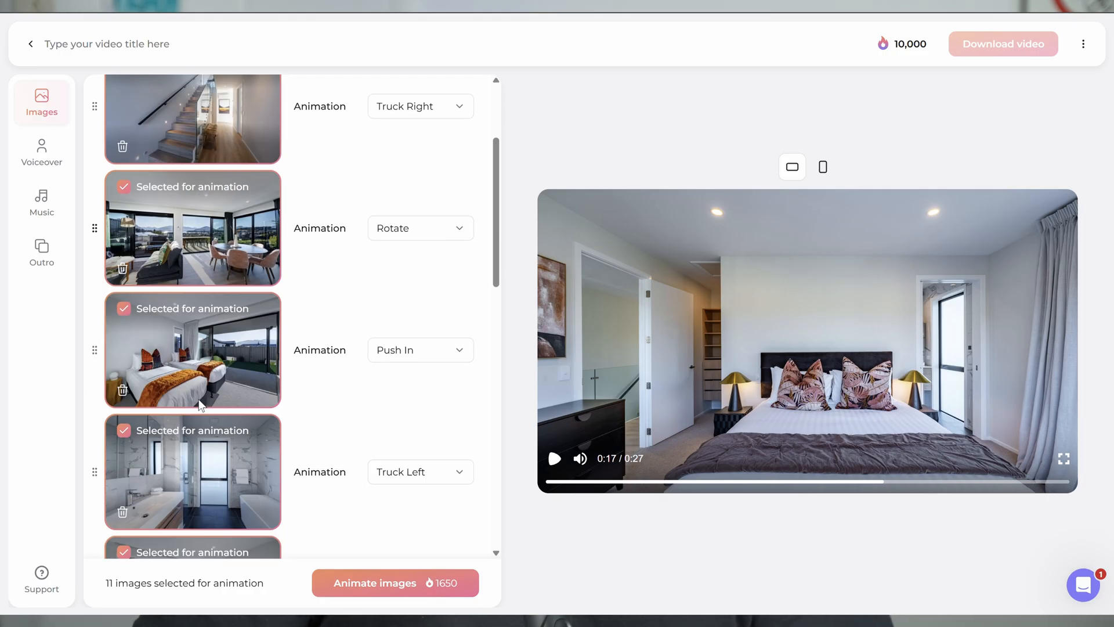
{"action": "scroll", "scroll_direction": "up", "scroll_amount": 3}
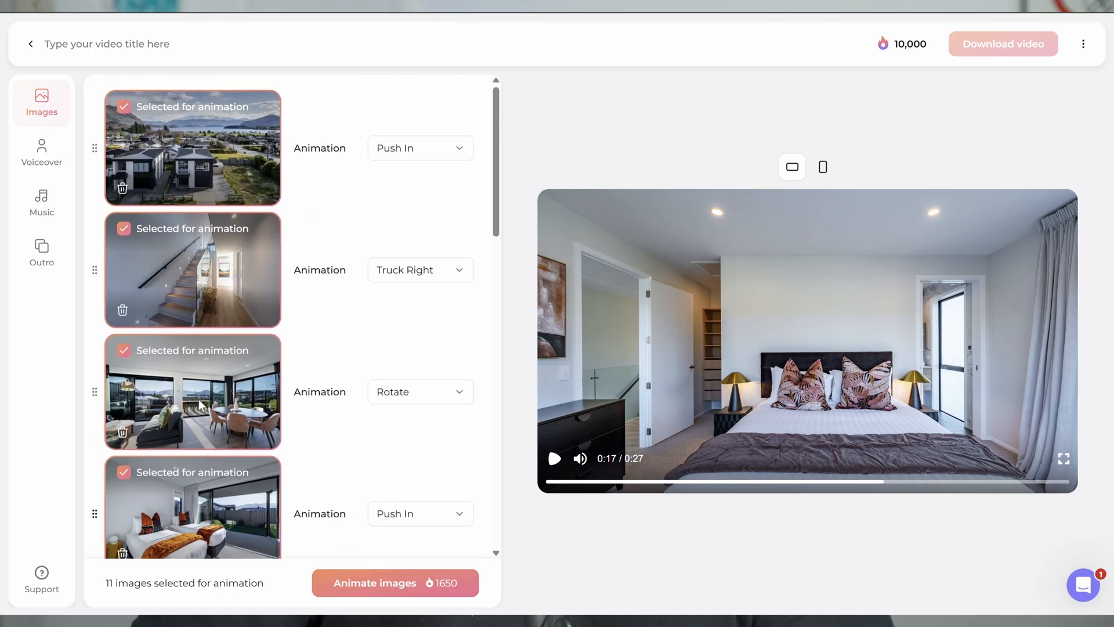
{"action": "scroll", "scroll_direction": "down", "scroll_amount": 3}
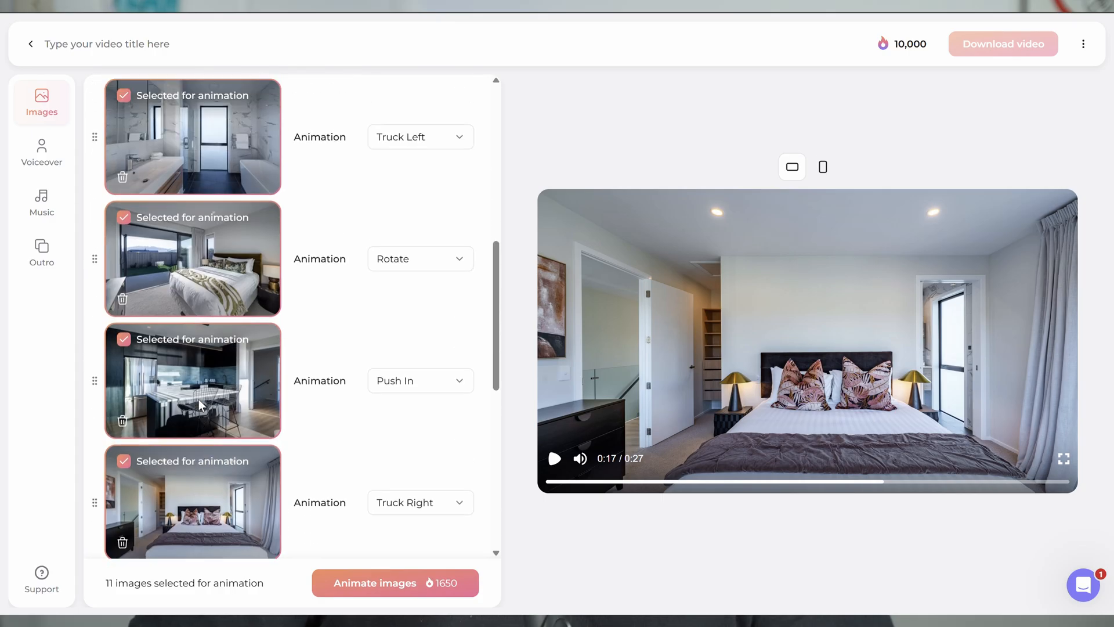
{"action": "scroll", "scroll_direction": "down", "scroll_amount": 3}
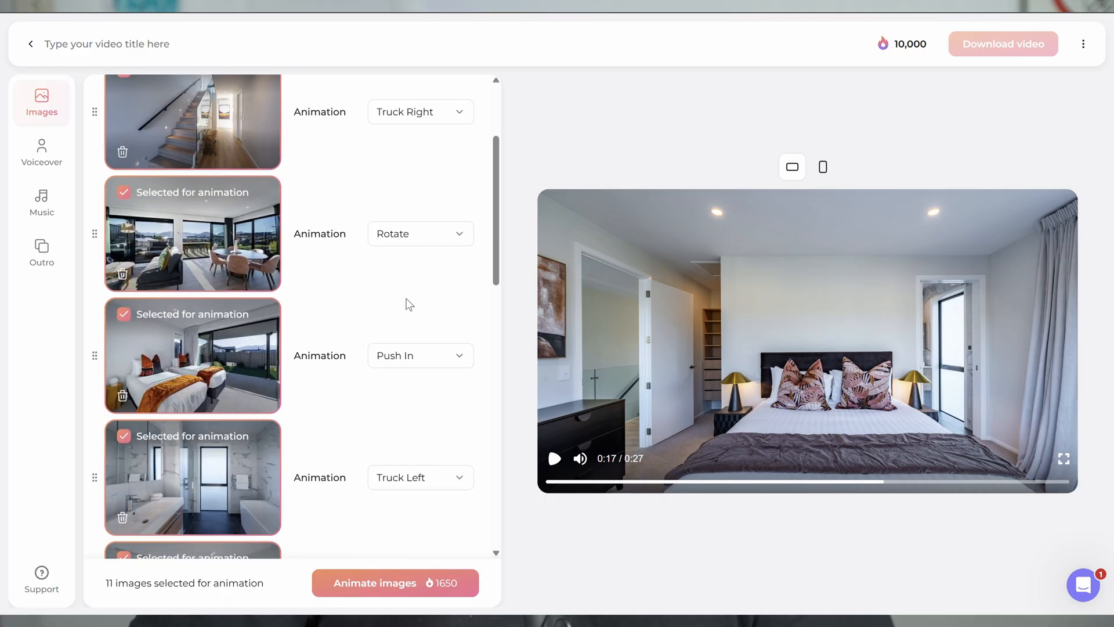
{"action": "scroll", "scroll_direction": "down", "scroll_amount": 3}
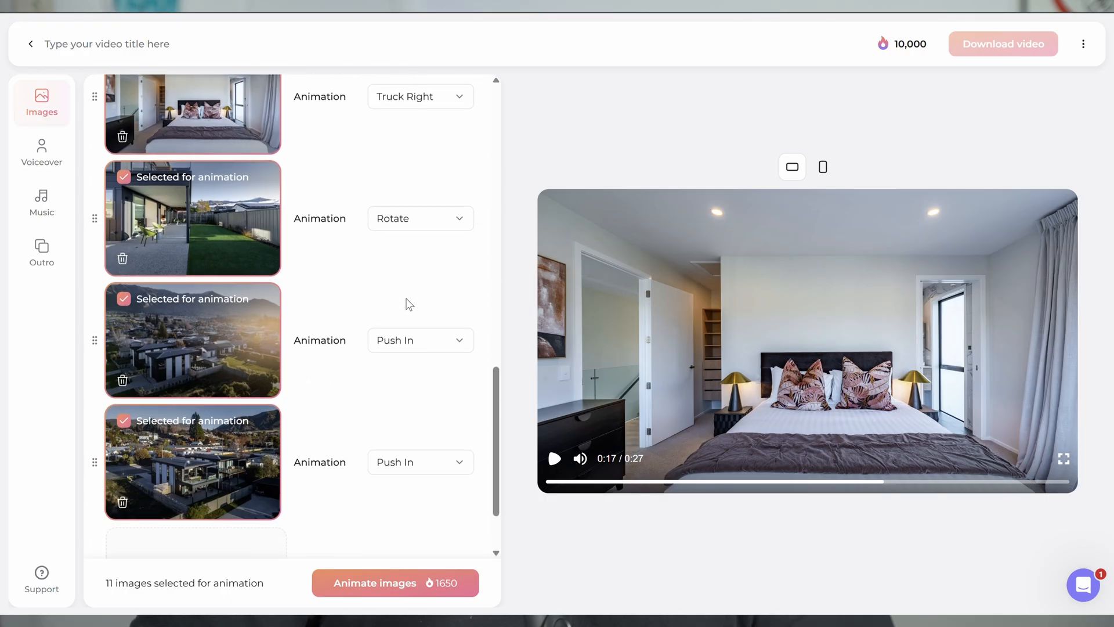
{"action": "scroll", "scroll_direction": "down", "scroll_amount": 3}
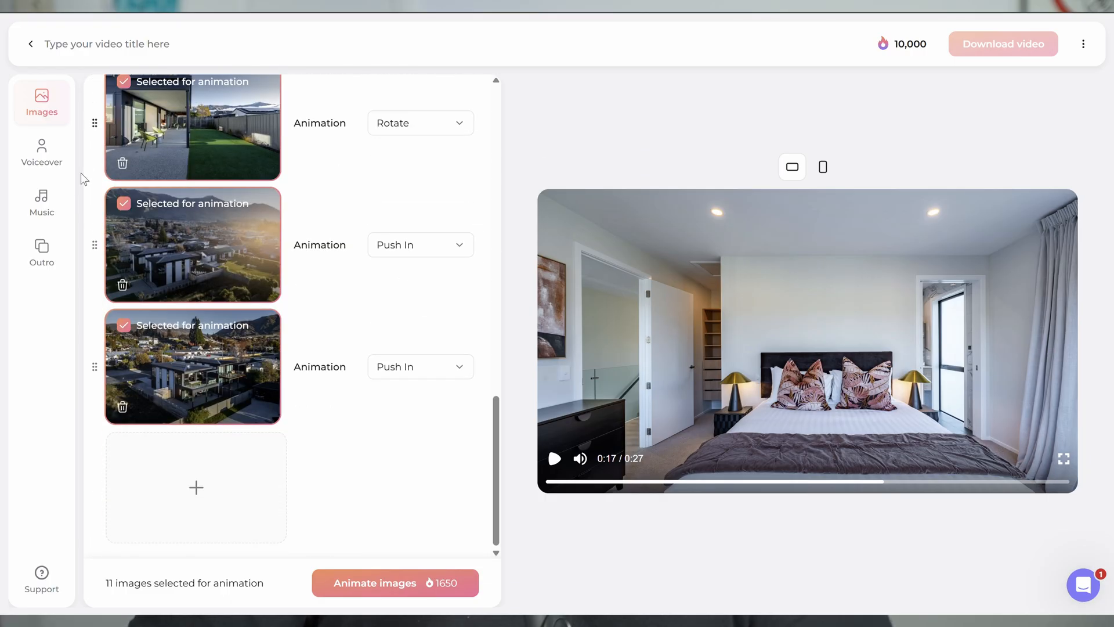
{"action": "left_click", "coordinate": [42, 153]}
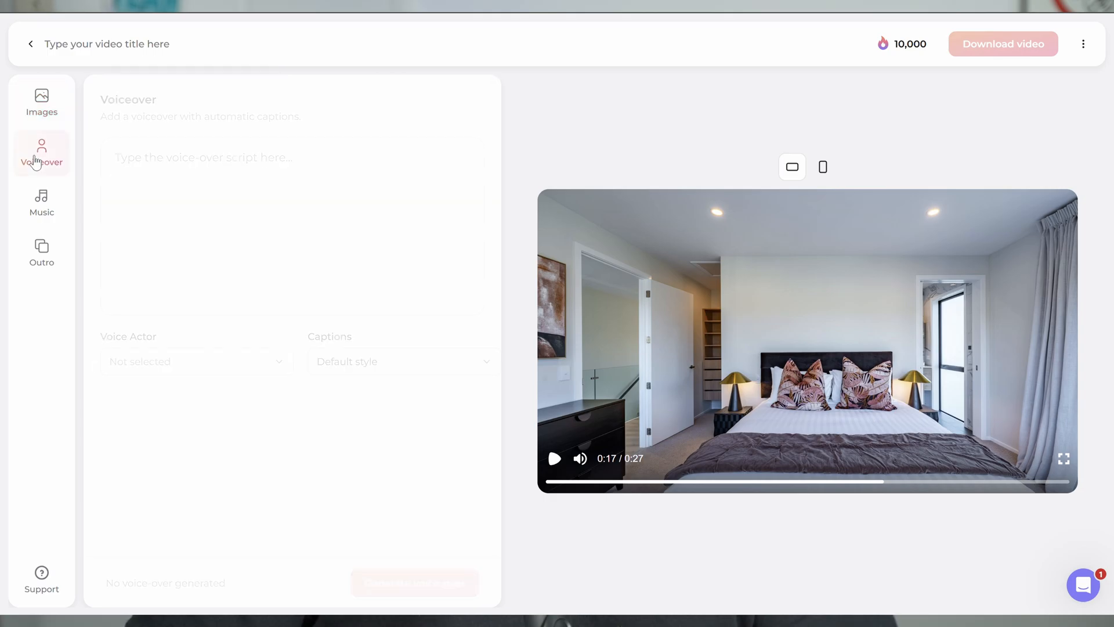
Step: Preview the voices and choose Archer (EN) as the voiceover actor
{"action": "left_click", "coordinate": [41, 153]}
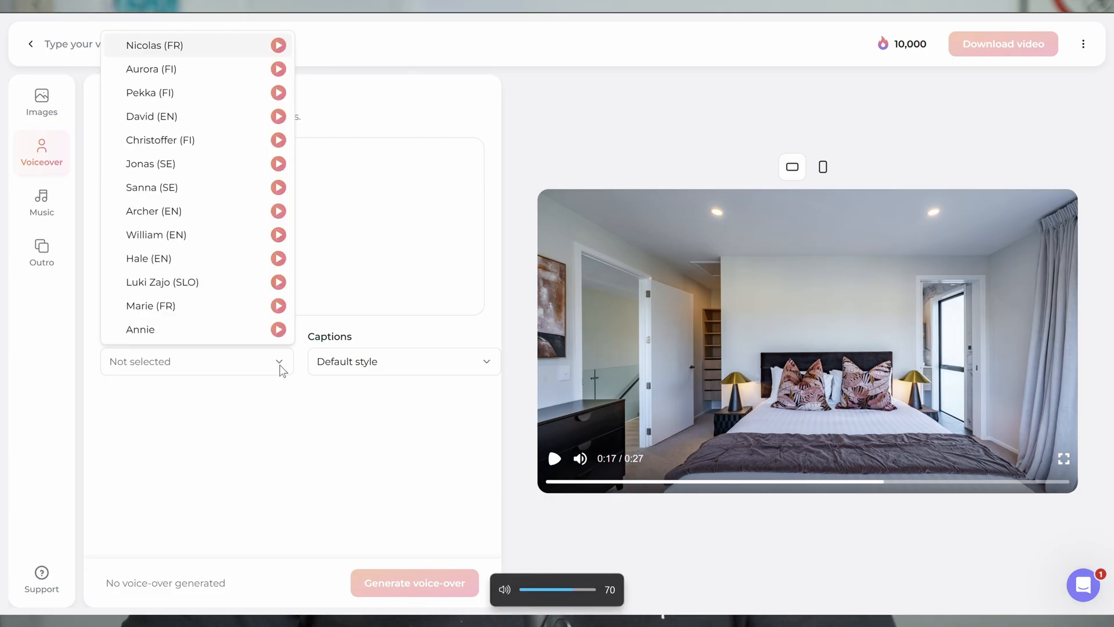
{"action": "mouse_move", "coordinate": [175, 121]}
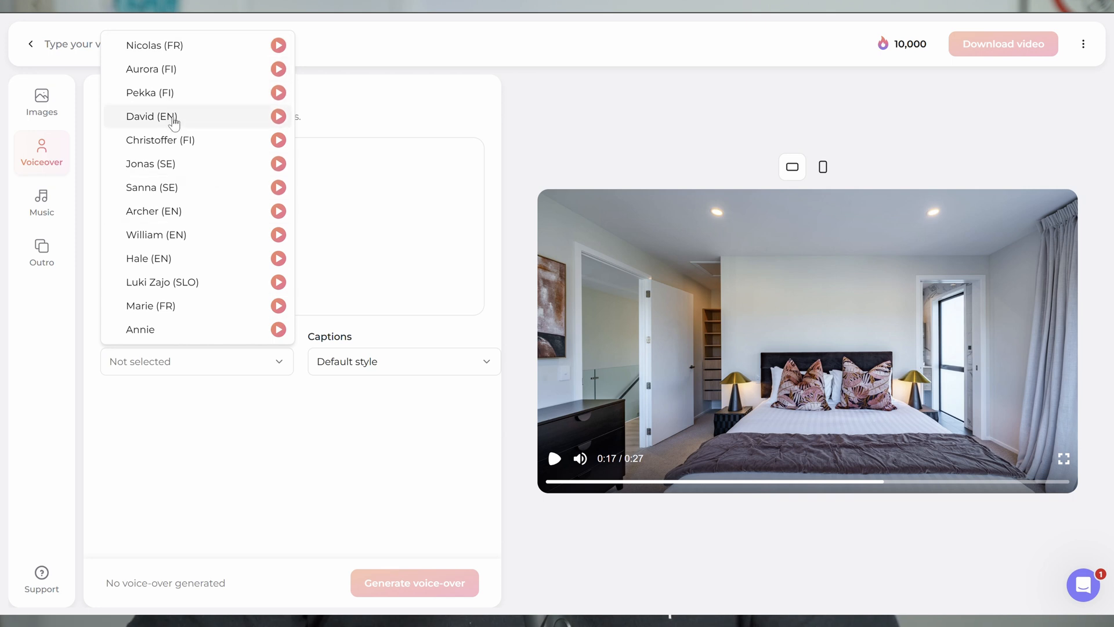
{"action": "mouse_move", "coordinate": [187, 235]}
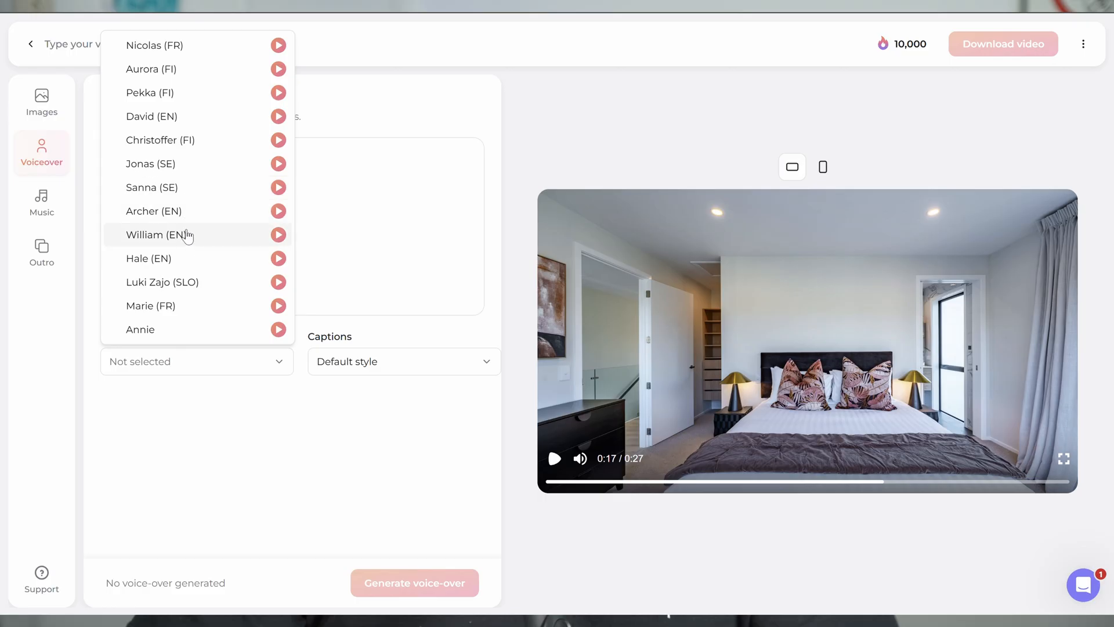
{"action": "mouse_move", "coordinate": [238, 316]}
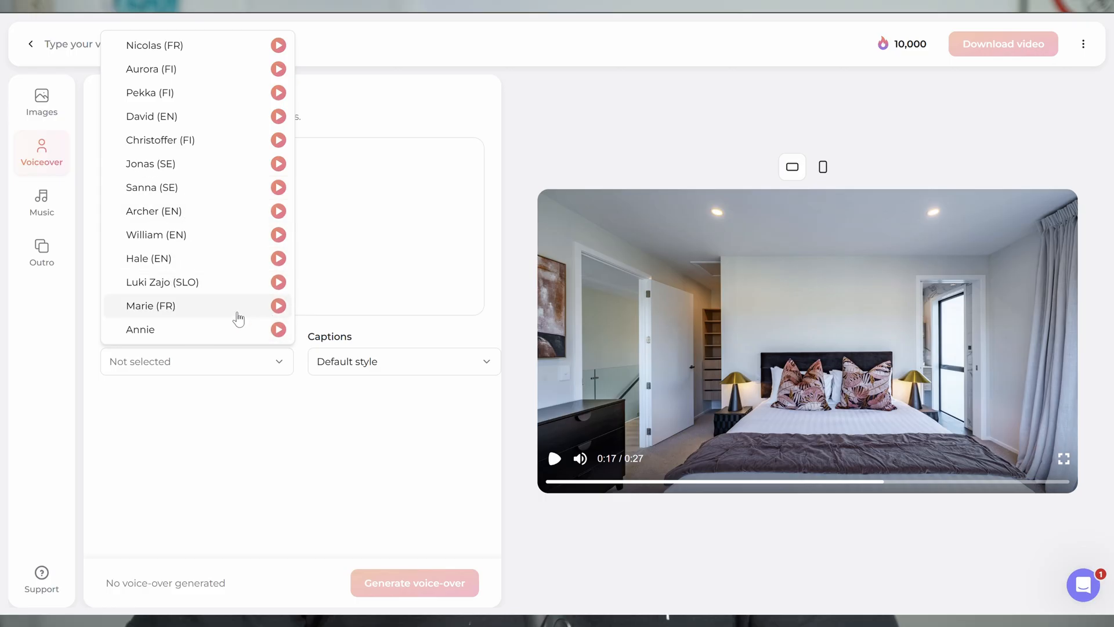
{"action": "mouse_move", "coordinate": [279, 235]}
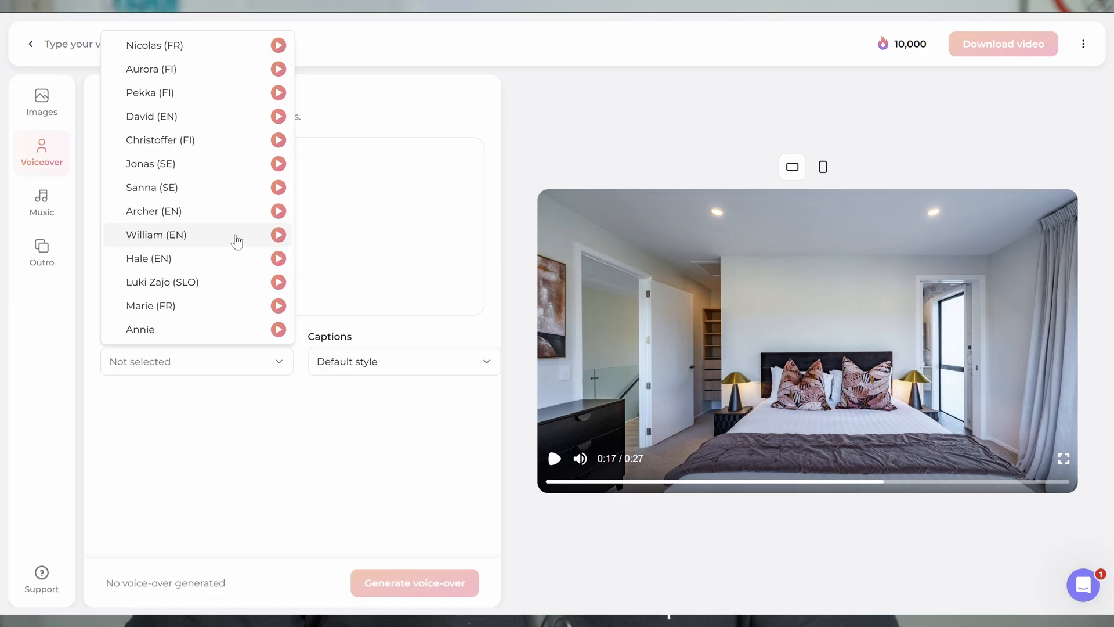
{"action": "mouse_move", "coordinate": [264, 224]}
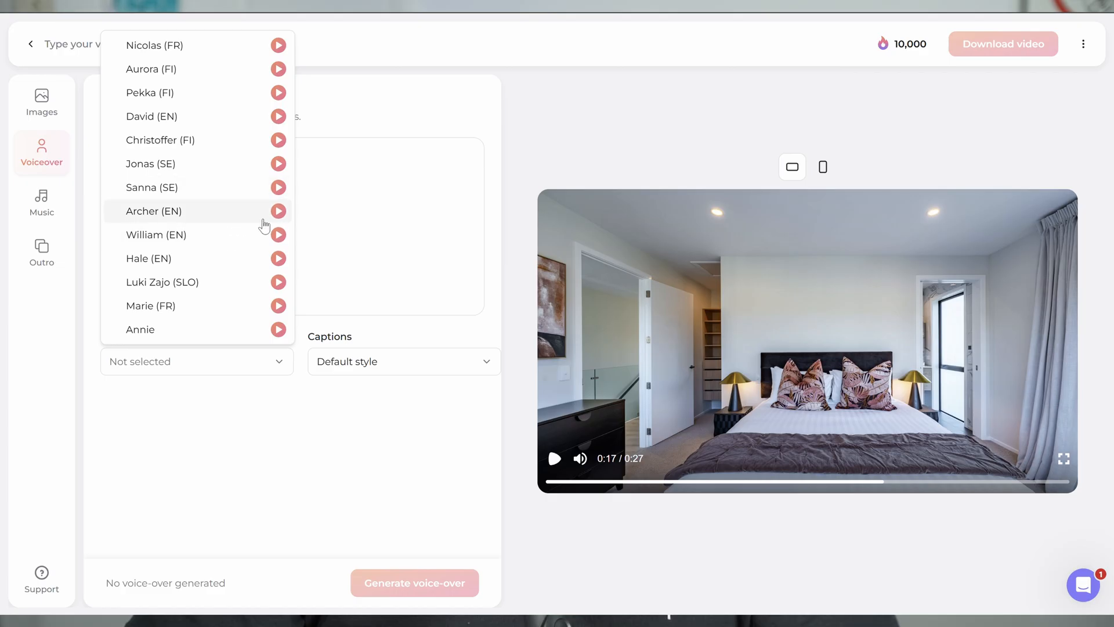
{"action": "left_click", "coordinate": [278, 211]}
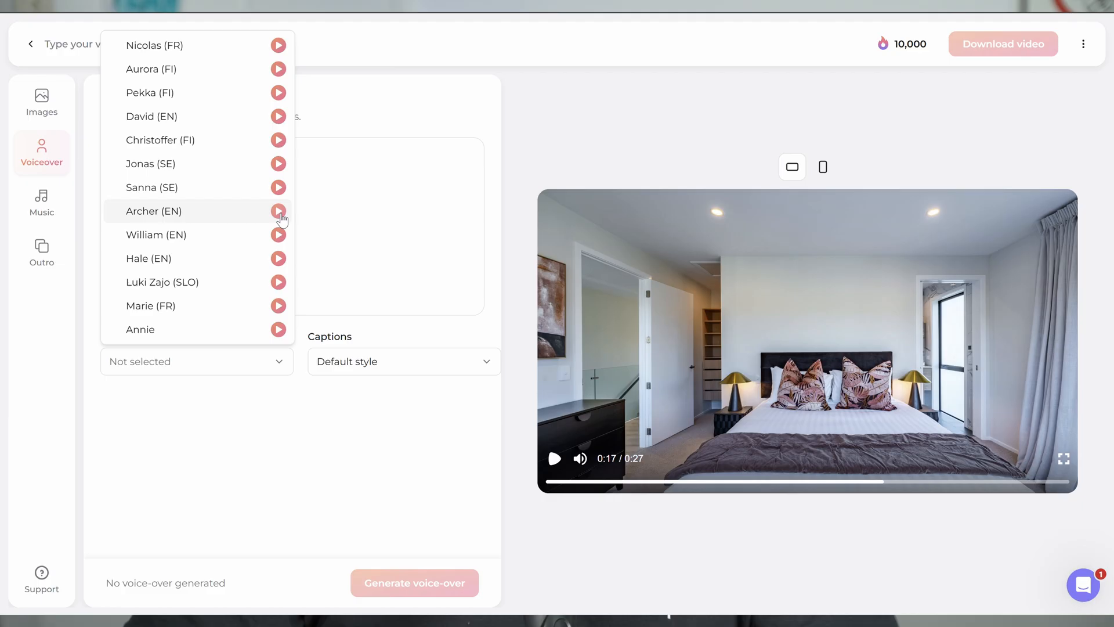
{"action": "left_click", "coordinate": [153, 211]}
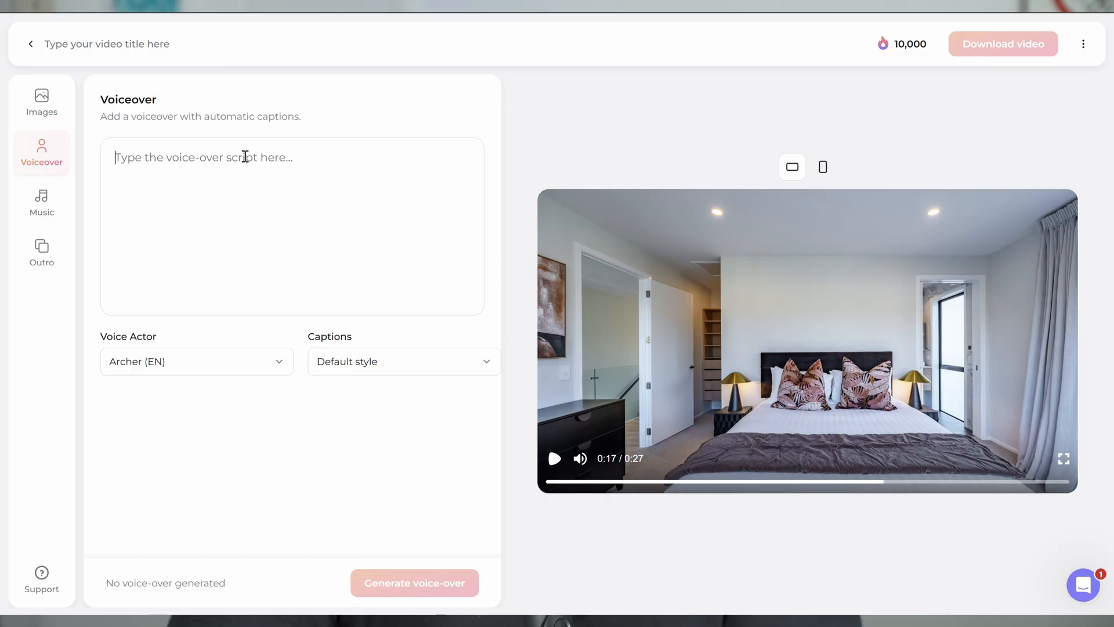
Step: Write the 'Nestled in the heart of Wanaka…' three-bedroom town-house script and generate the voiceover
{"action": "type", "text": "Nestl"}
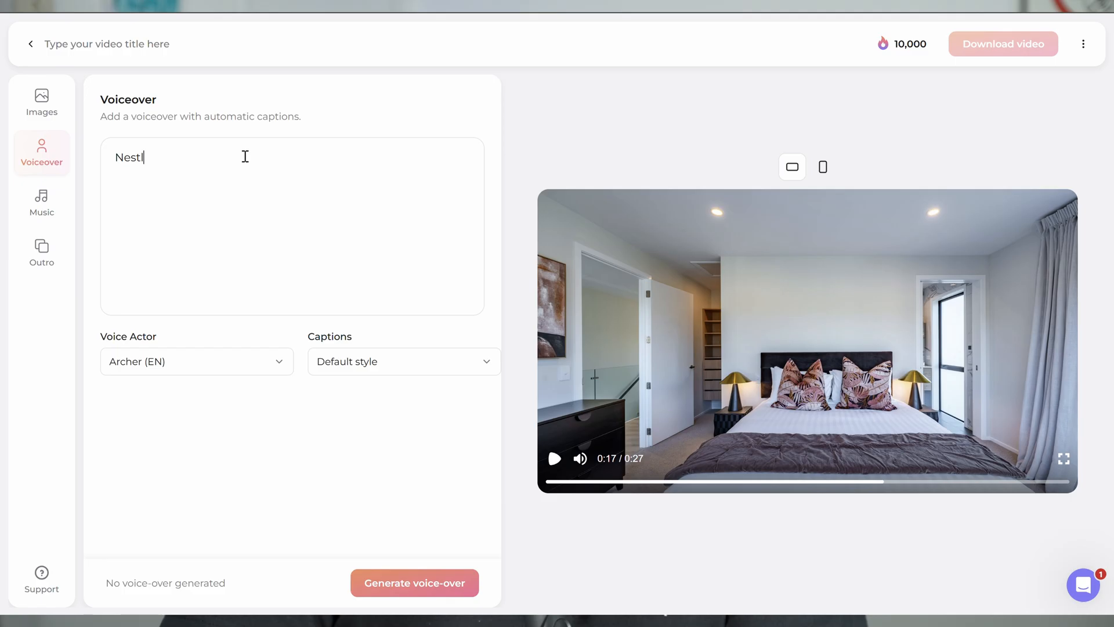
{"action": "type", "text": "ed"}
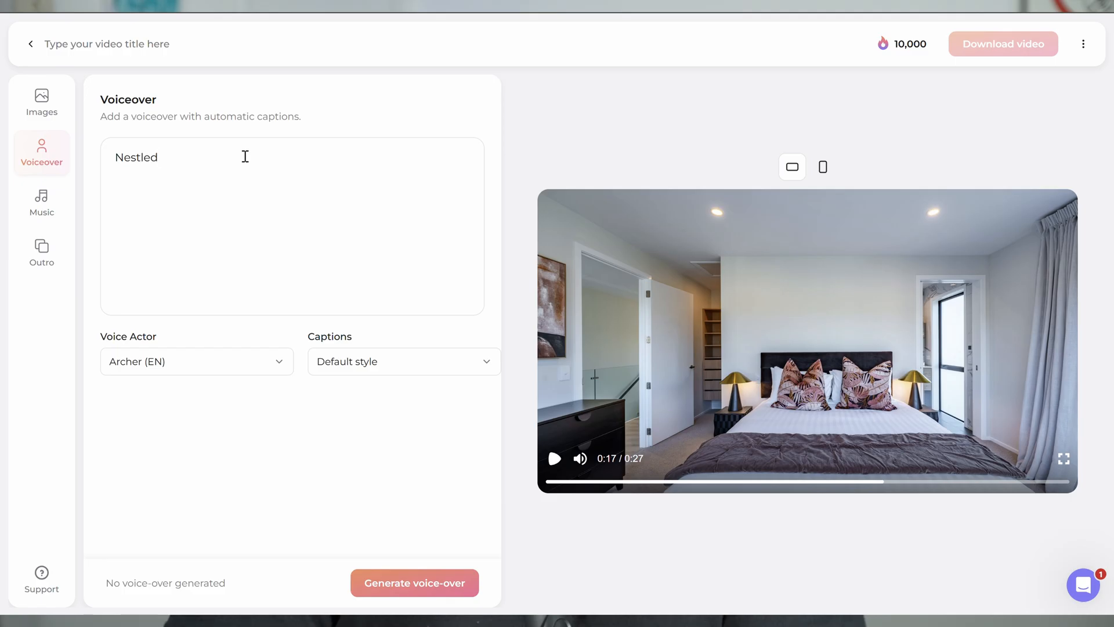
{"action": "type", "text": "in the heart of Wanaka is this new"}
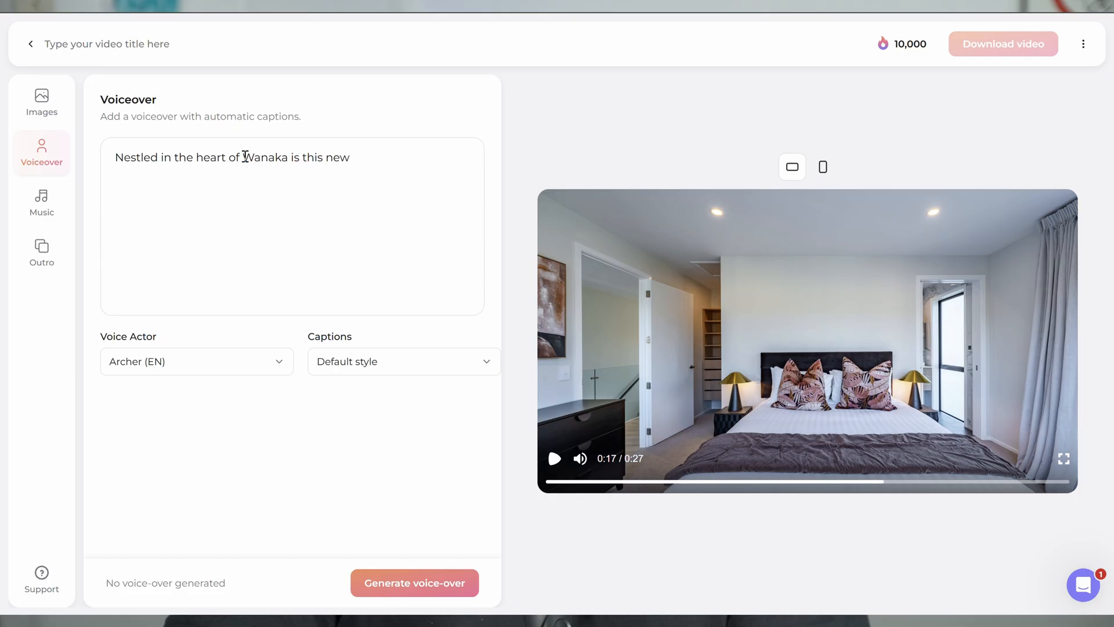
{"action": "type", "text": "three bedroom two bathroom two sto"}
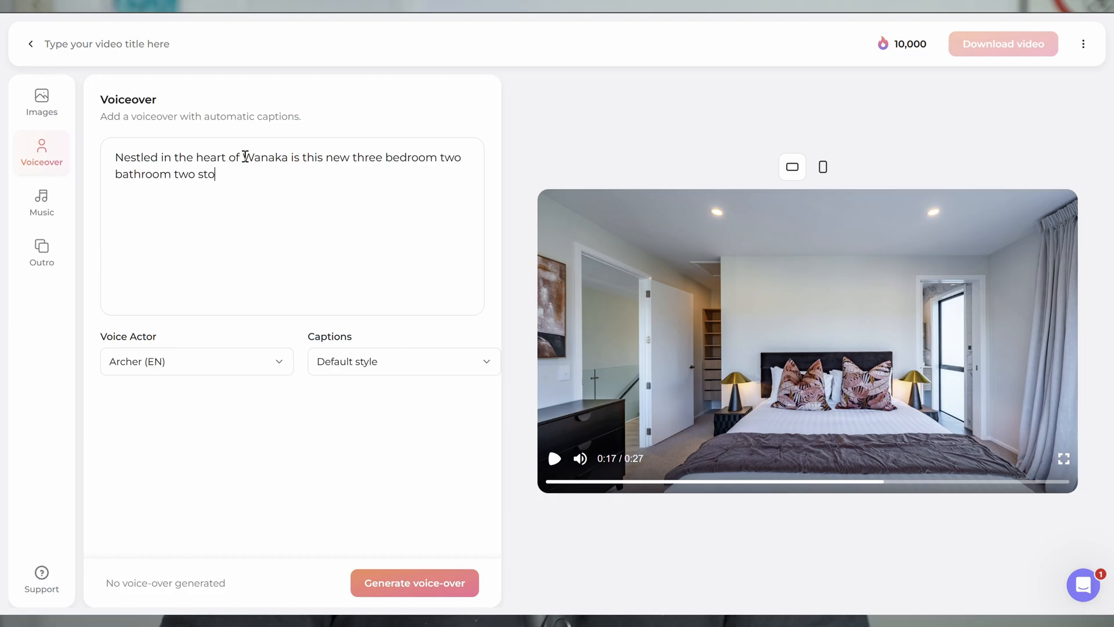
{"action": "type", "text": "rey town house, with lake and mountain"}
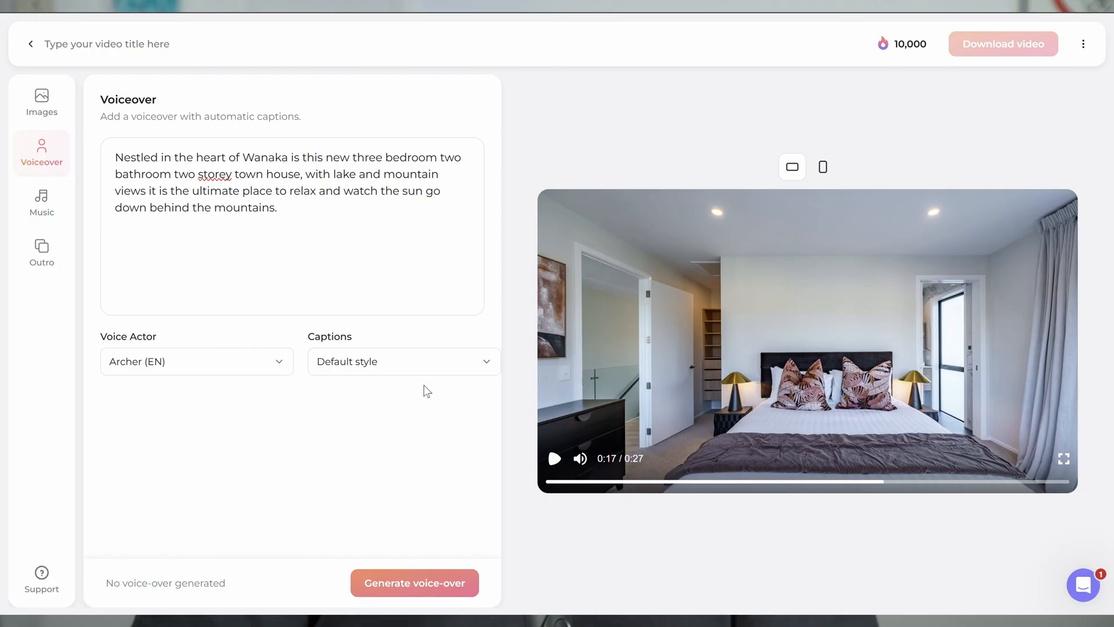
{"action": "left_click", "coordinate": [403, 361]}
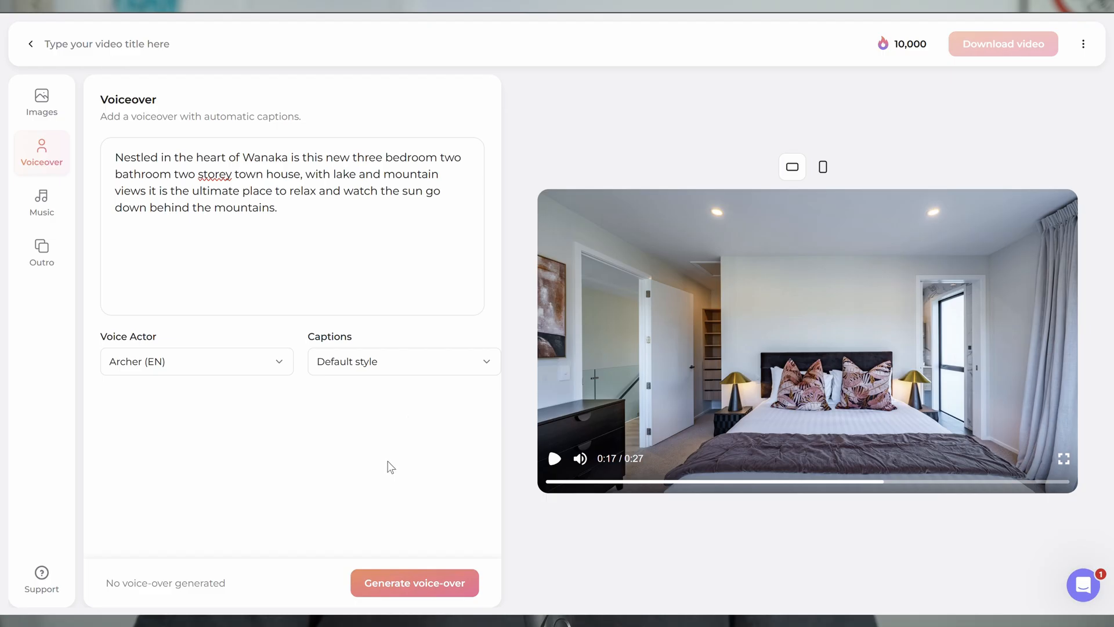
{"action": "mouse_move", "coordinate": [246, 340]}
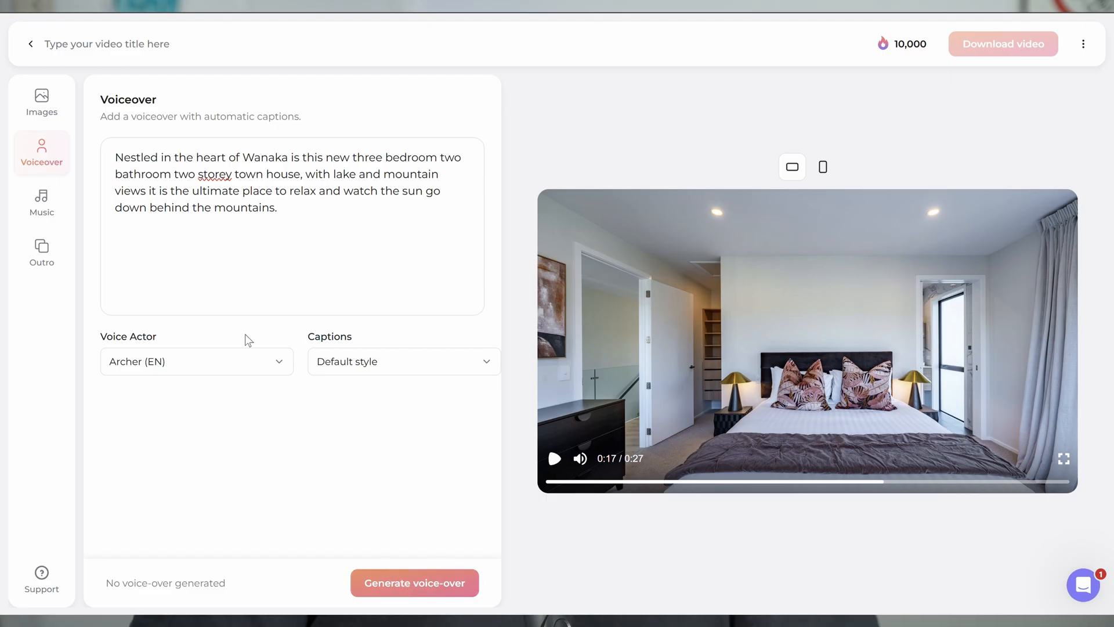
{"action": "left_click", "coordinate": [415, 582]}
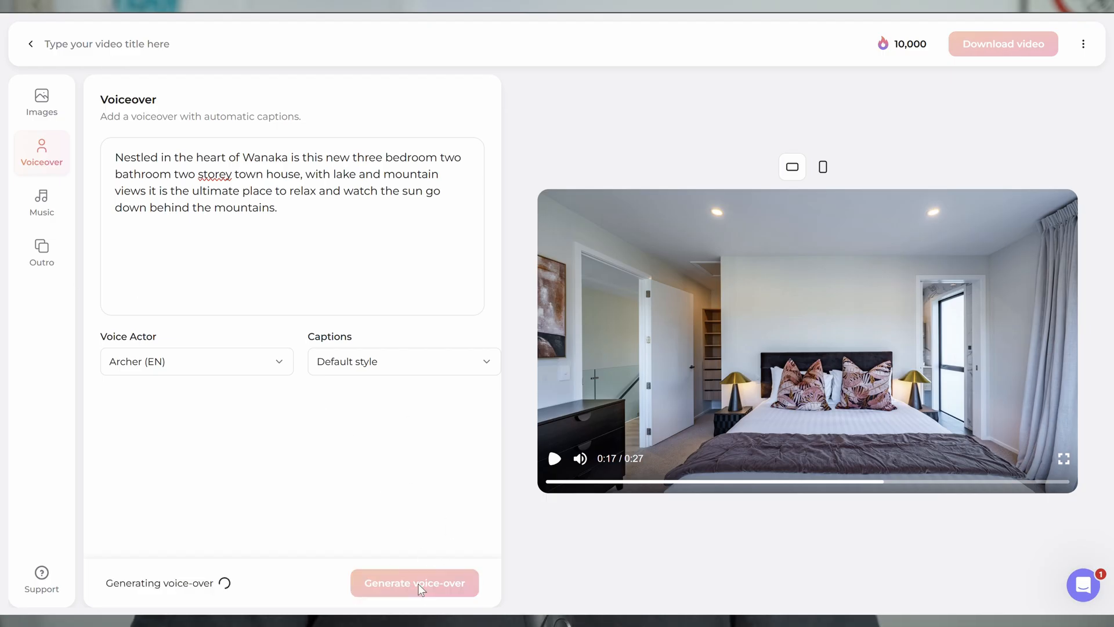
{"action": "mouse_move", "coordinate": [270, 476]}
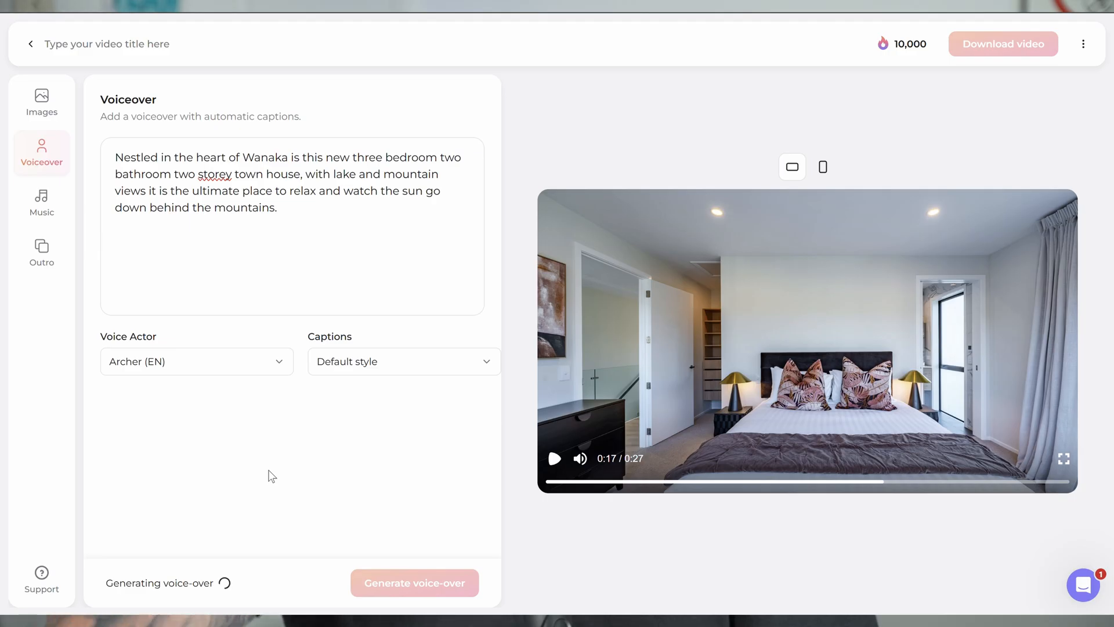
{"action": "left_click", "coordinate": [41, 205]}
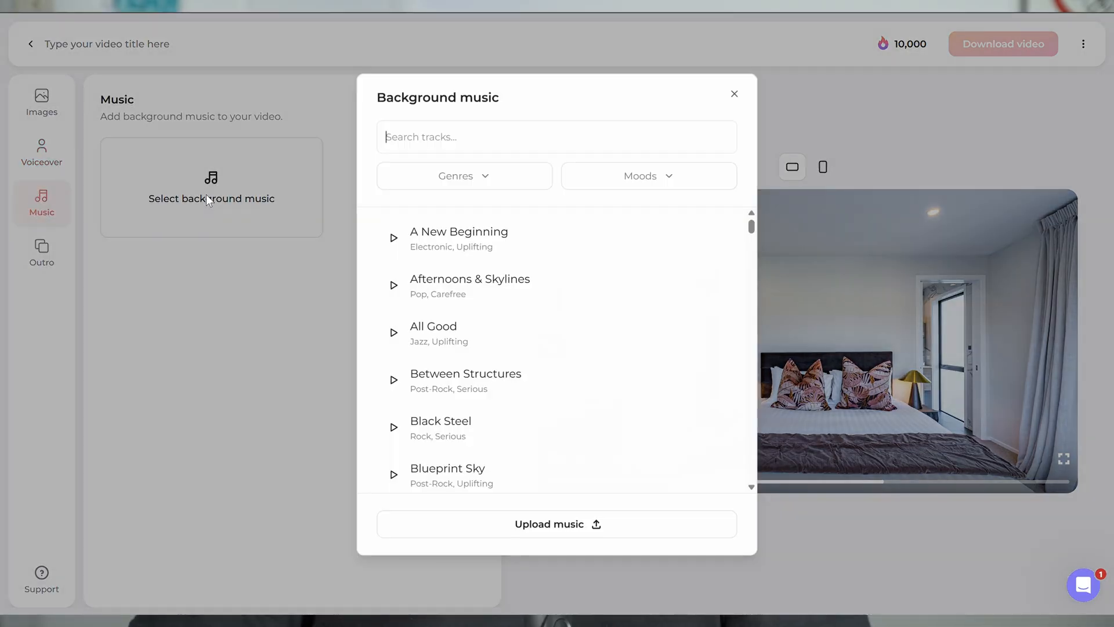
Step: Keep Calm Nights as the background music track and move on to the outro step
{"action": "scroll", "scroll_direction": "down", "scroll_amount": 3}
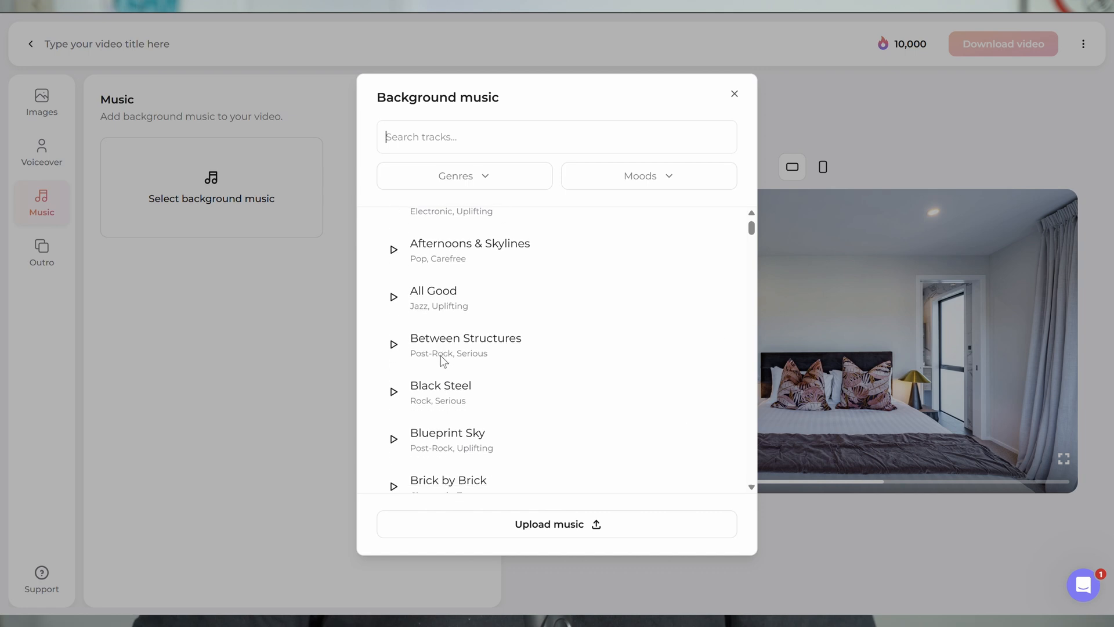
{"action": "scroll", "scroll_direction": "down", "scroll_amount": 3}
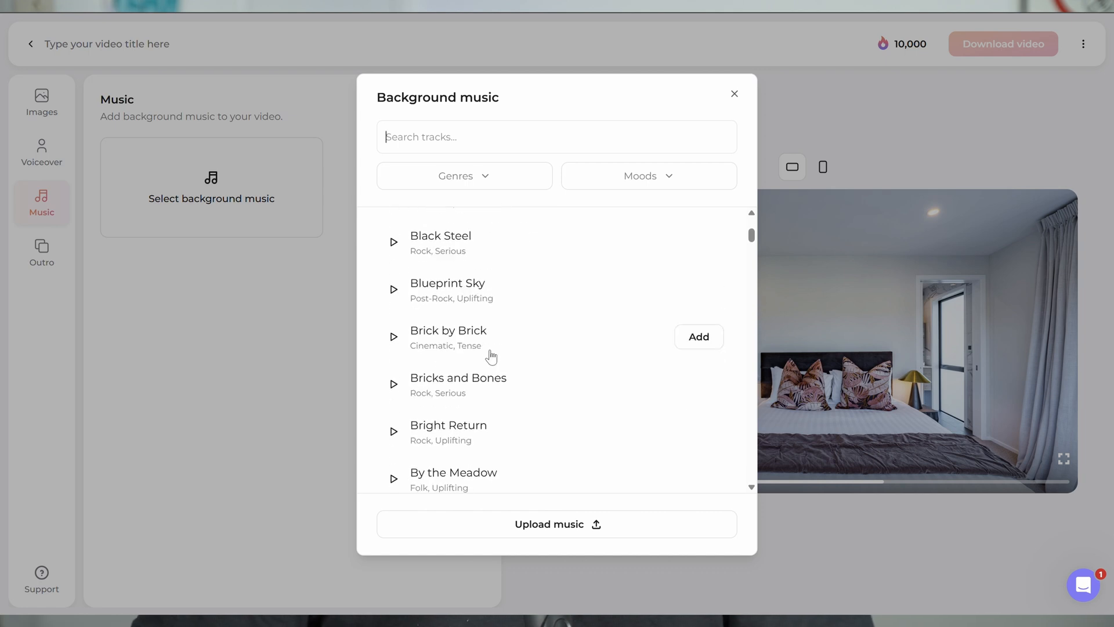
{"action": "scroll", "scroll_direction": "down", "scroll_amount": 3}
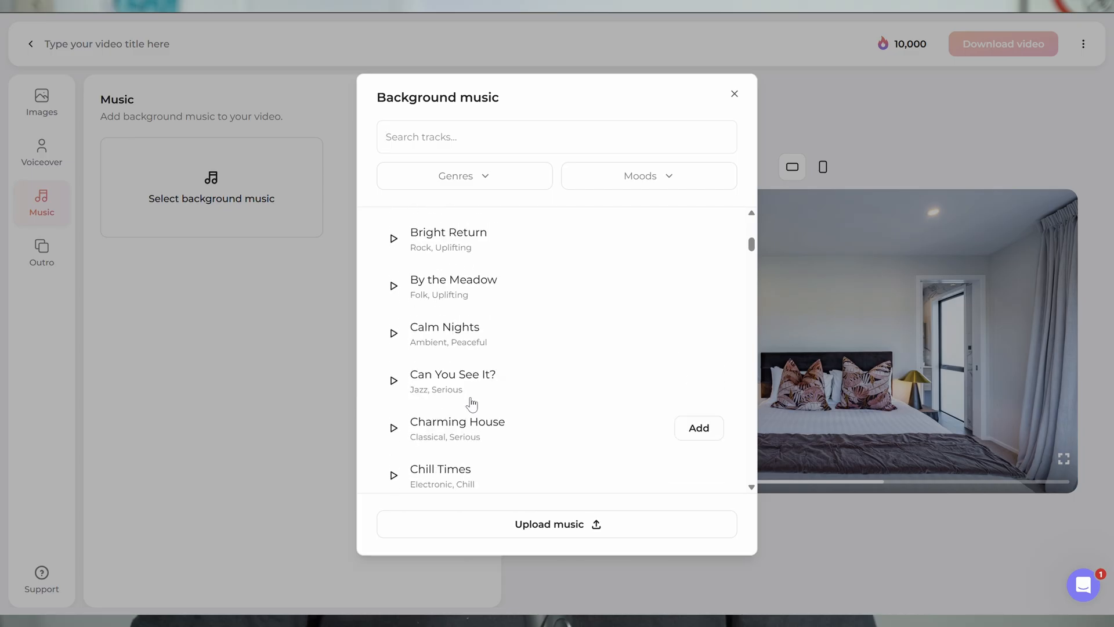
{"action": "mouse_move", "coordinate": [394, 335]}
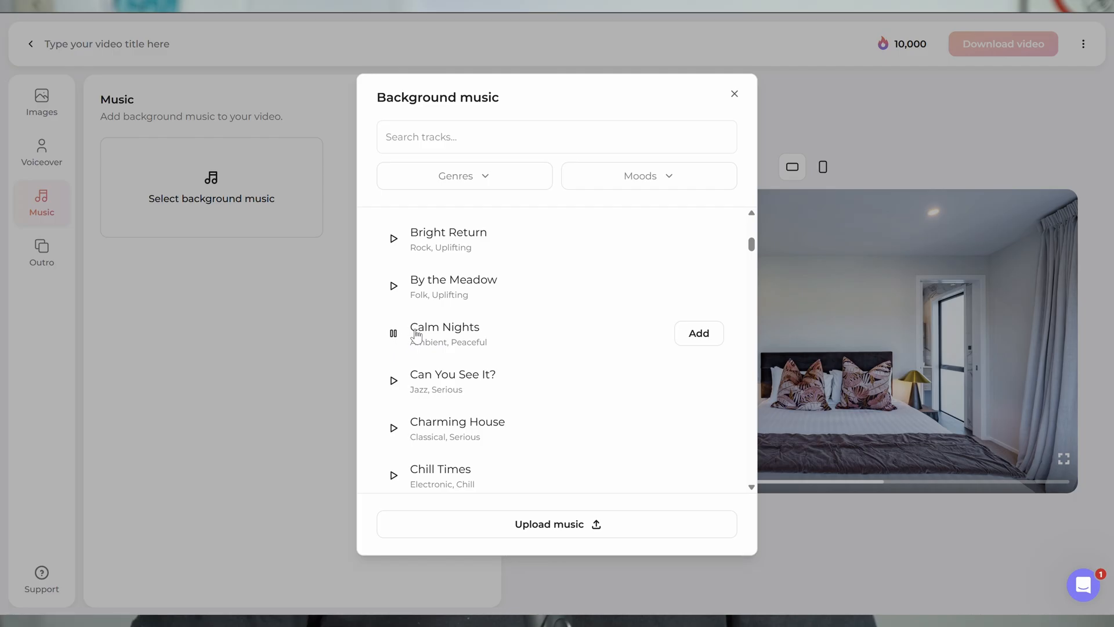
{"action": "mouse_move", "coordinate": [699, 333]}
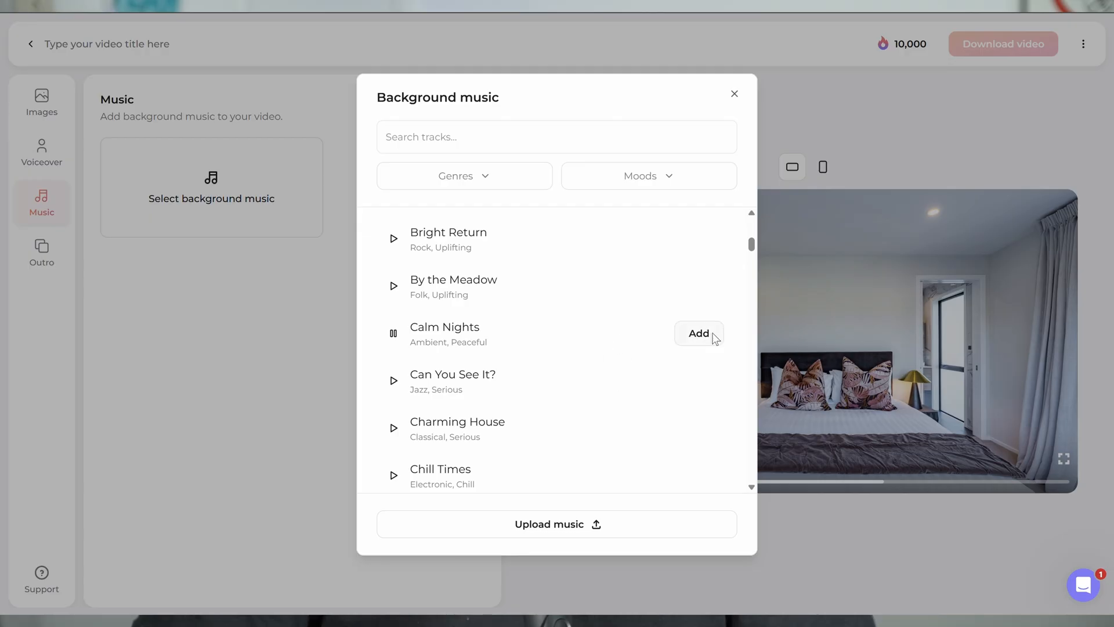
{"action": "left_click", "coordinate": [698, 333]}
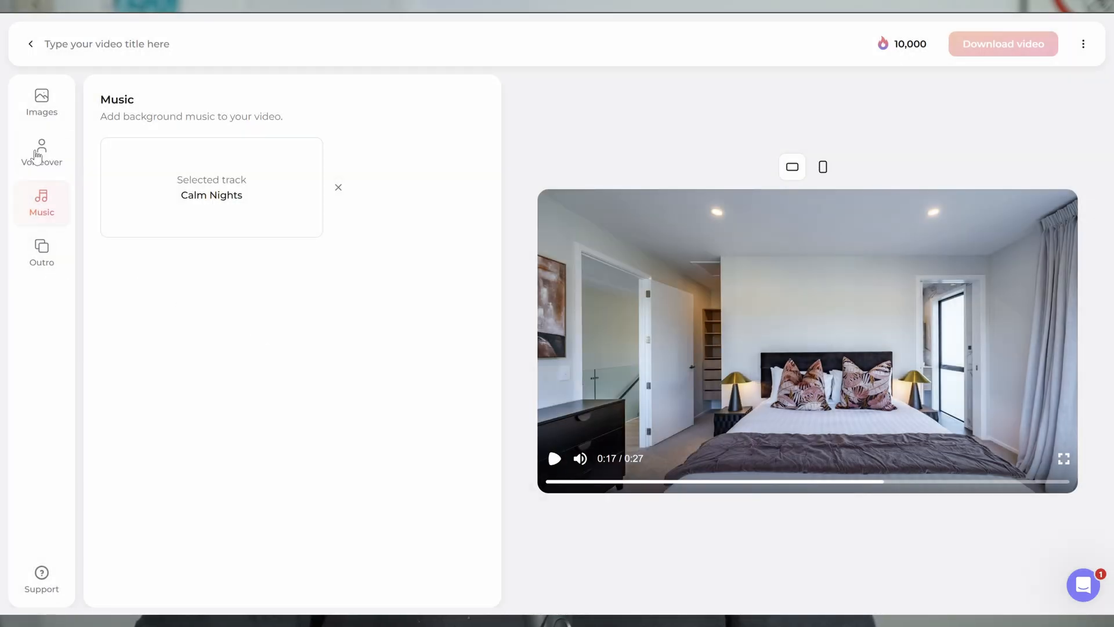
{"action": "left_click", "coordinate": [42, 254]}
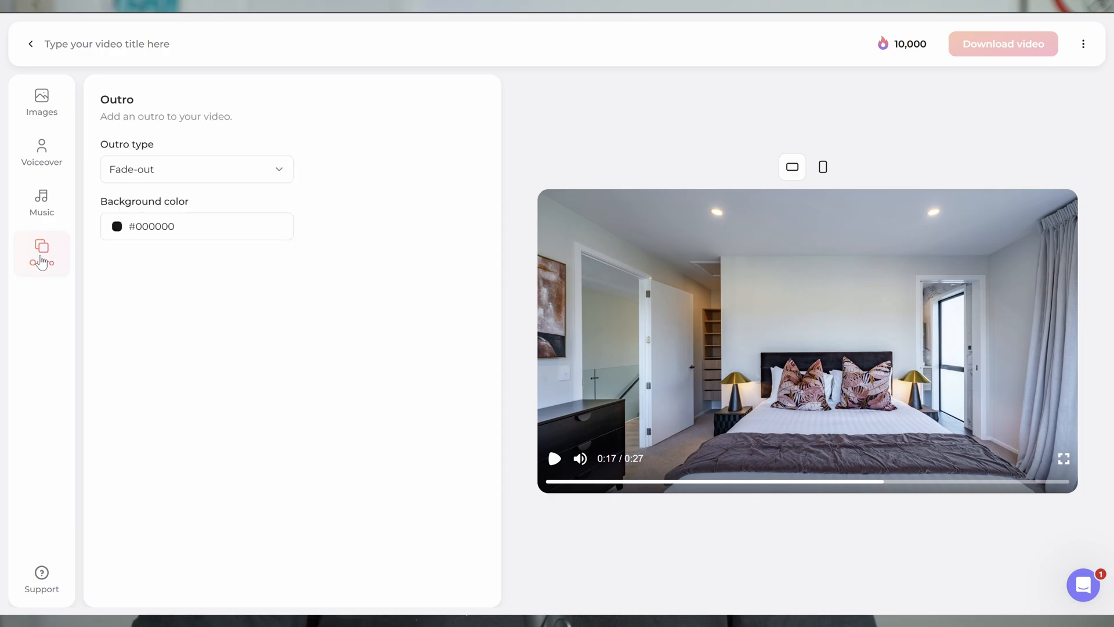
Step: Set a Logo outro using the Bright Imagery logo, then return to the Images step
{"action": "left_click", "coordinate": [196, 169]}
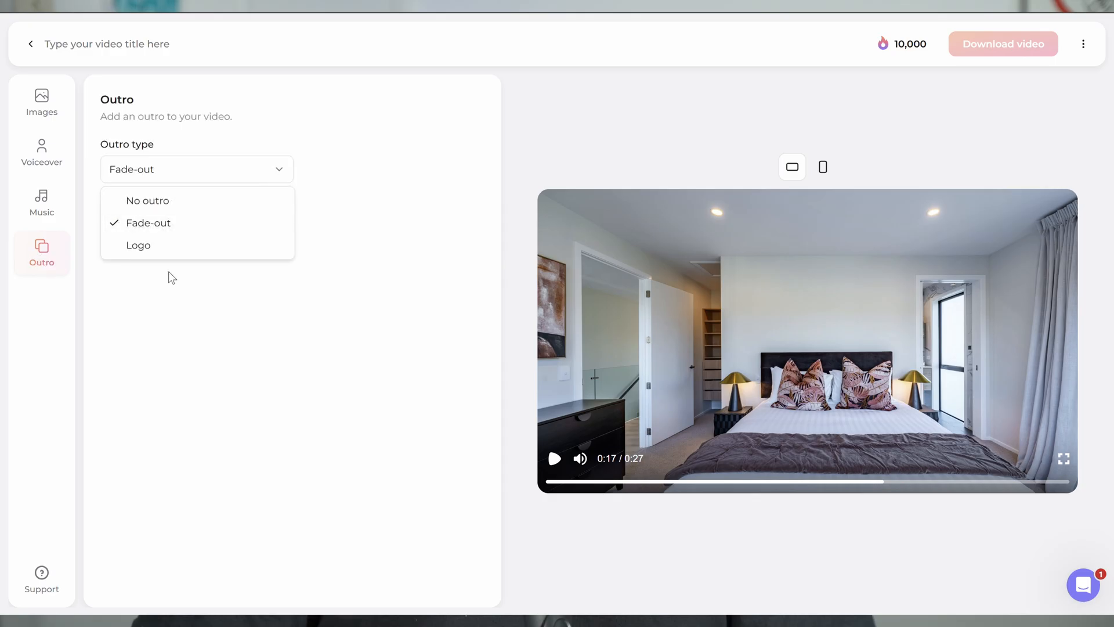
{"action": "left_click", "coordinate": [138, 244]}
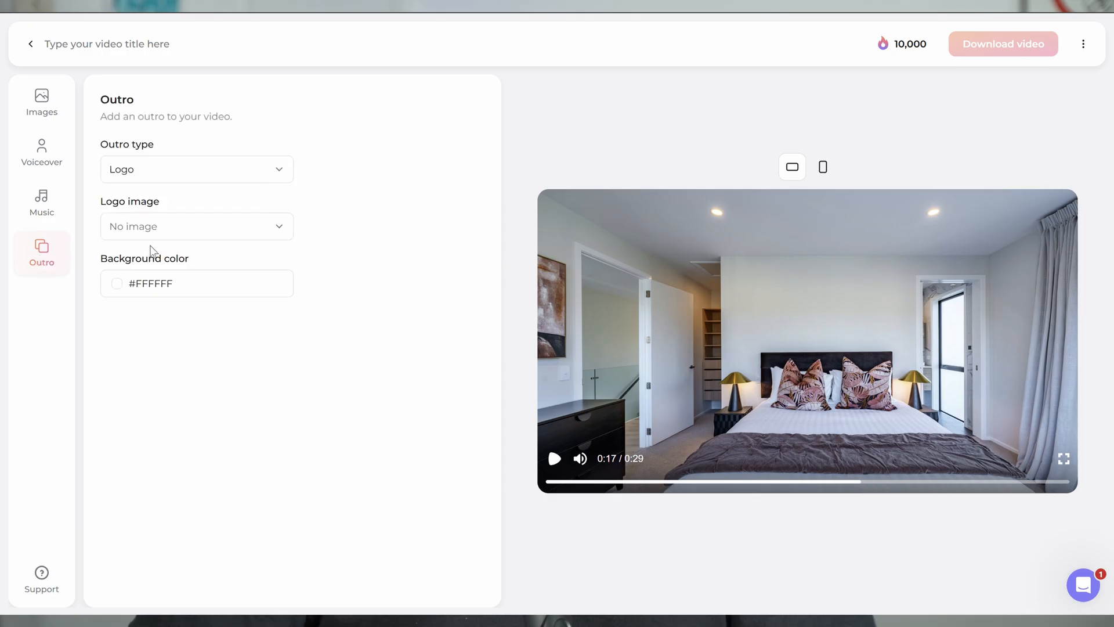
{"action": "left_click", "coordinate": [196, 226]}
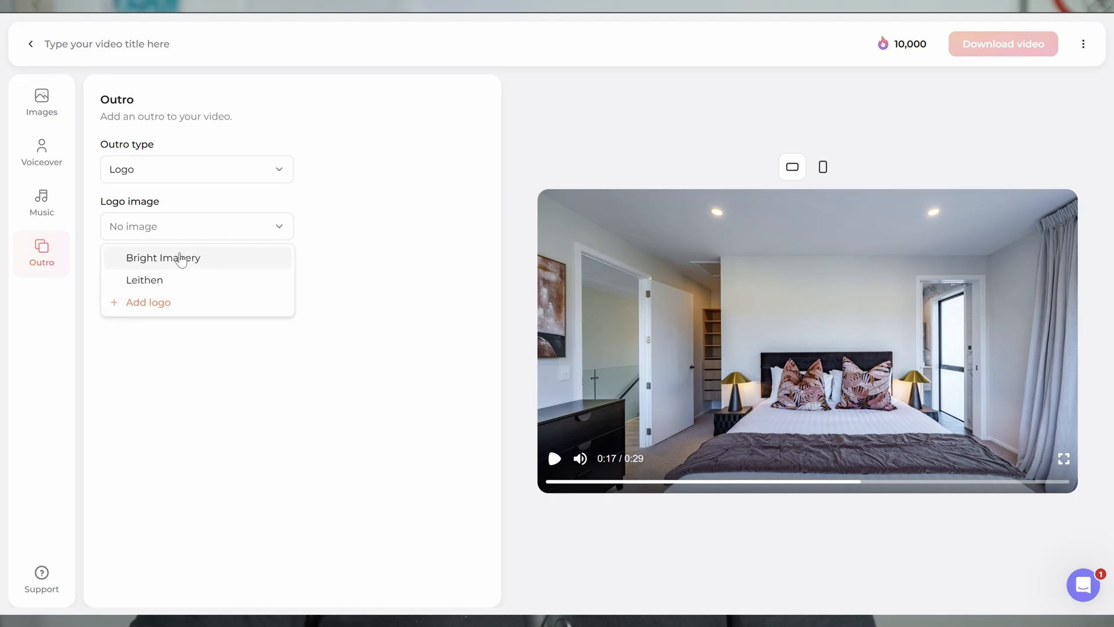
{"action": "left_click", "coordinate": [164, 258]}
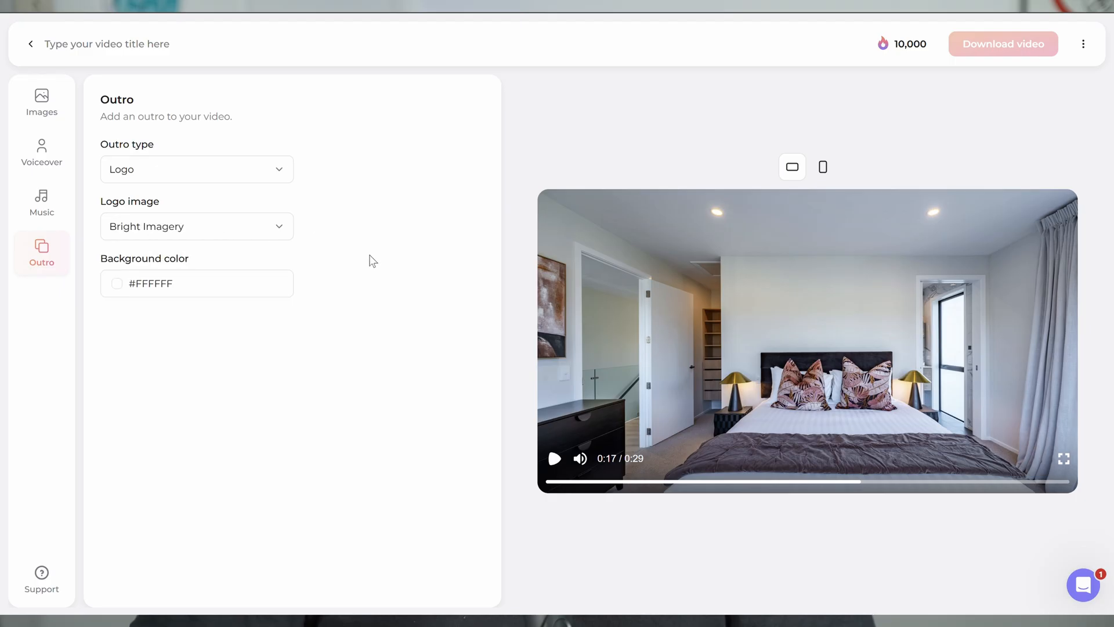
{"action": "left_click", "coordinate": [42, 102]}
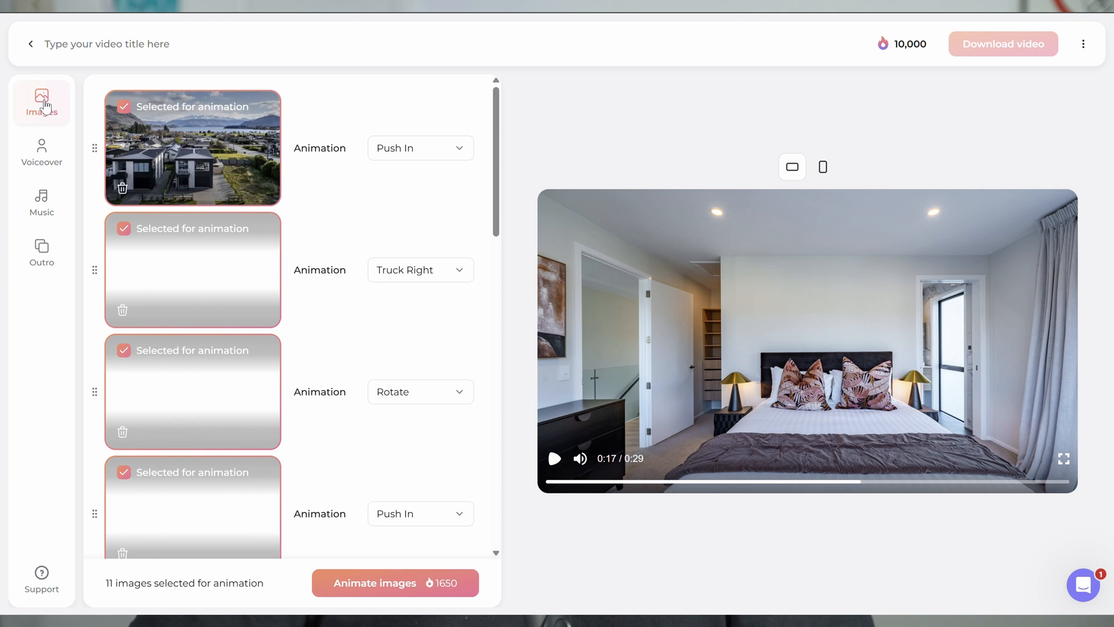
Step: Animate the 11 selected listing photos for 1,650 credits, 2.5 seconds each
{"action": "scroll", "scroll_direction": "down", "scroll_amount": 3}
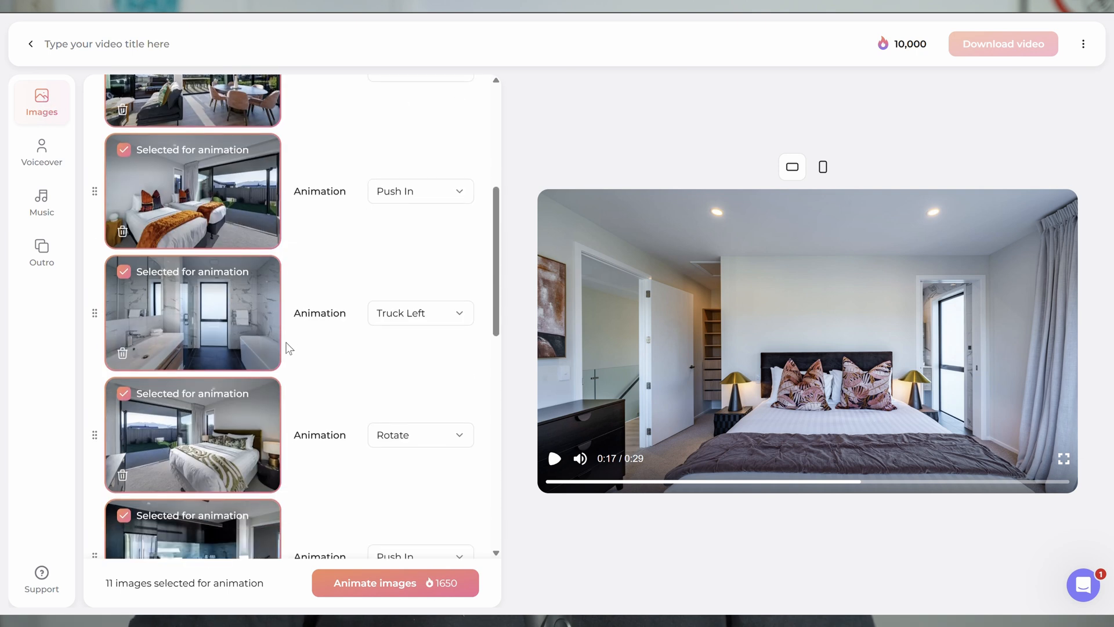
{"action": "scroll", "scroll_direction": "down", "scroll_amount": 3}
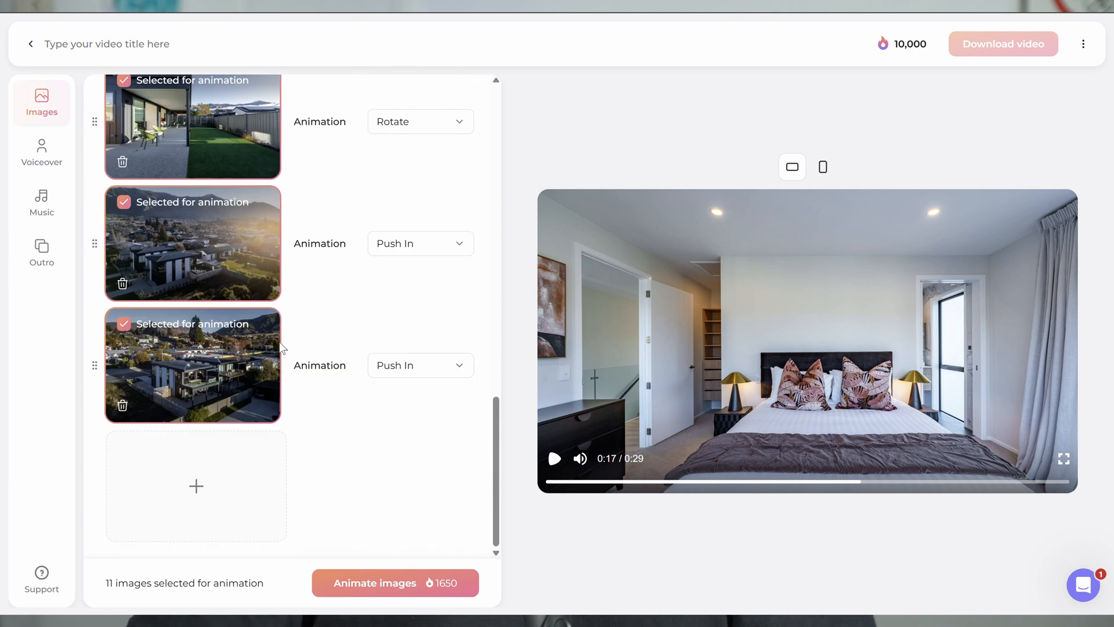
{"action": "mouse_move", "coordinate": [479, 558]}
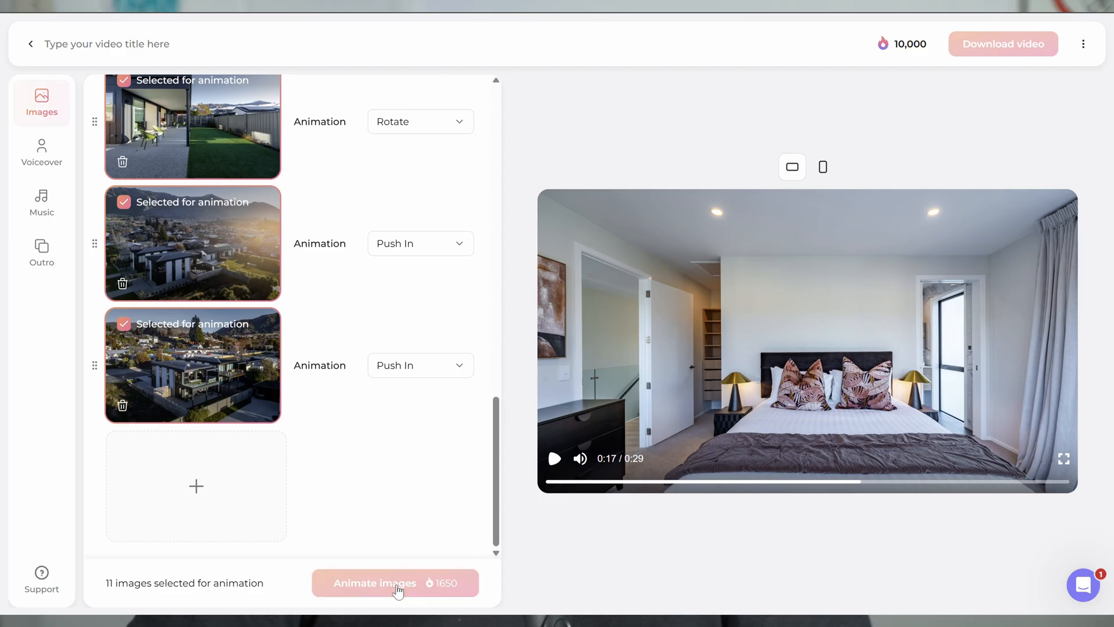
{"action": "left_click", "coordinate": [394, 583]}
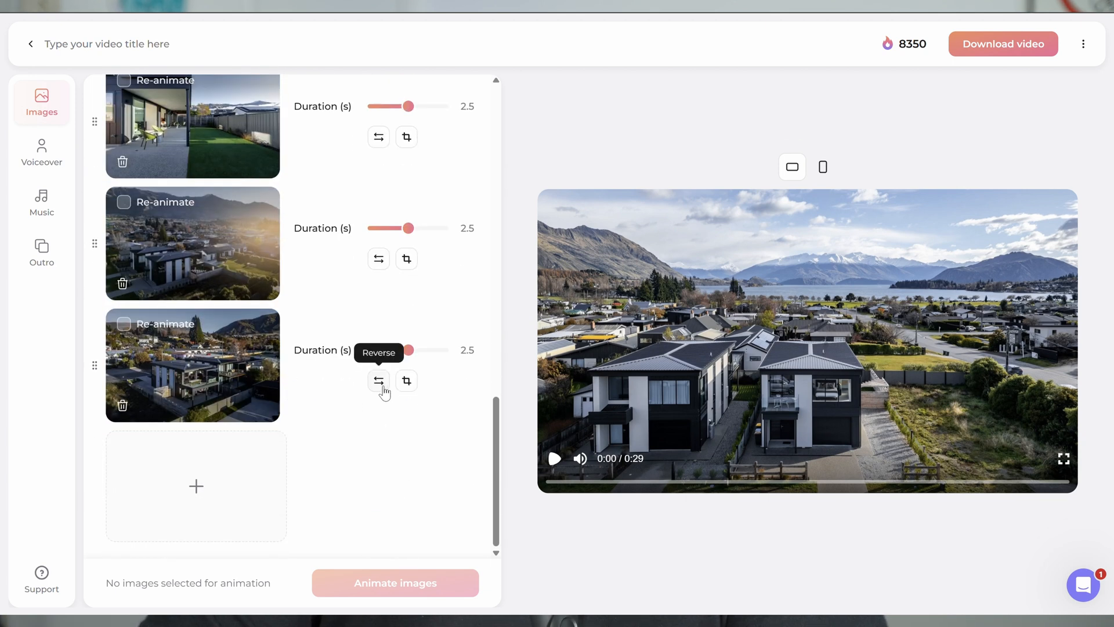
{"action": "mouse_move", "coordinate": [384, 404]}
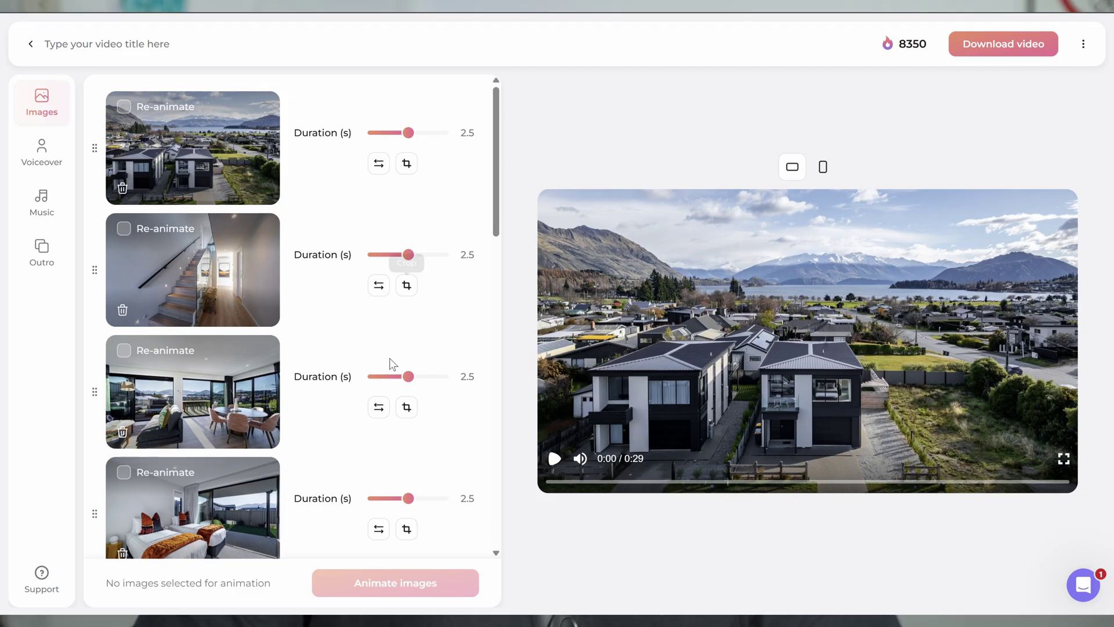
Step: Switch to the Voiceover step showing the Wanaka voiceover script
{"action": "scroll", "scroll_direction": "down", "scroll_amount": 3}
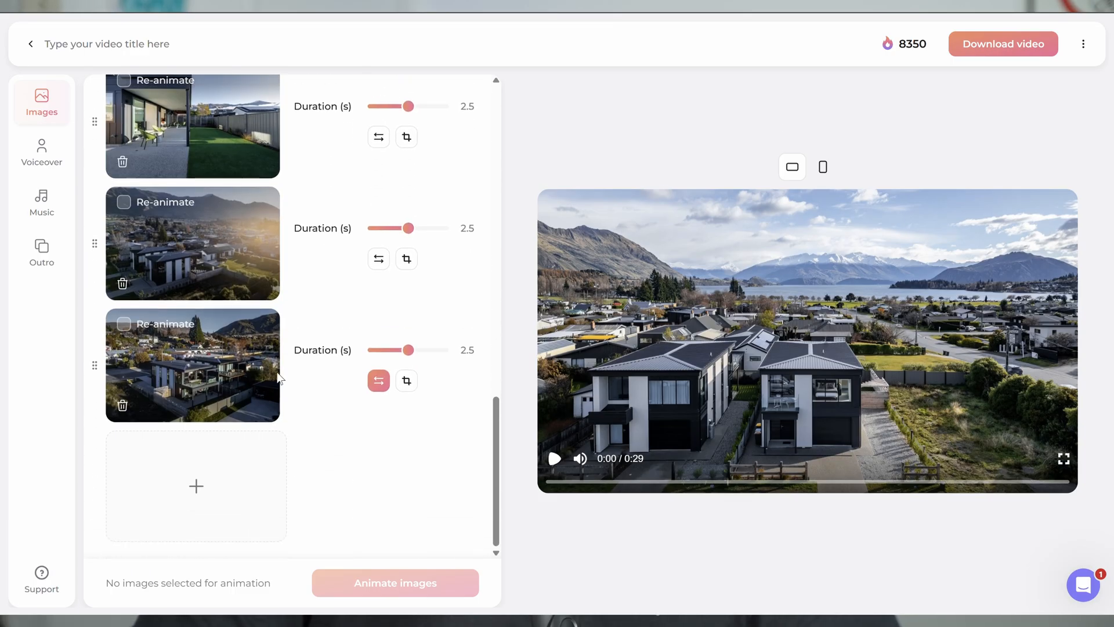
{"action": "left_click", "coordinate": [42, 154]}
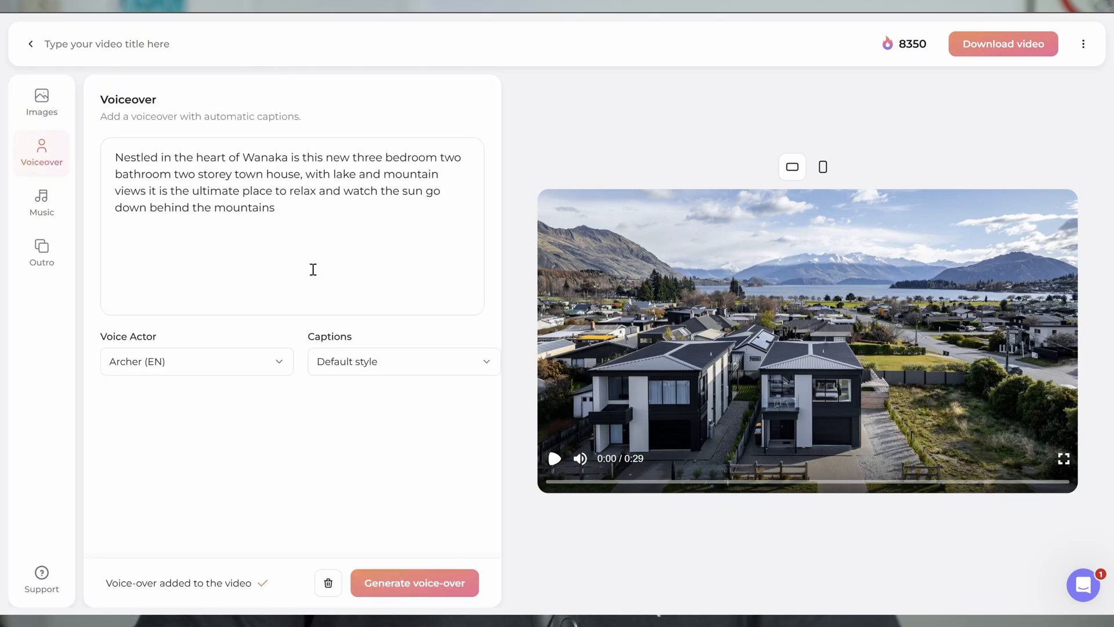
{"action": "mouse_move", "coordinate": [279, 210]}
{"action": "type", "text": " w"}
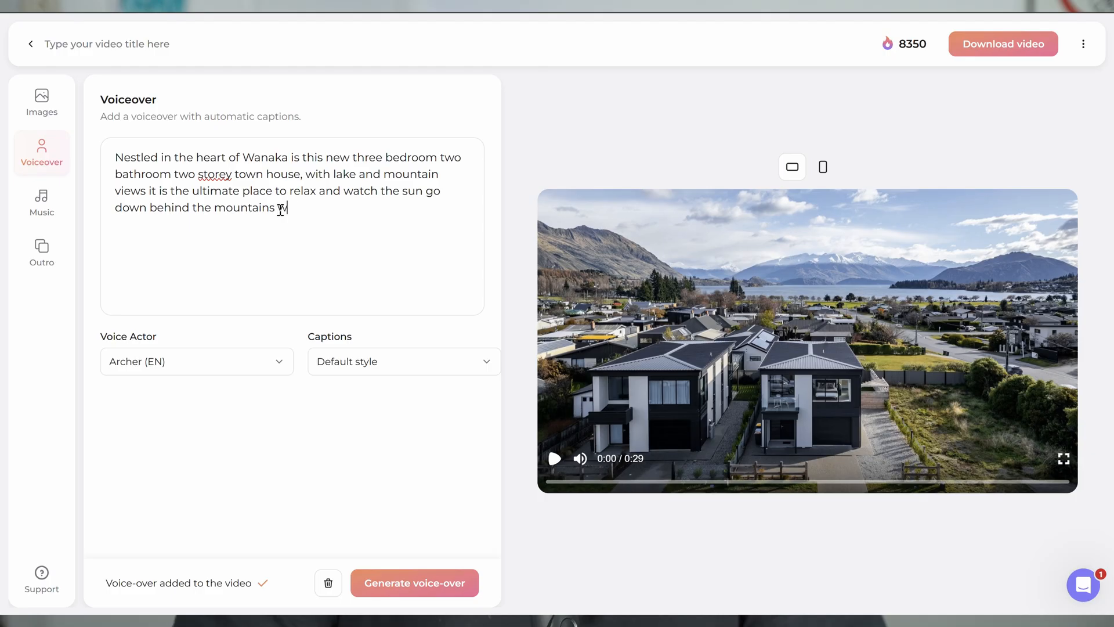
Step: Append '...while enjoying ... the sun soaked deck.' to the script and regenerate the voice-over
{"action": "type", "text": "hile"}
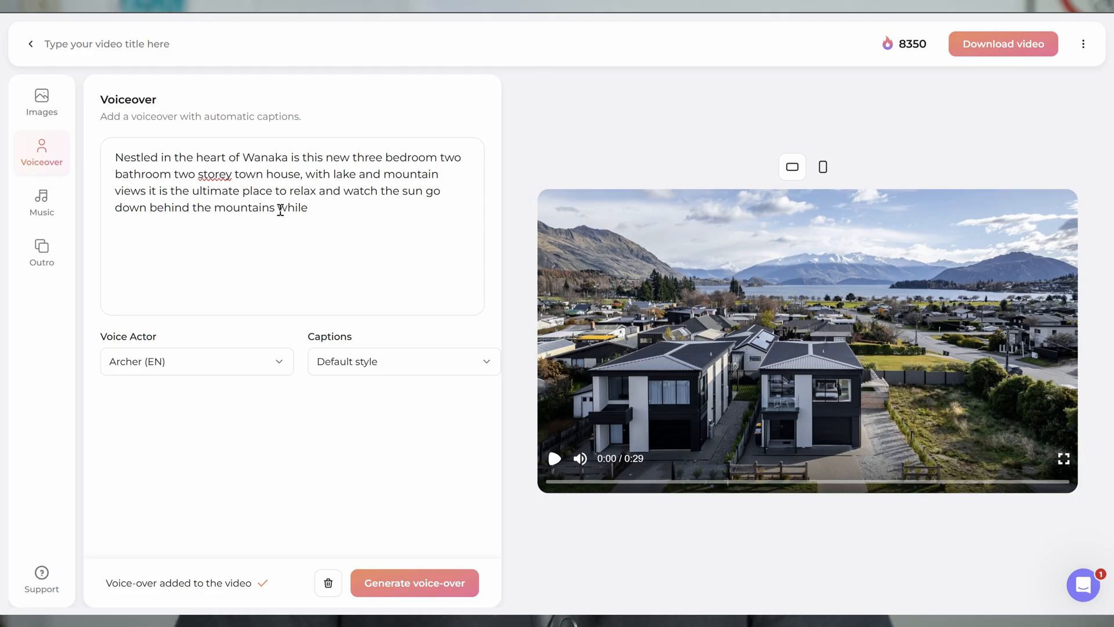
{"action": "type", "text": "en"}
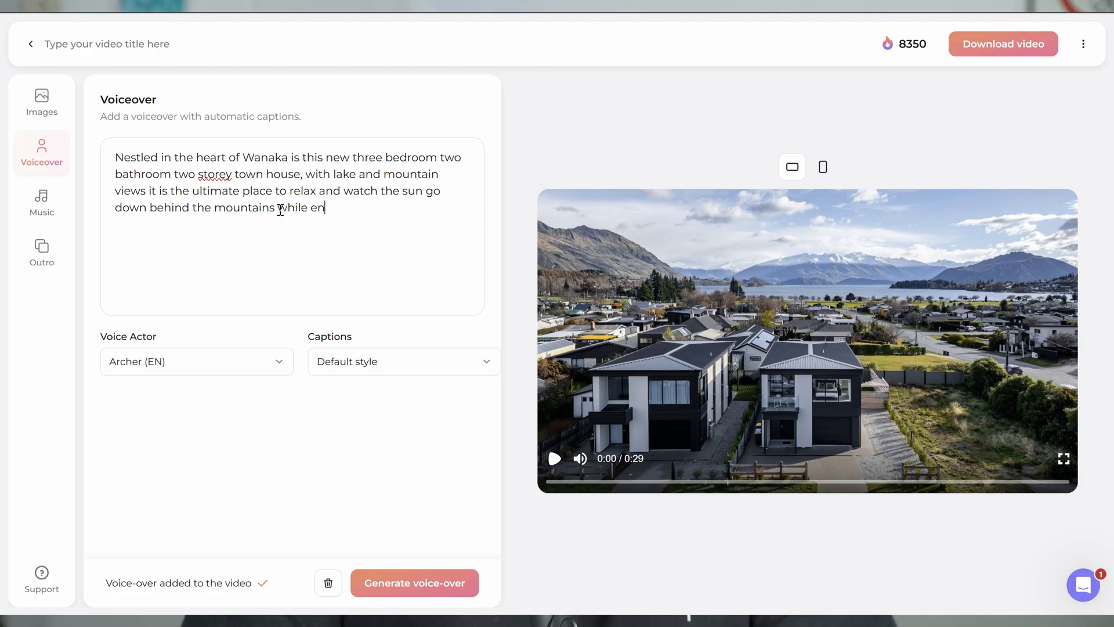
{"action": "type", "text": "joying your favorite beverage on"}
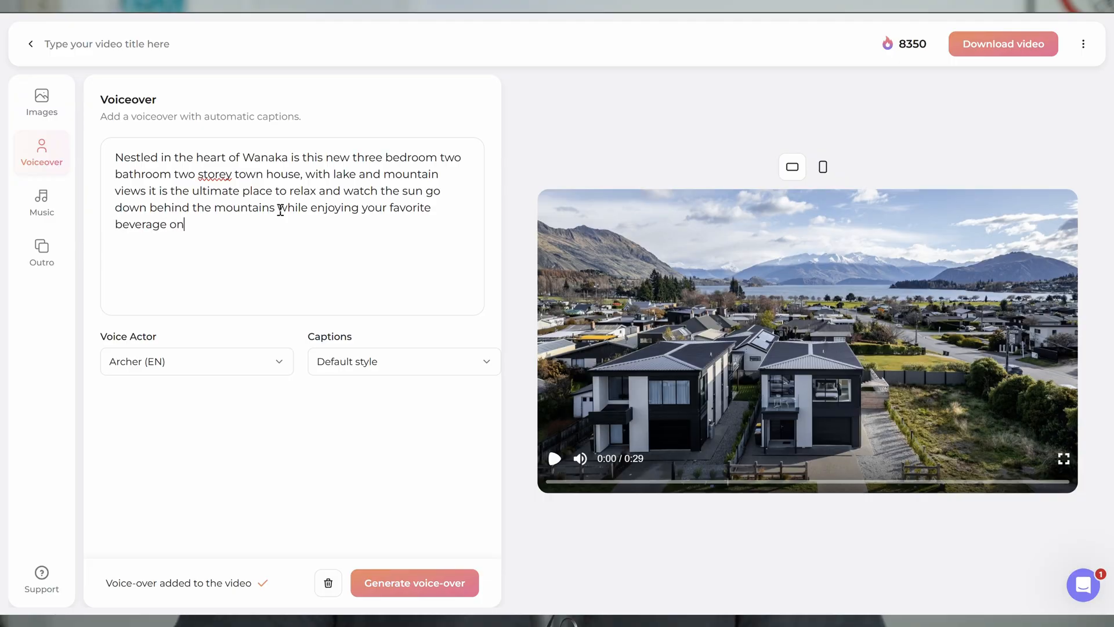
{"action": "type", "text": "the s"}
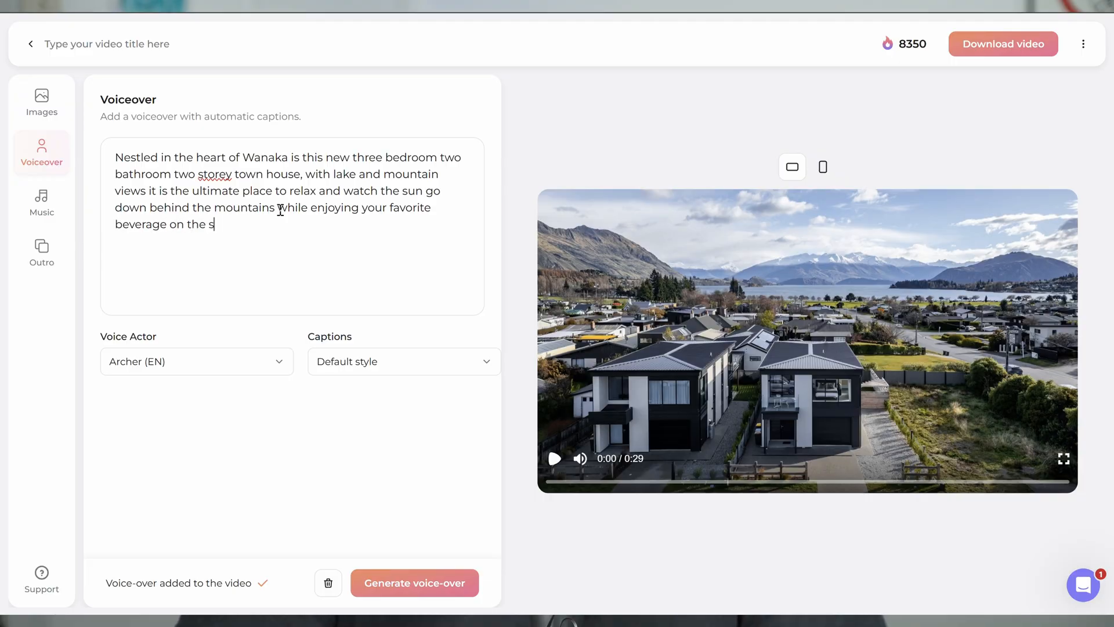
{"action": "type", "text": "un soa"}
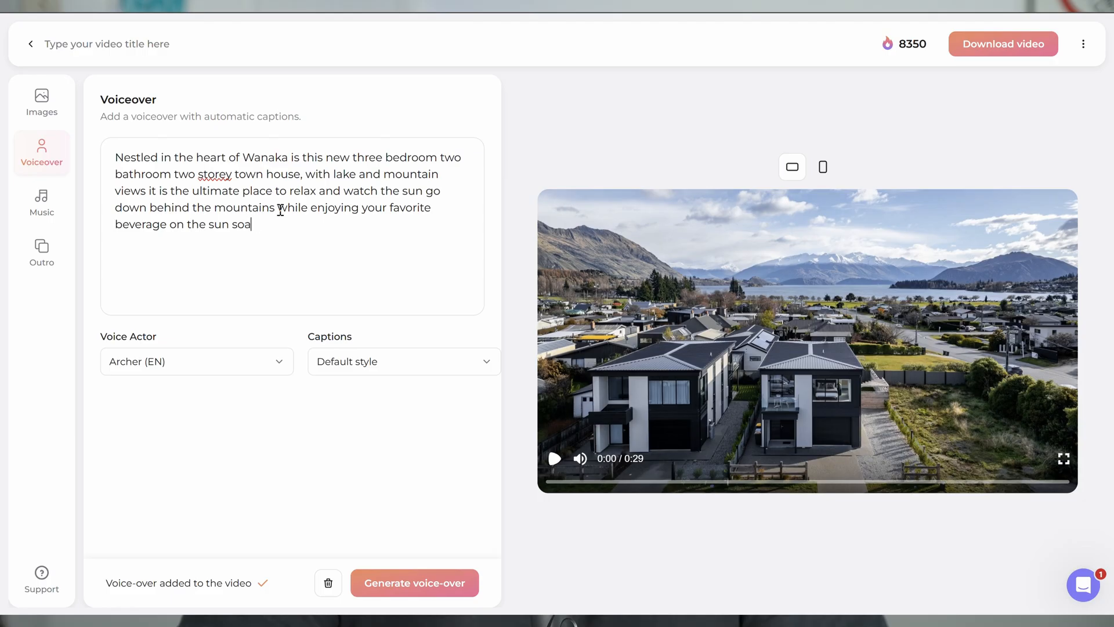
{"action": "type", "text": "ked d"}
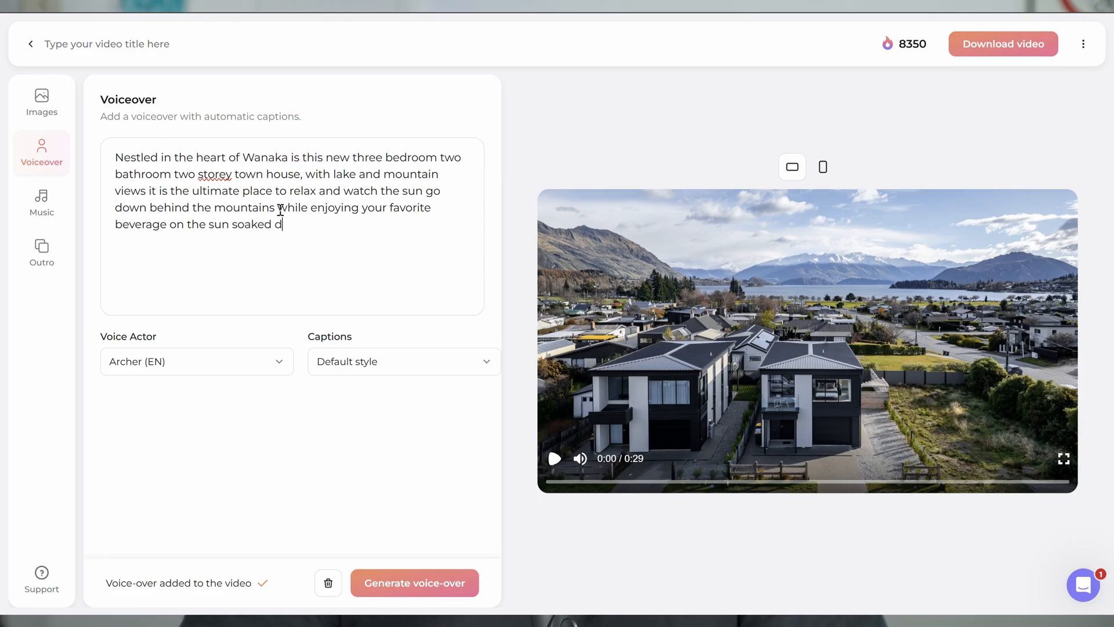
{"action": "type", "text": "eck."}
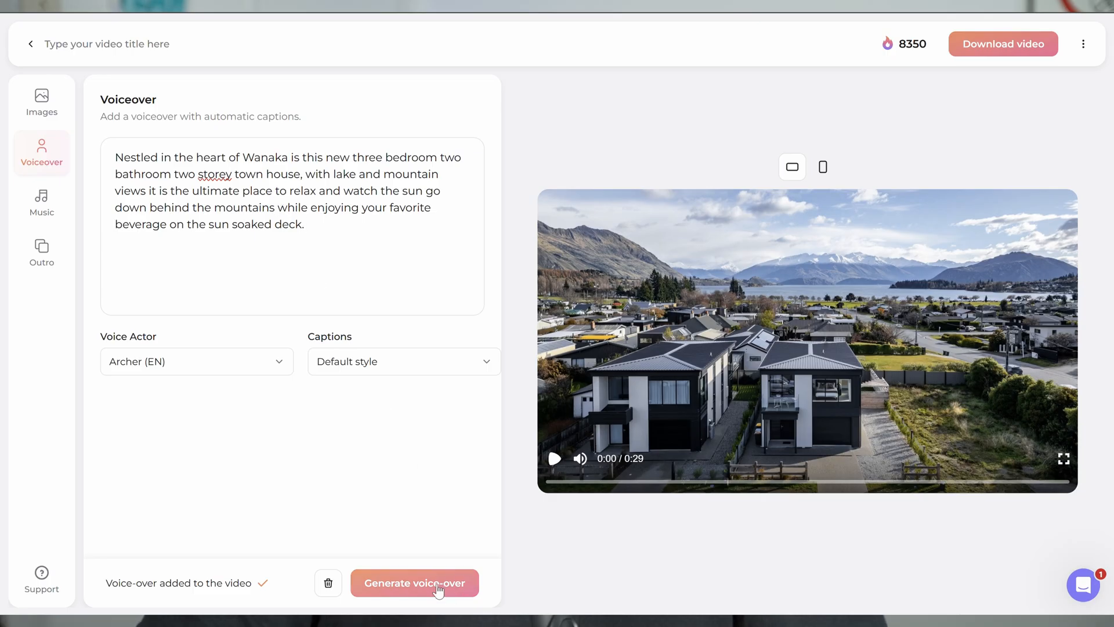
{"action": "left_click", "coordinate": [415, 583]}
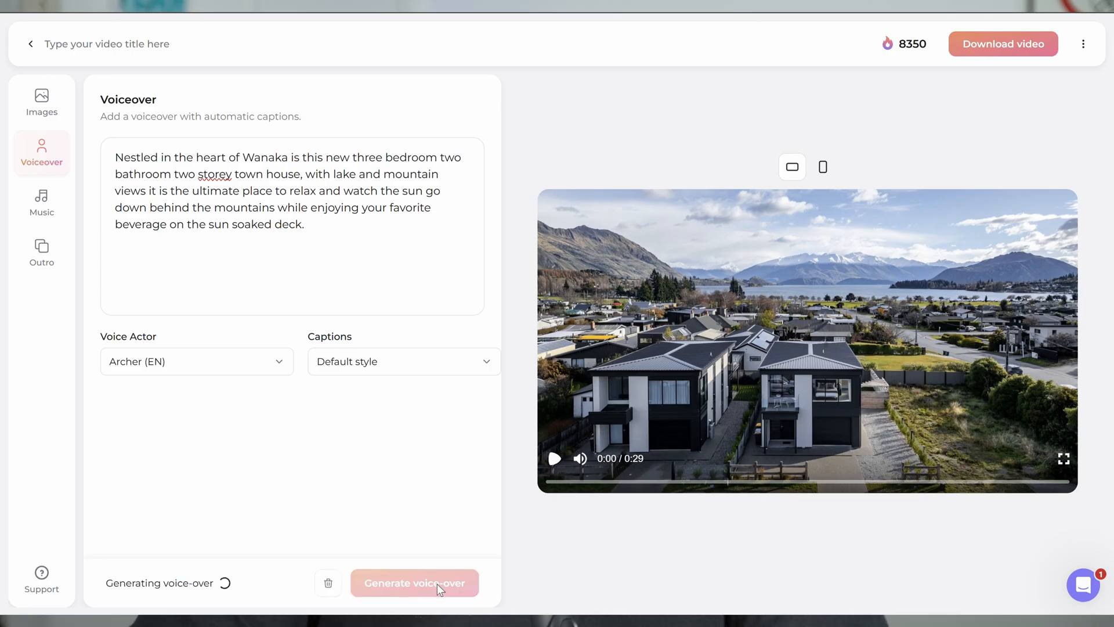
{"action": "mouse_move", "coordinate": [42, 102]}
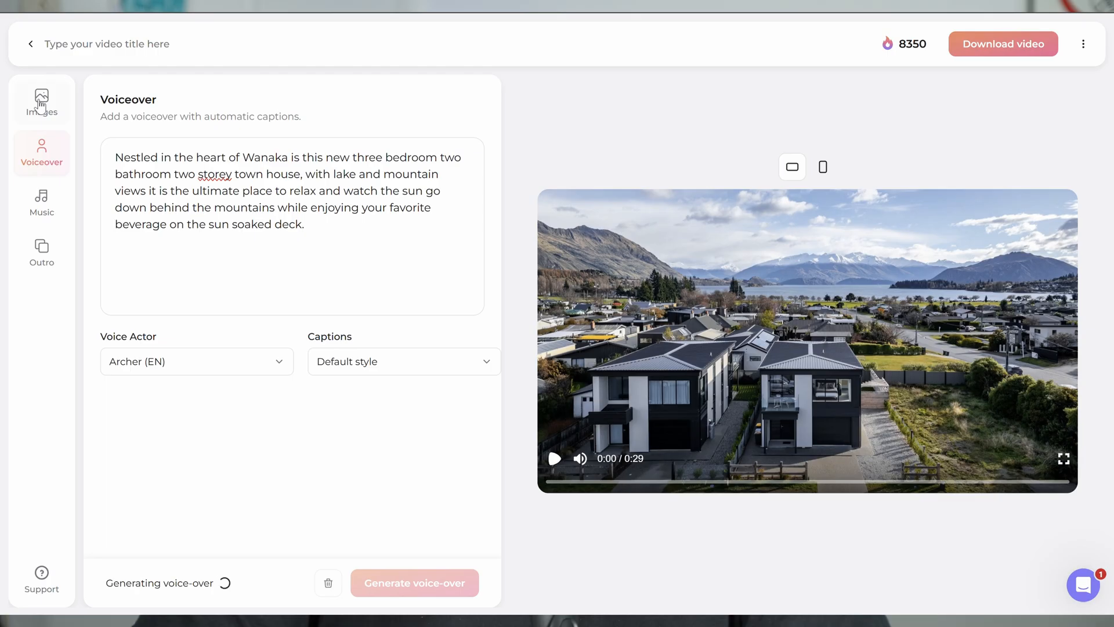
Step: Return to the listing photos and start the 29-second video preview with the Wanaka narration
{"action": "left_click", "coordinate": [42, 102]}
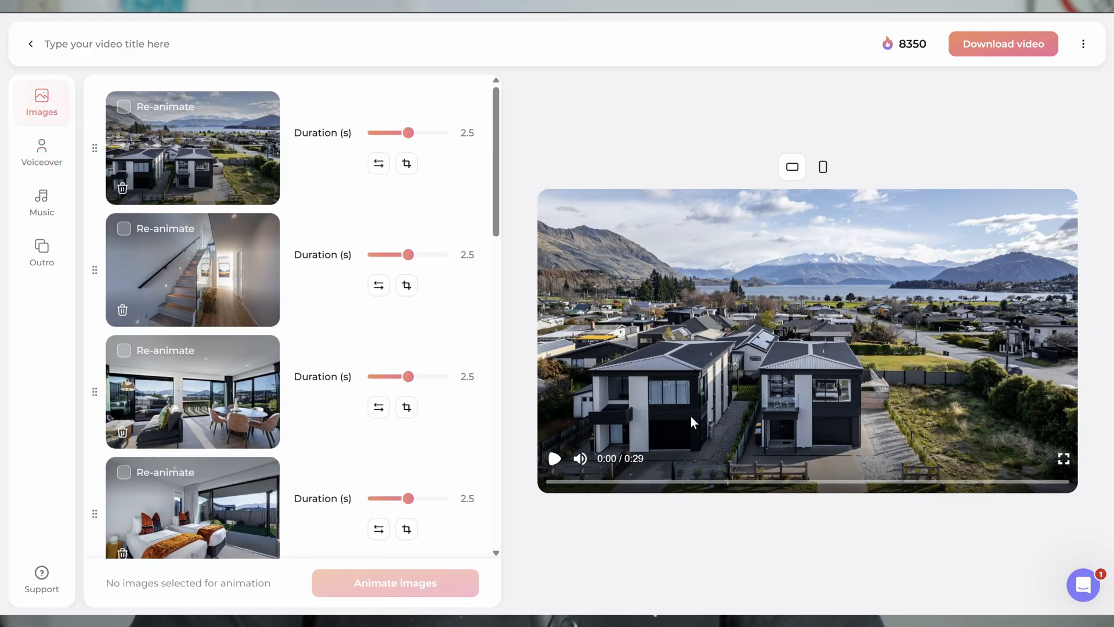
{"action": "mouse_move", "coordinate": [315, 416]}
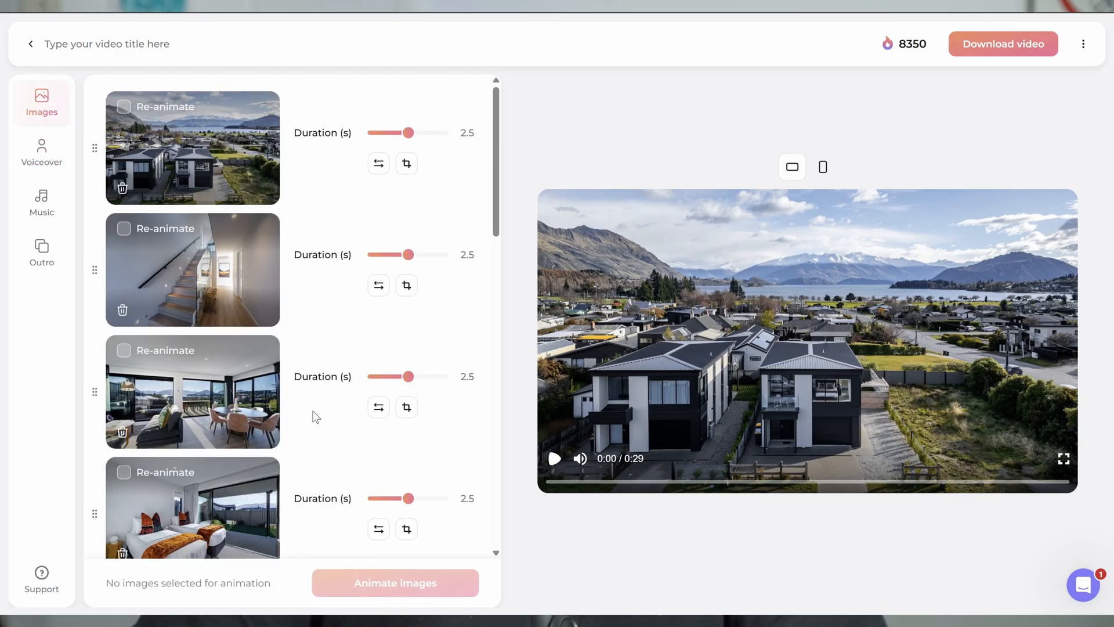
{"action": "mouse_move", "coordinate": [553, 473]}
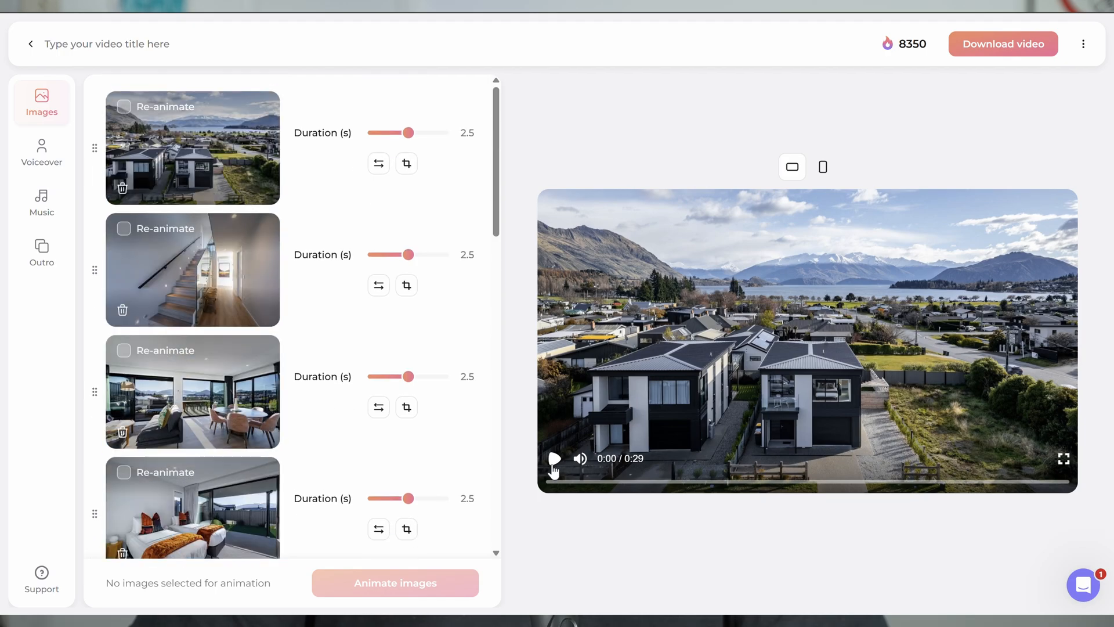
{"action": "mouse_move", "coordinate": [686, 362]}
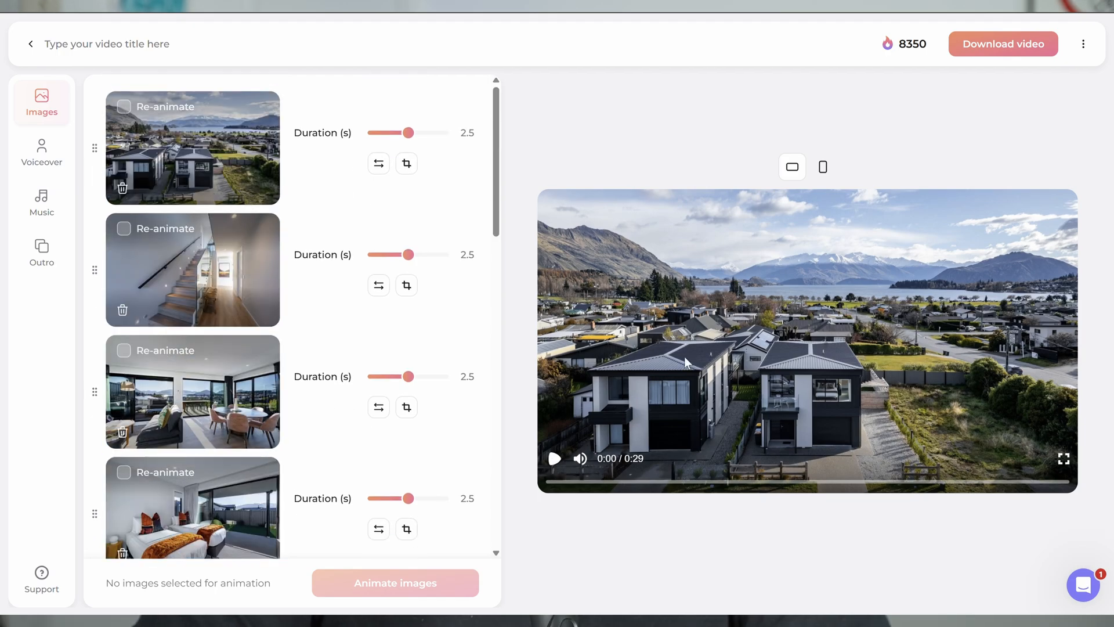
{"action": "mouse_move", "coordinate": [676, 385]}
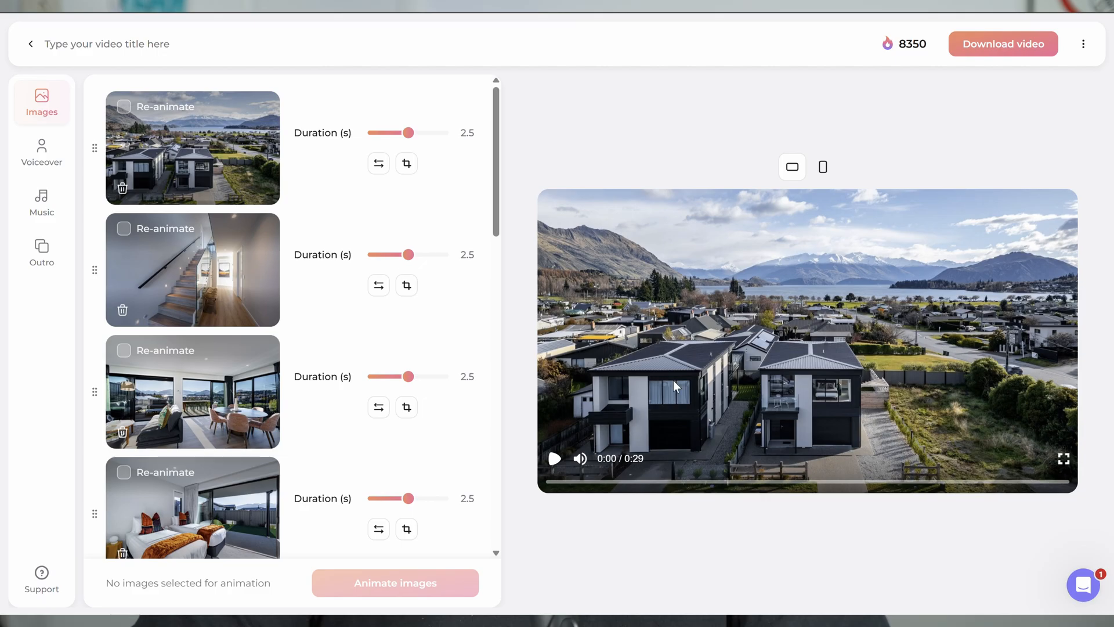
{"action": "mouse_move", "coordinate": [539, 277]}
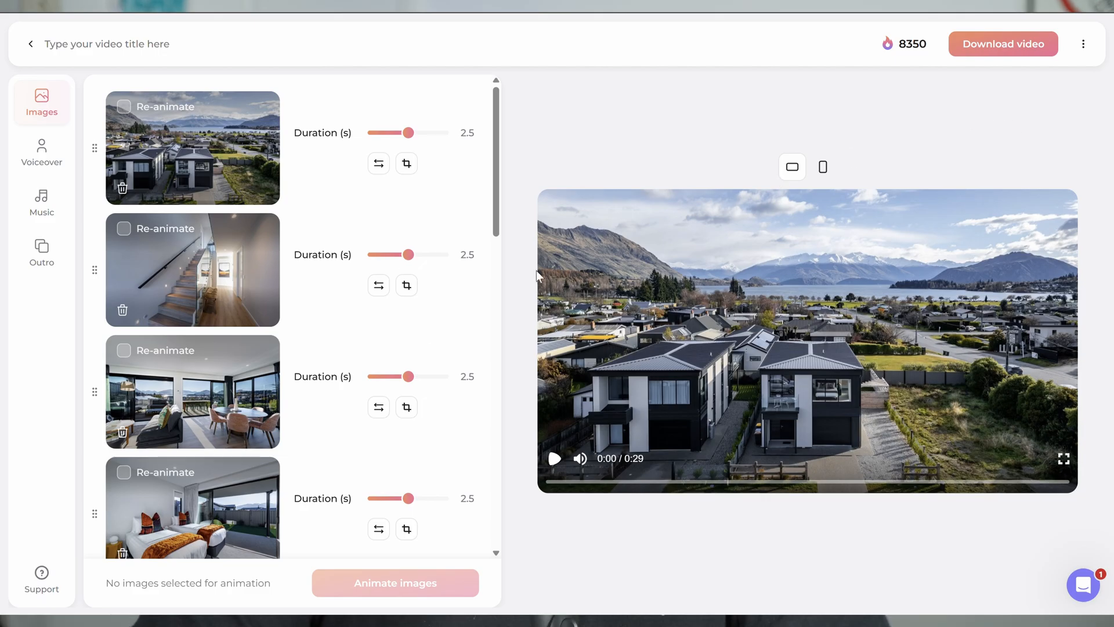
{"action": "scroll", "scroll_direction": "down", "scroll_amount": 3}
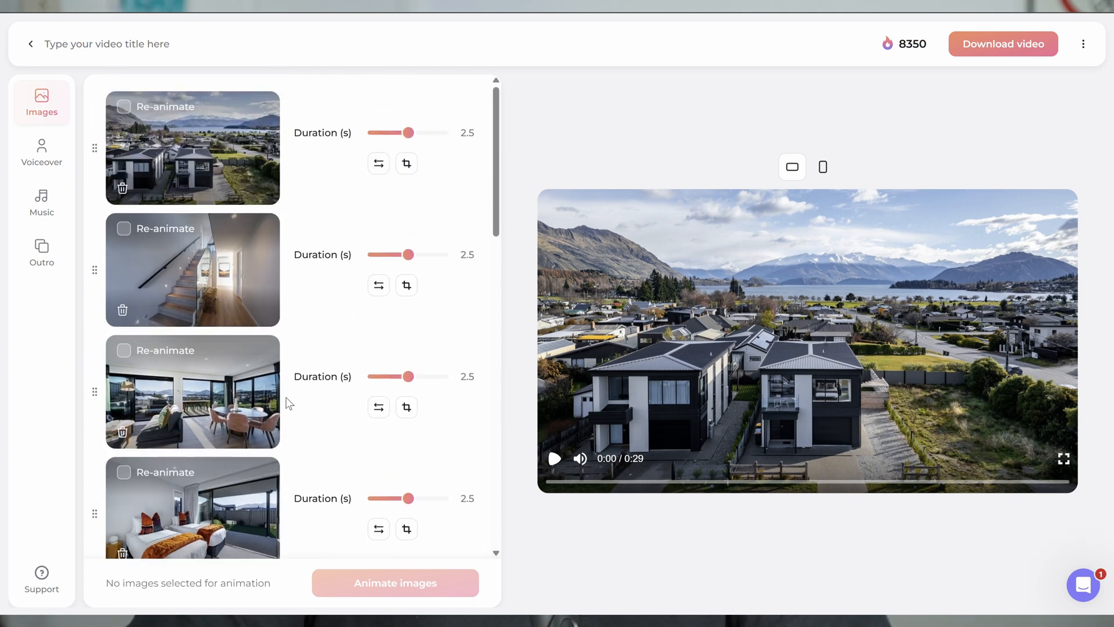
{"action": "mouse_move", "coordinate": [554, 465]}
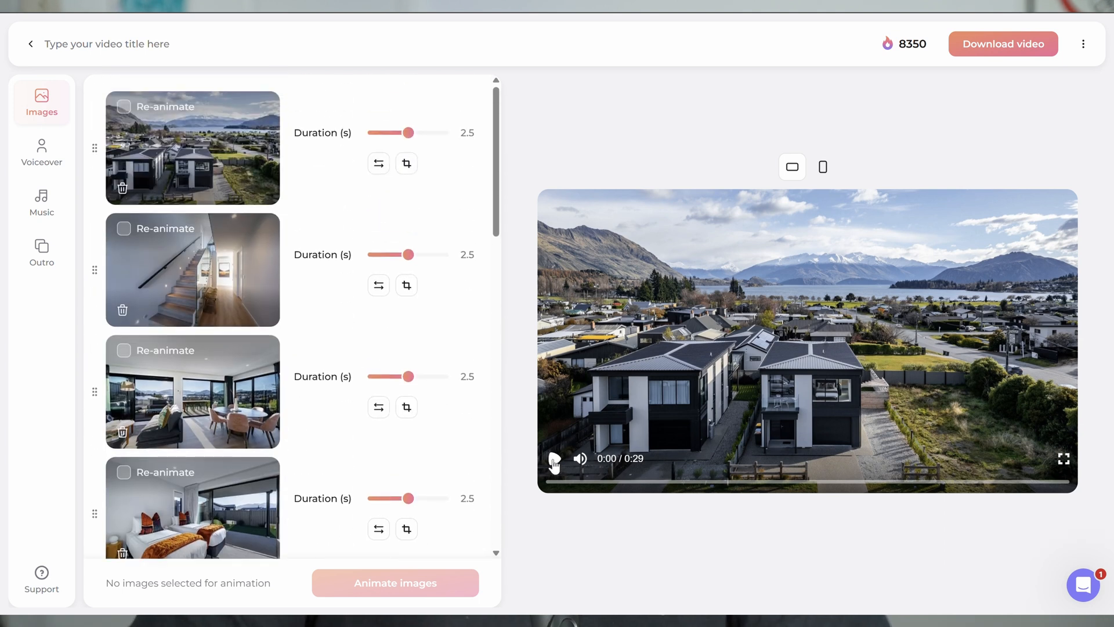
{"action": "left_click", "coordinate": [553, 461]}
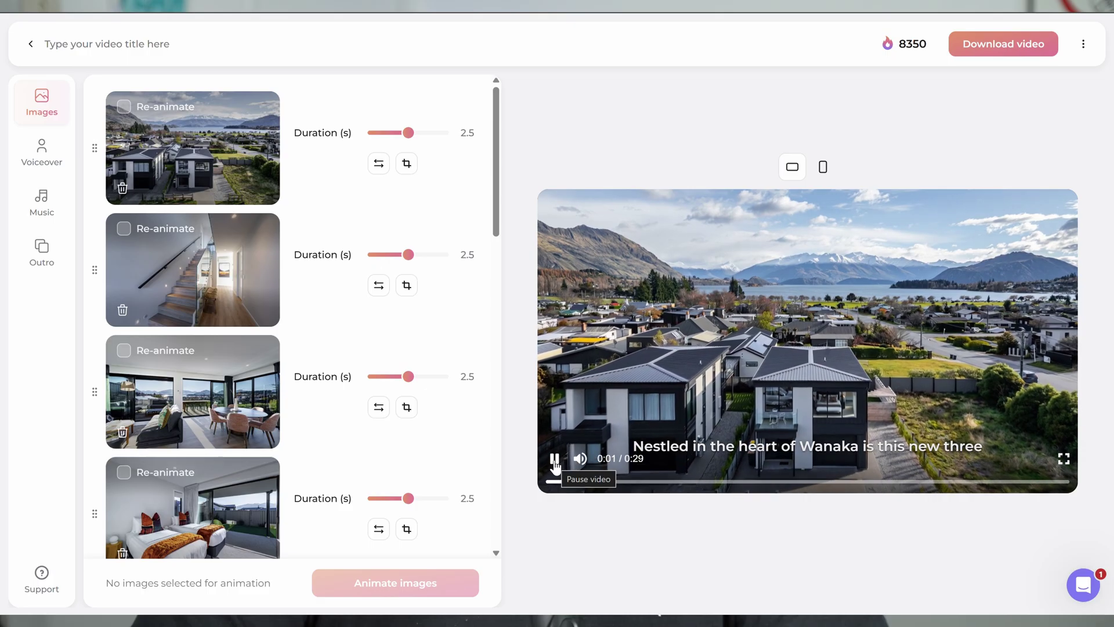
Step: Let the 29-second preview run to its end and stop back at the start
{"action": "left_click", "coordinate": [554, 459]}
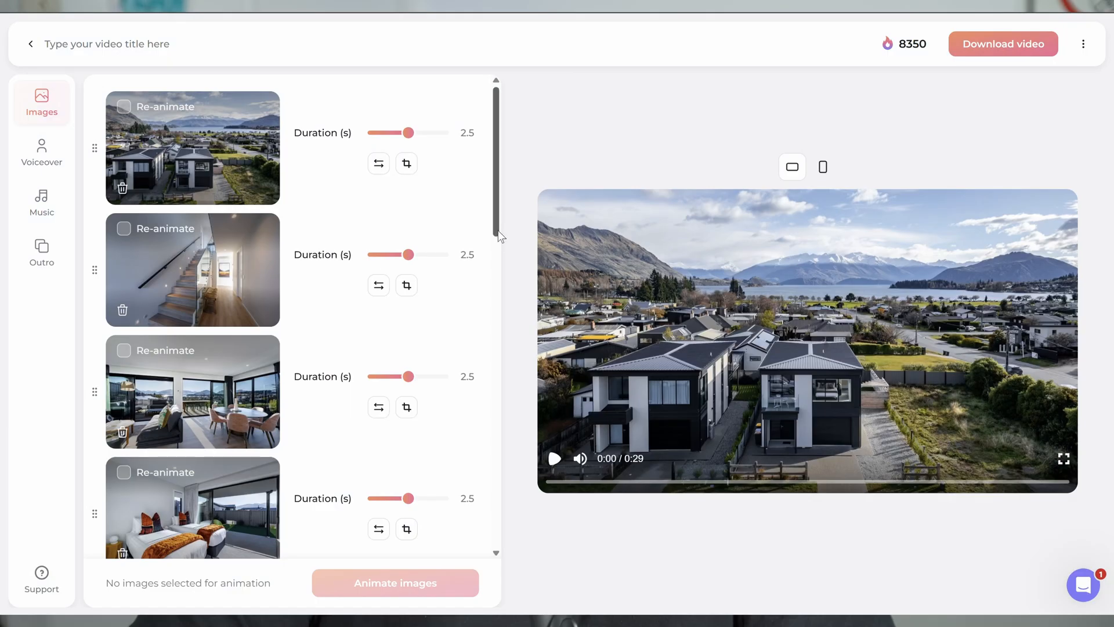
{"action": "scroll", "scroll_direction": "down", "scroll_amount": 3}
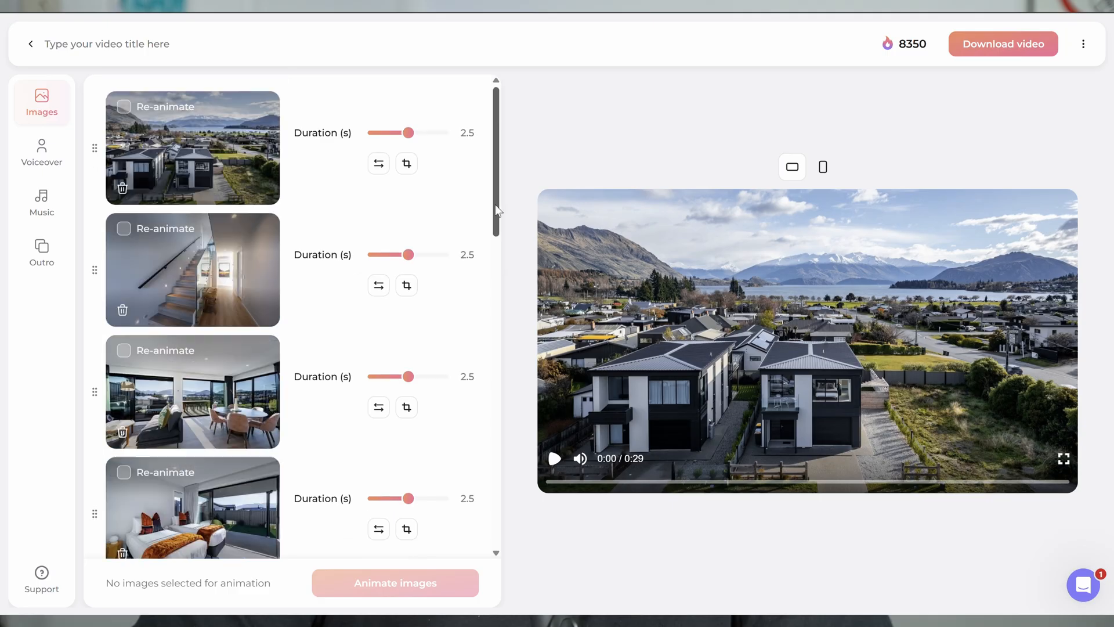
{"action": "left_click", "coordinate": [41, 152]}
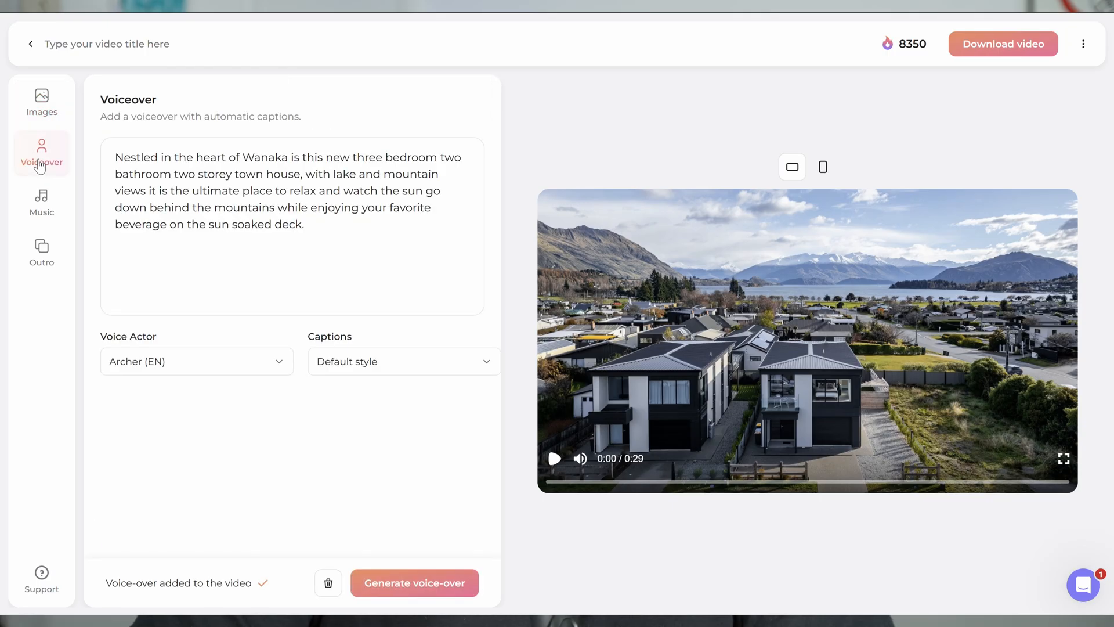
{"action": "left_click", "coordinate": [42, 202]}
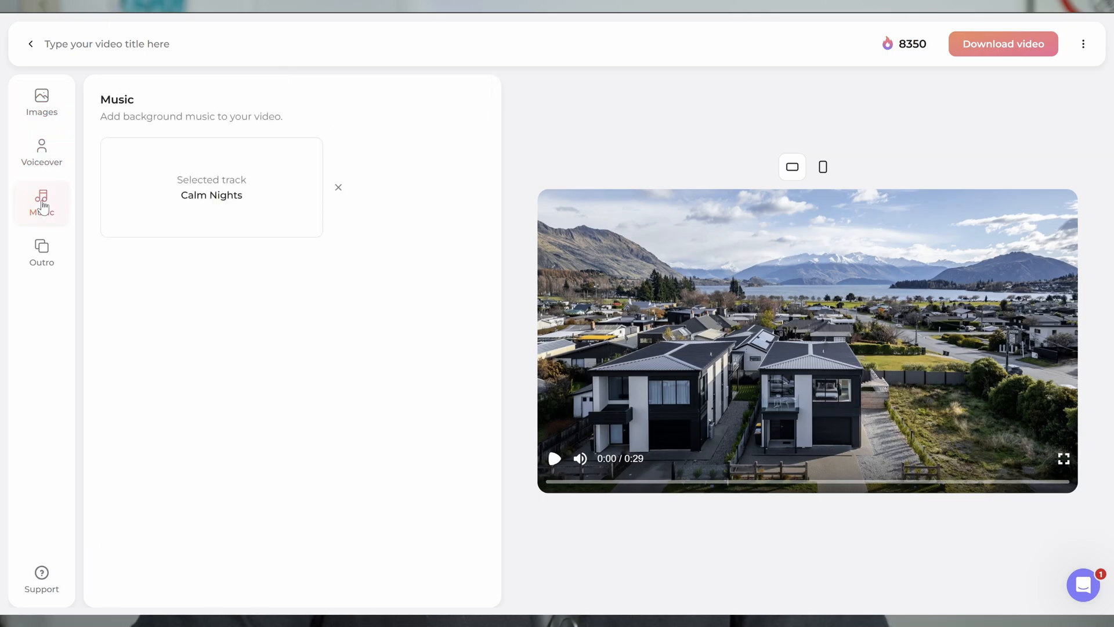
{"action": "left_click", "coordinate": [42, 253]}
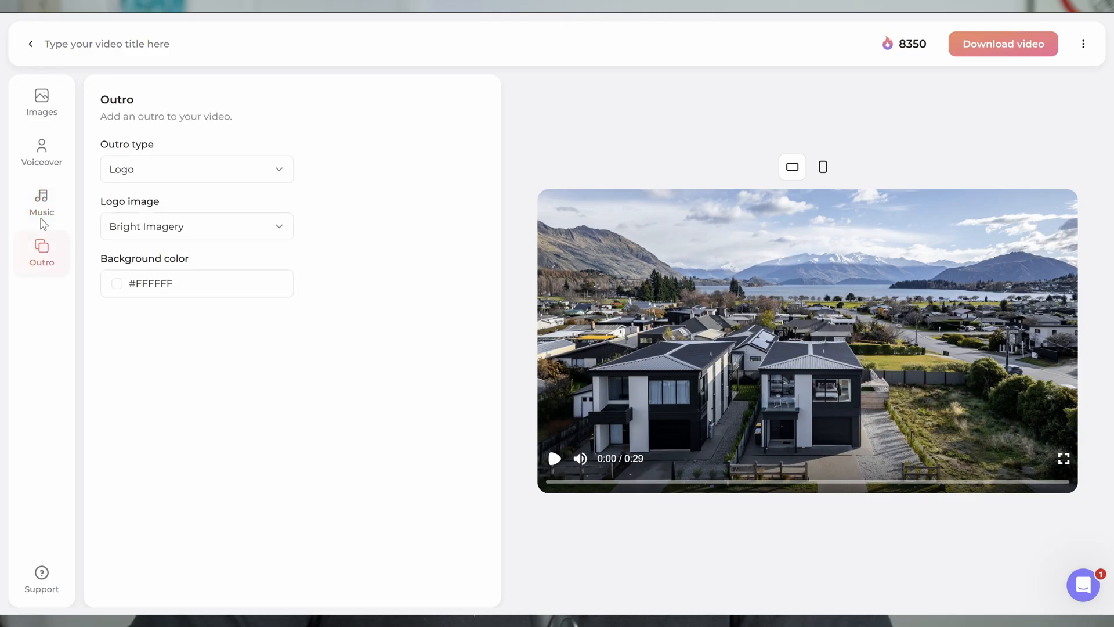
{"action": "left_click", "coordinate": [42, 102]}
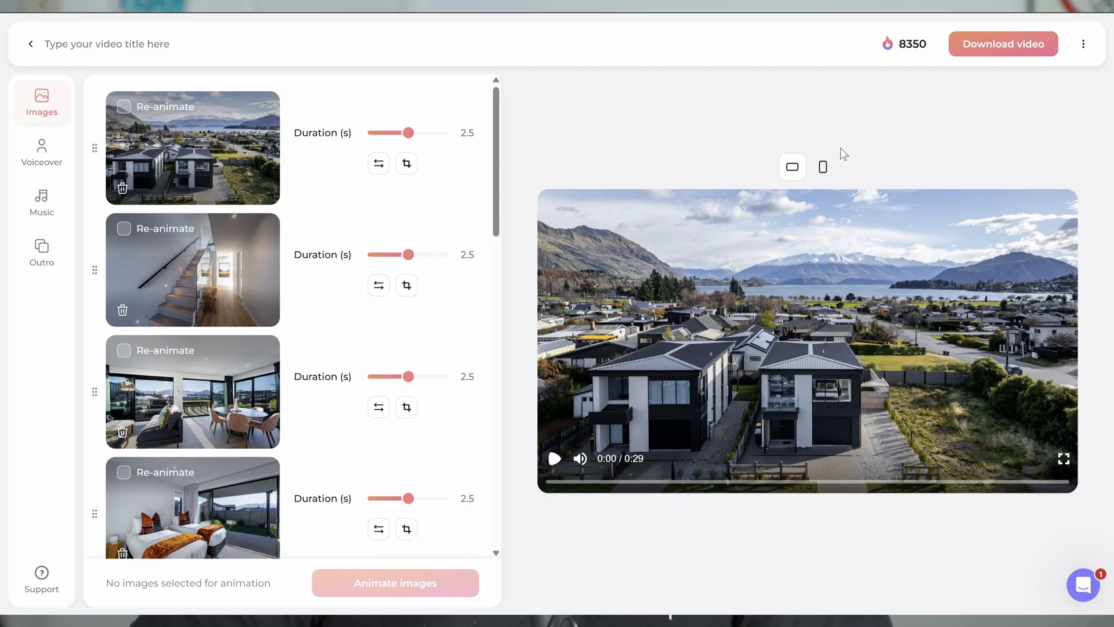
{"action": "mouse_move", "coordinate": [778, 157]}
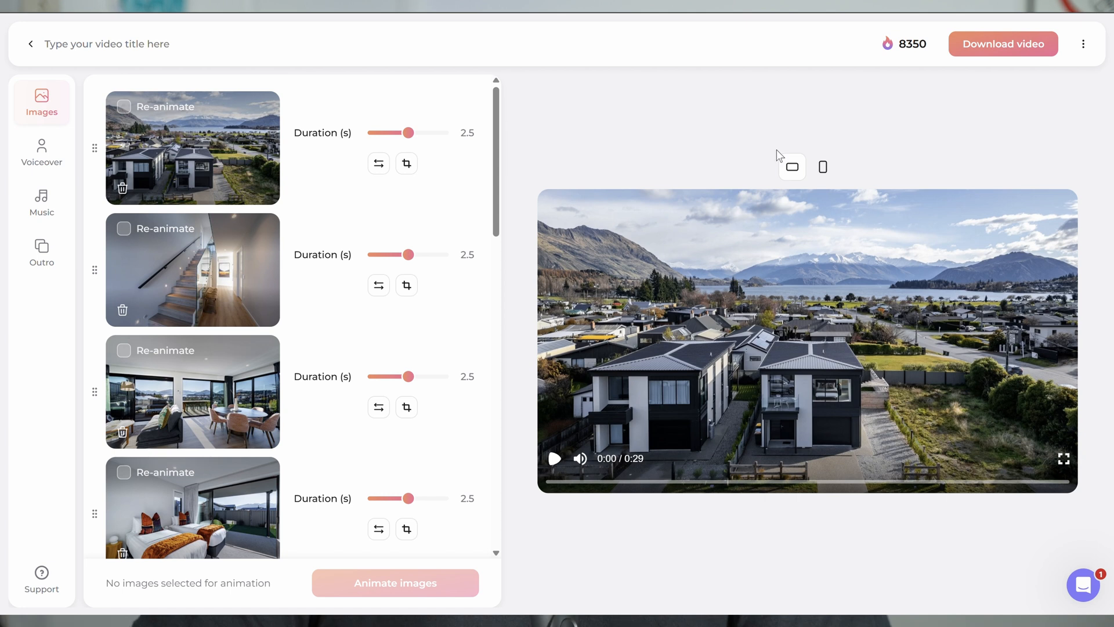
Step: Try the preview in vertical format, switch back to landscape and play it again
{"action": "left_click", "coordinate": [822, 167]}
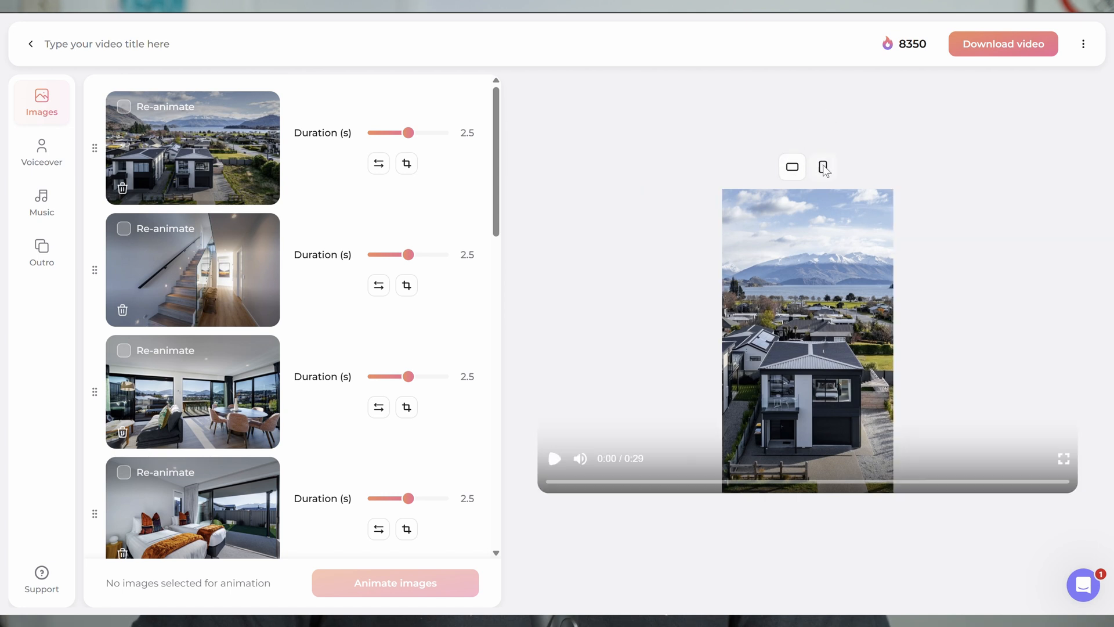
{"action": "left_click", "coordinate": [822, 104]}
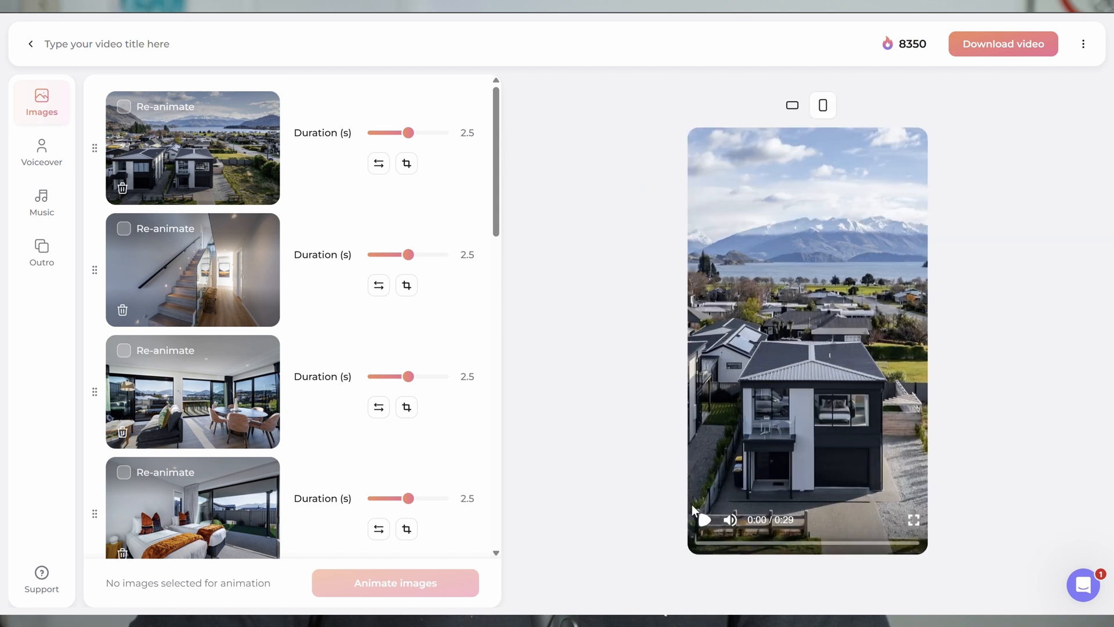
{"action": "left_click", "coordinate": [704, 520]}
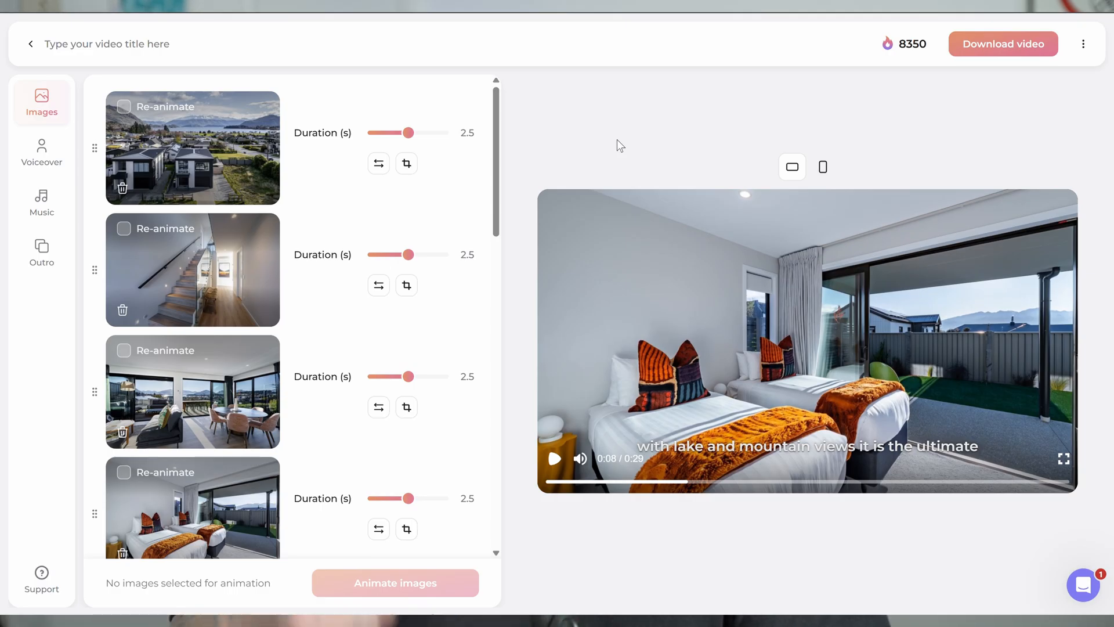
{"action": "mouse_move", "coordinate": [390, 206]}
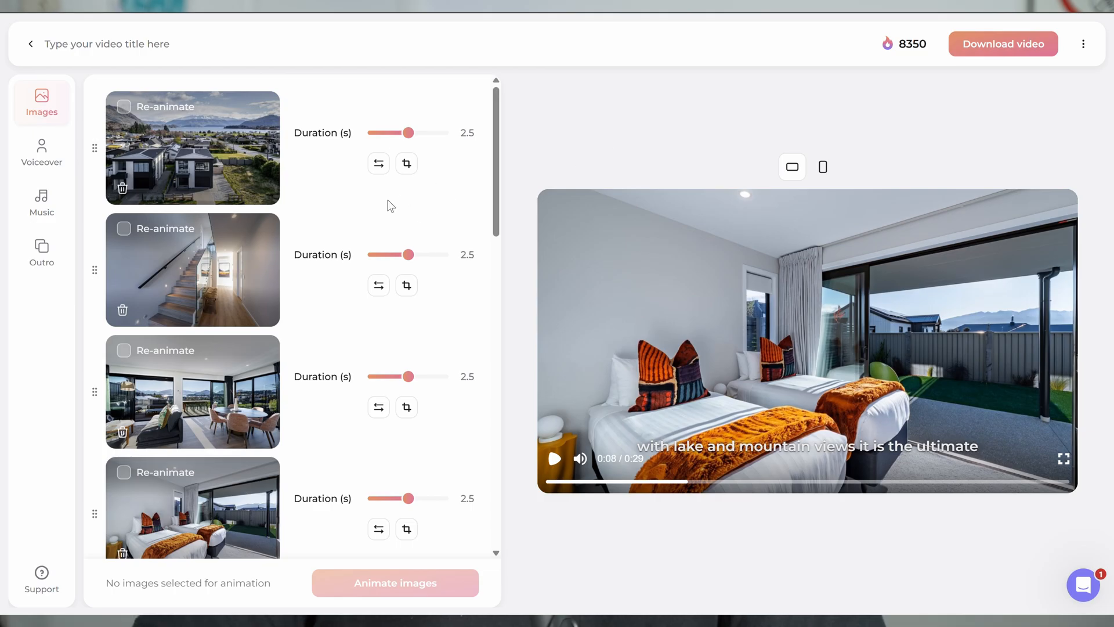
{"action": "mouse_move", "coordinate": [406, 164]}
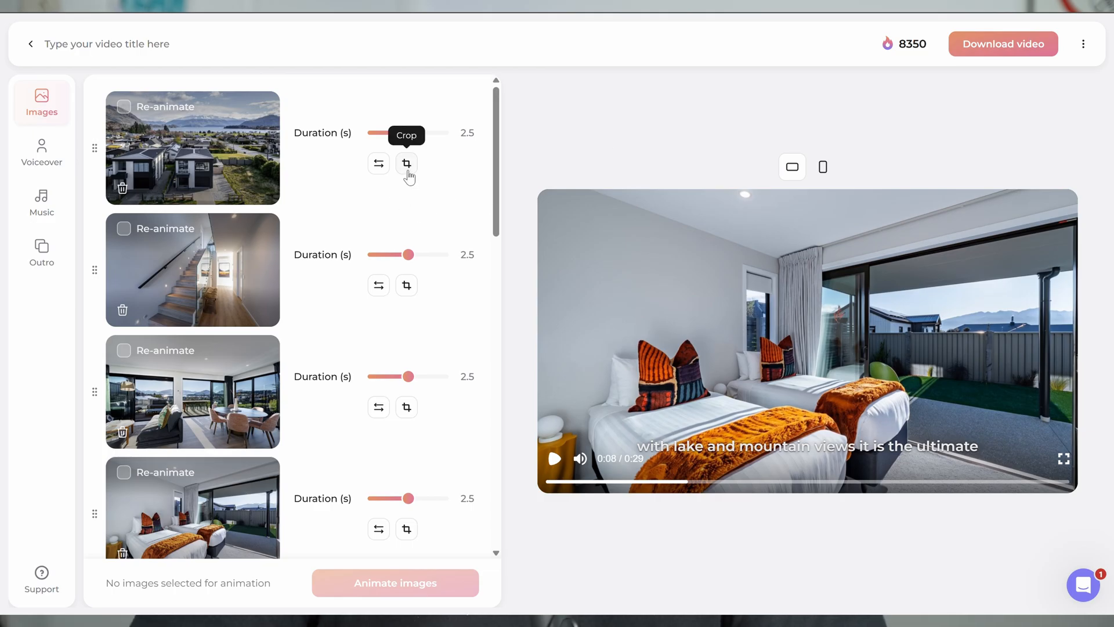
{"action": "mouse_move", "coordinate": [249, 205]}
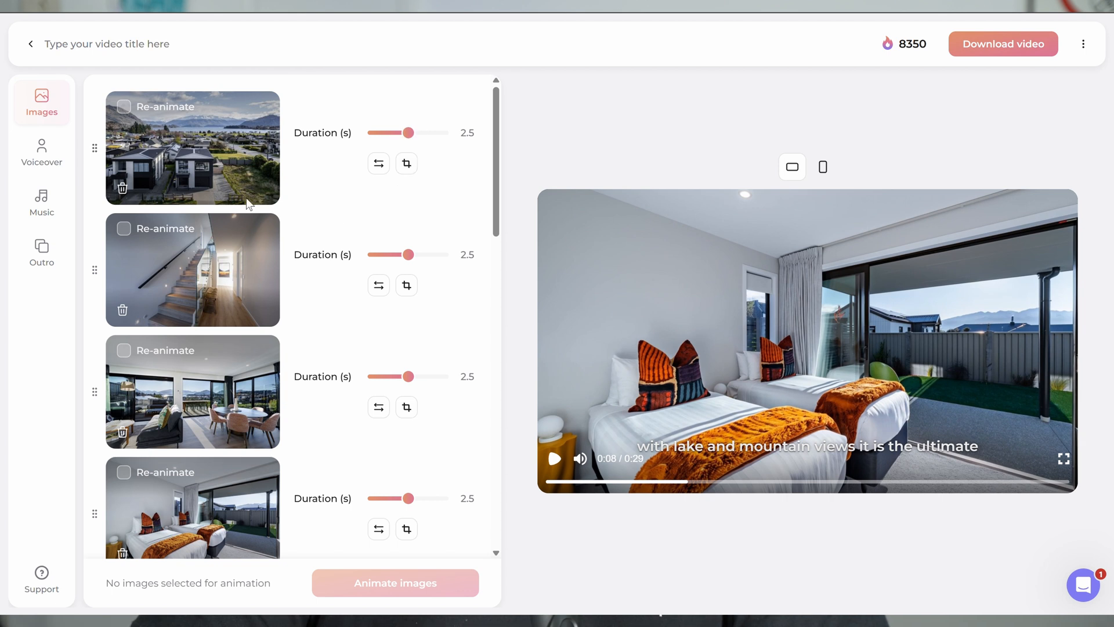
{"action": "left_click", "coordinate": [555, 458]}
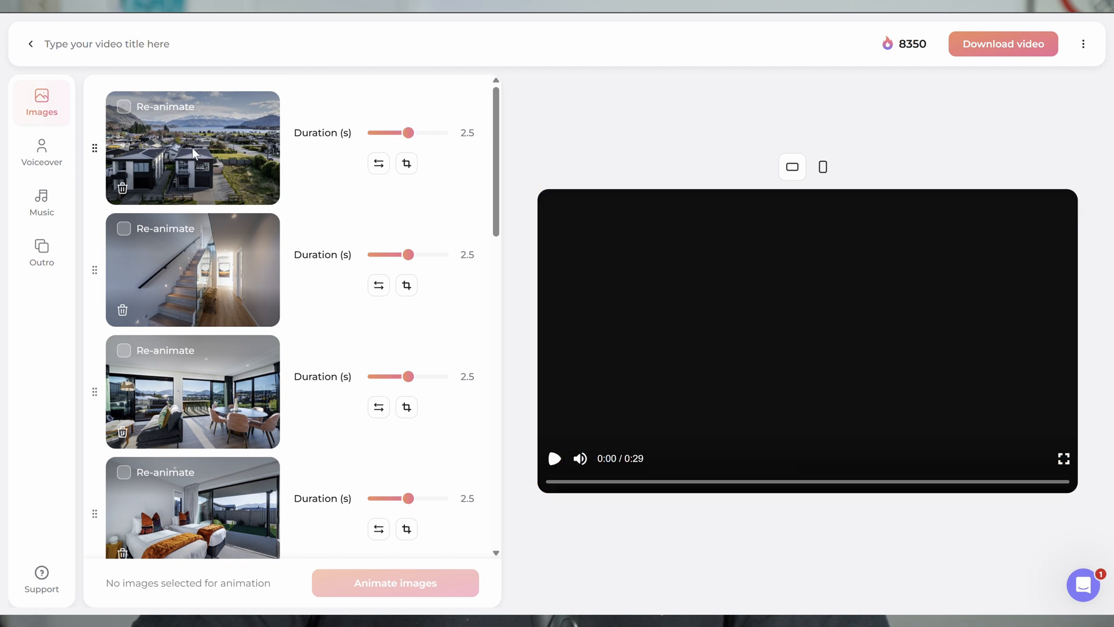
{"action": "left_click", "coordinate": [406, 163]}
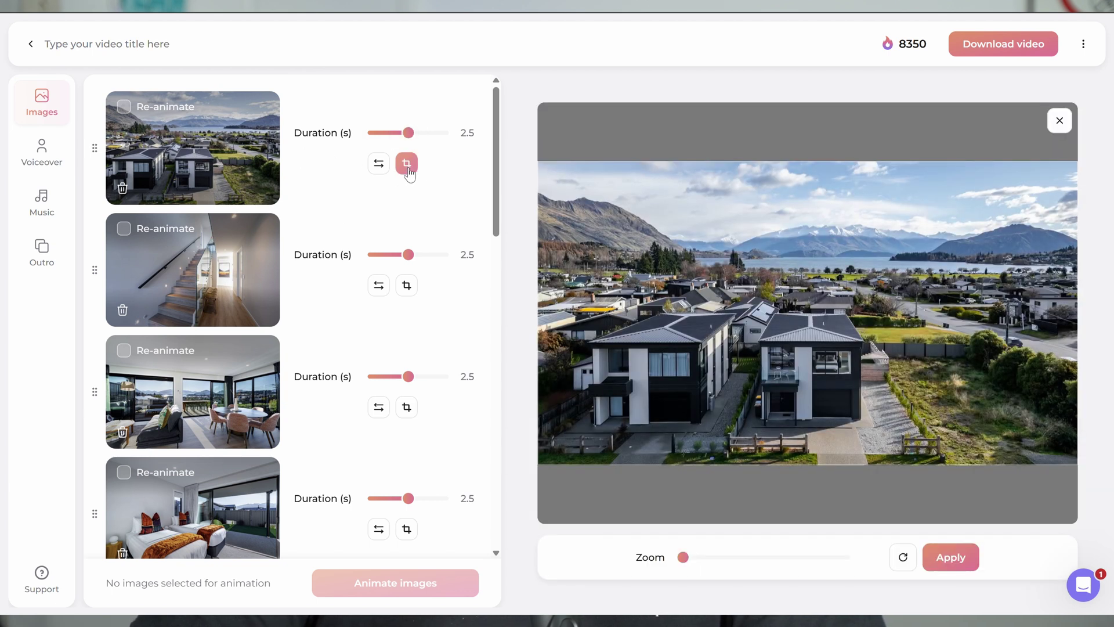
{"action": "left_click", "coordinate": [407, 164]}
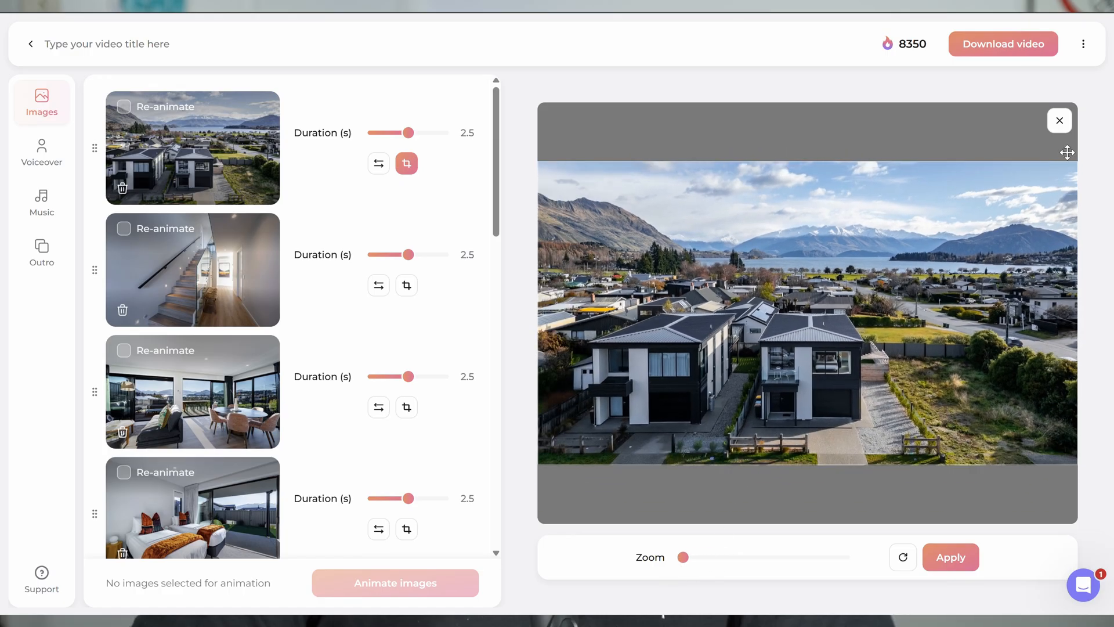
{"action": "left_click", "coordinate": [1059, 120]}
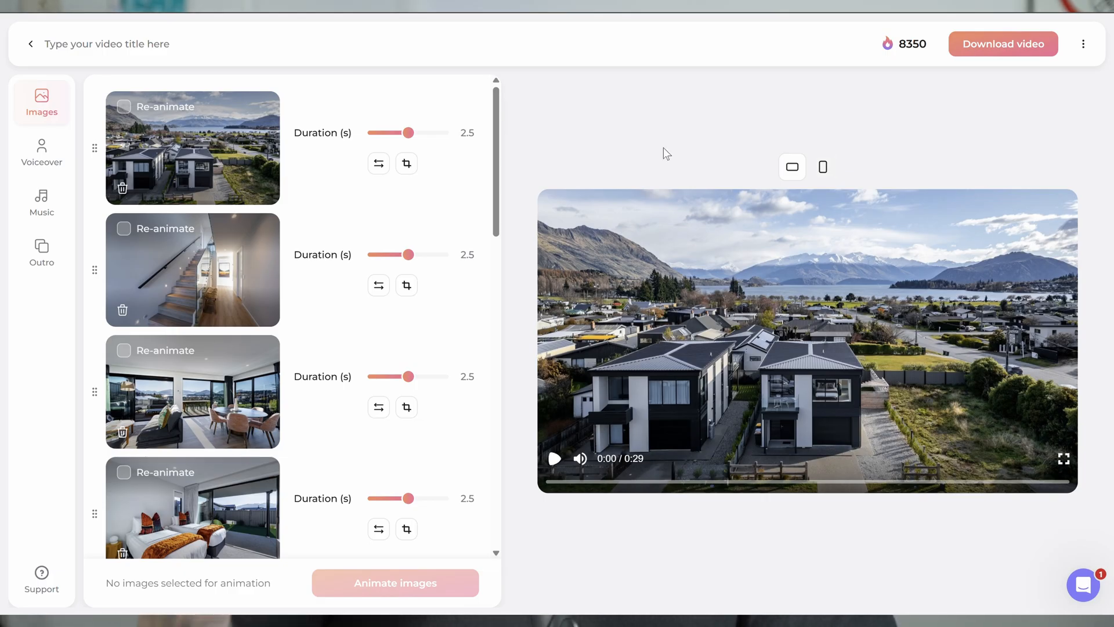
Step: Start rendering the finished 29-second listing video via Download video
{"action": "scroll", "scroll_direction": "down", "scroll_amount": 3}
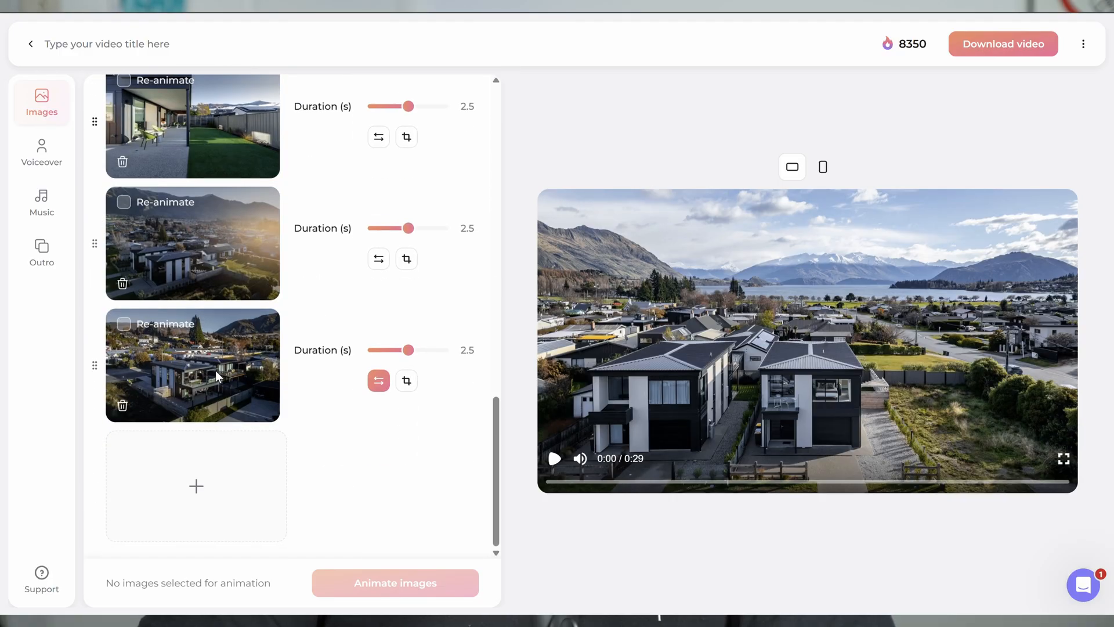
{"action": "scroll", "scroll_direction": "up", "scroll_amount": 3}
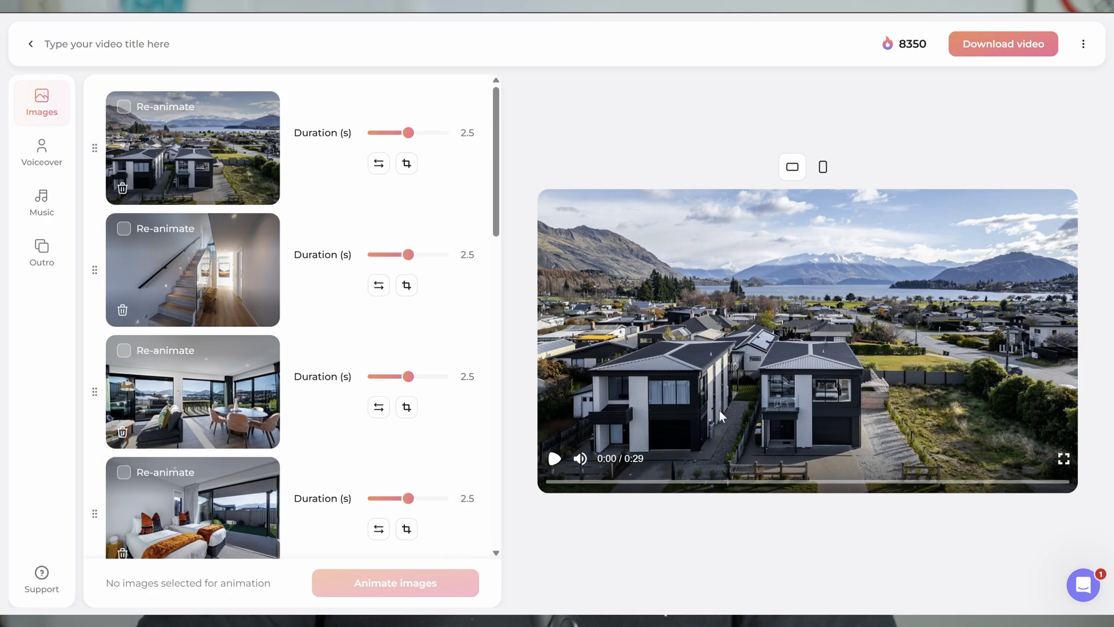
{"action": "mouse_move", "coordinate": [868, 420]}
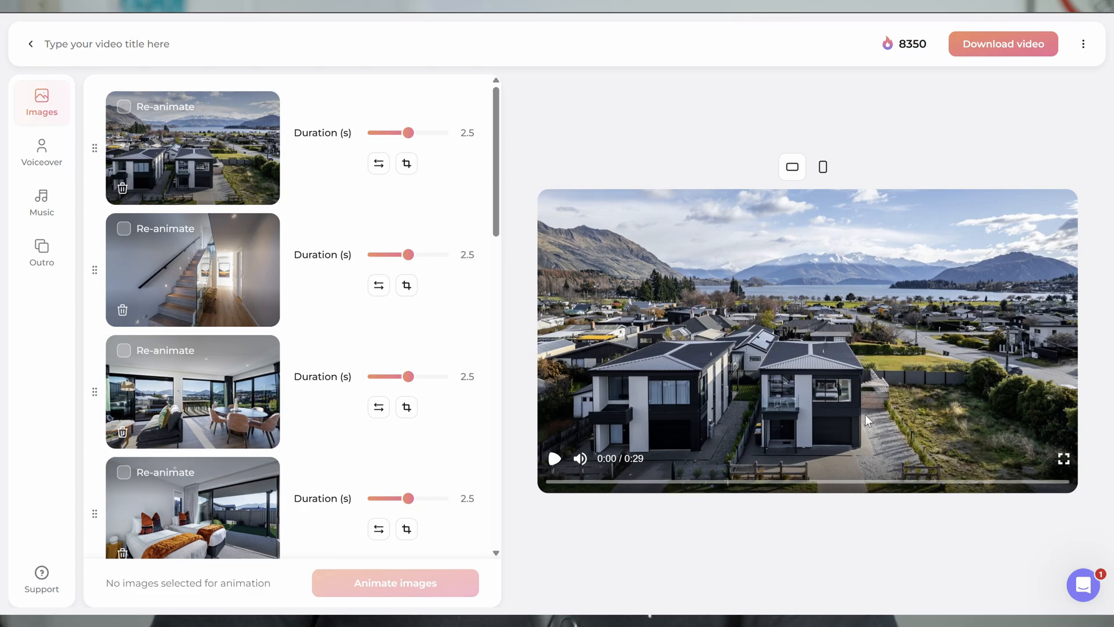
{"action": "mouse_move", "coordinate": [868, 415]}
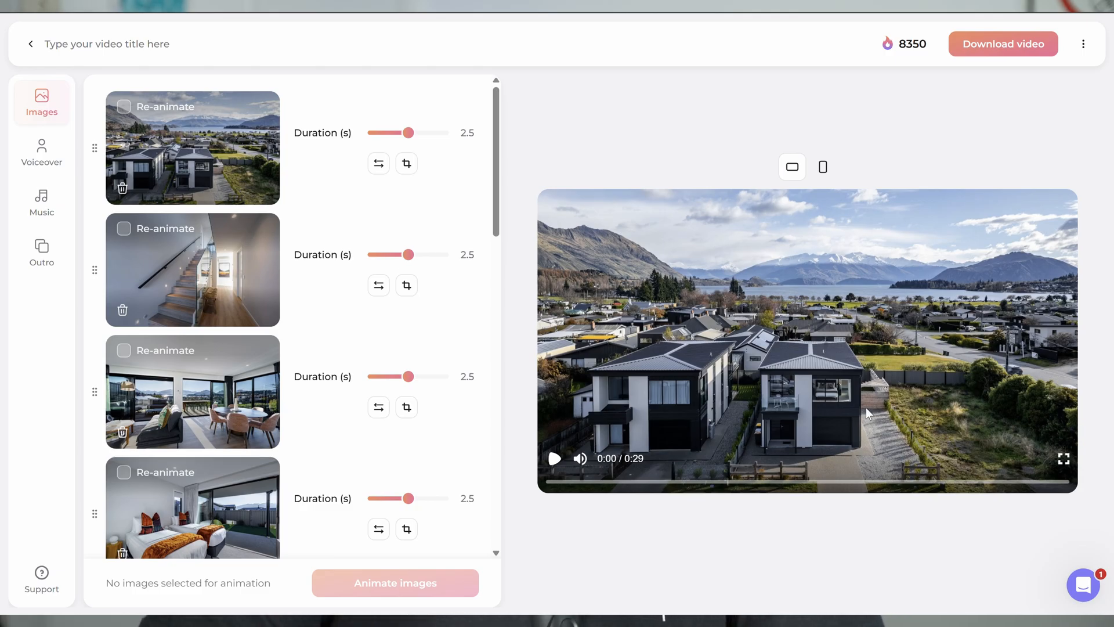
{"action": "mouse_move", "coordinate": [1003, 43]}
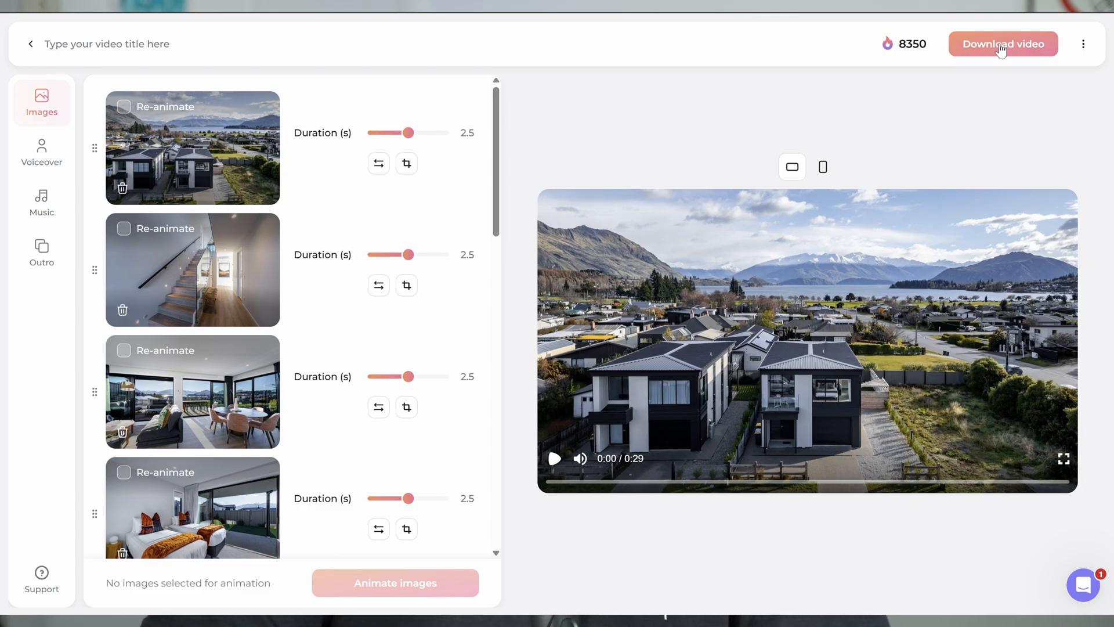
{"action": "left_click", "coordinate": [1003, 43]}
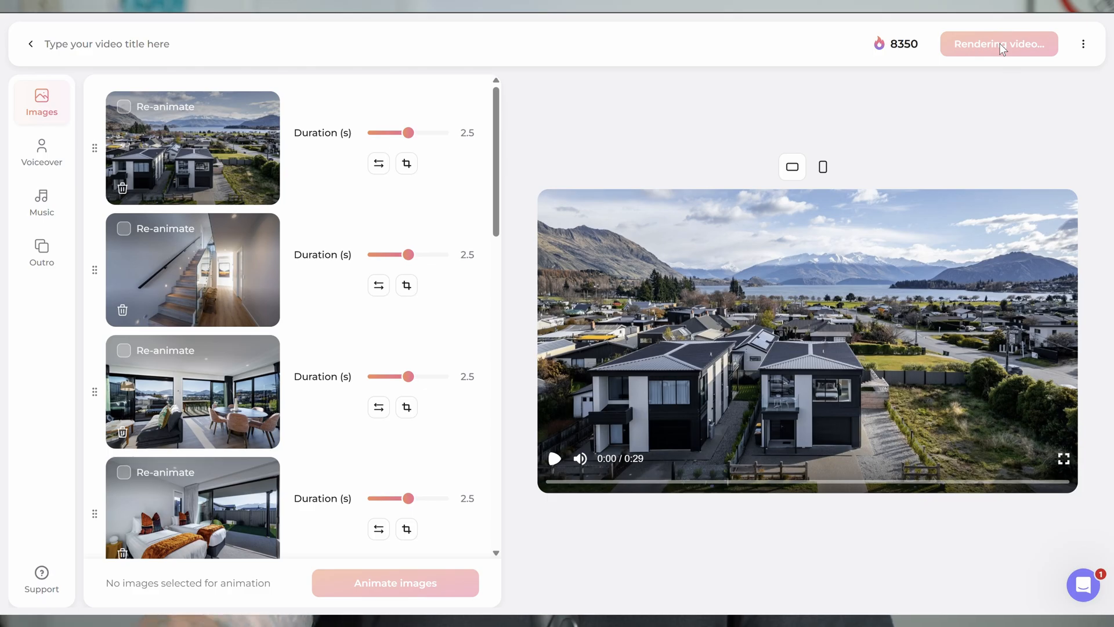